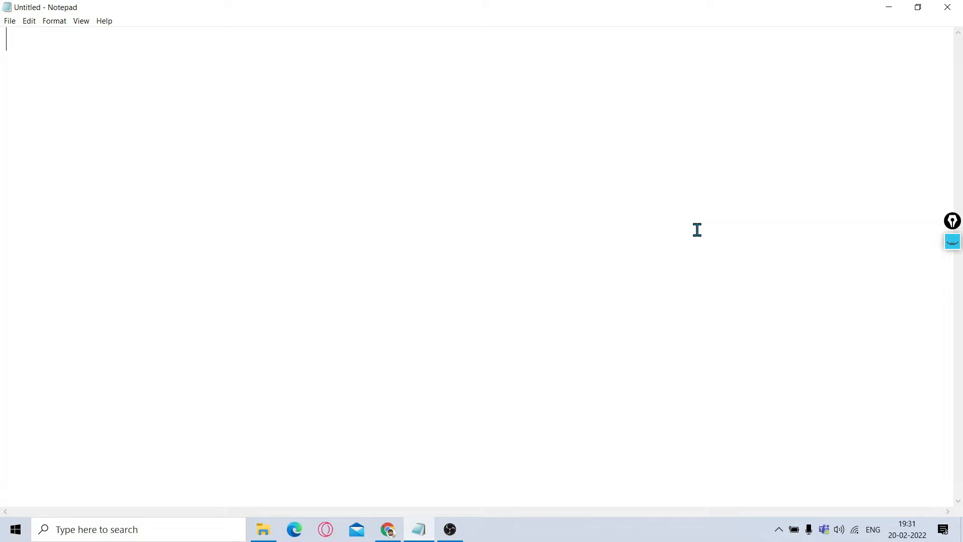
# Step: Write the title 'Online Jewellery Shopping website' followed by 'Using following:'
pyautogui.write('On')
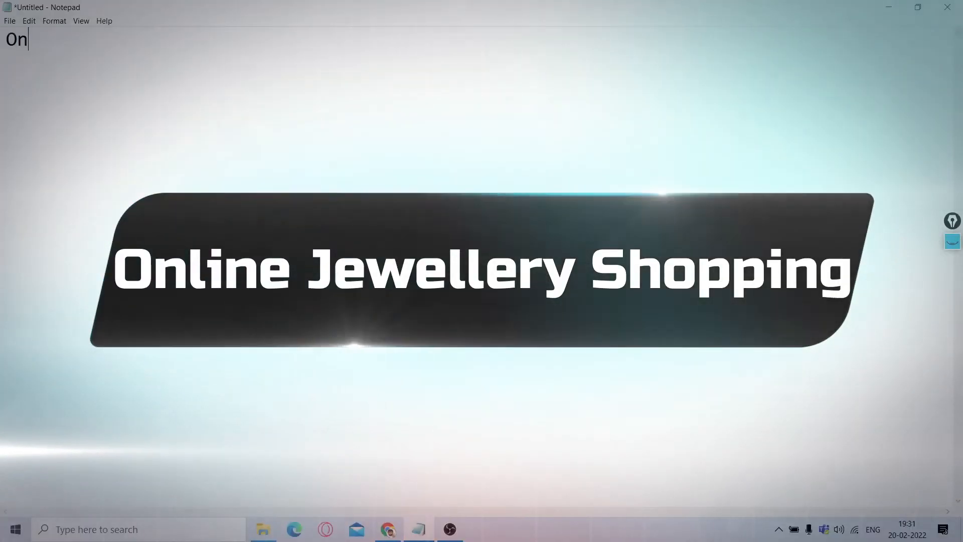
pyautogui.write('line J')
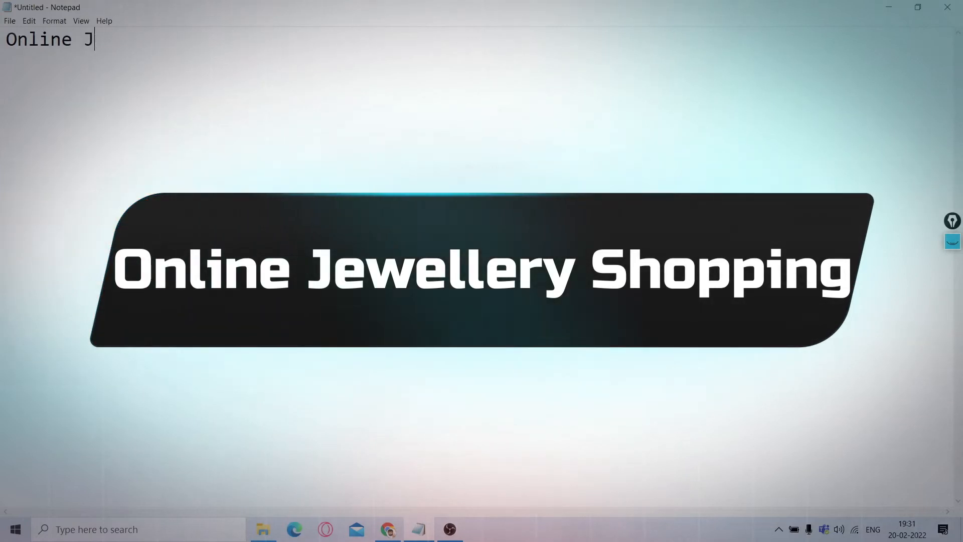
pyautogui.write('ewellery Shopping website')
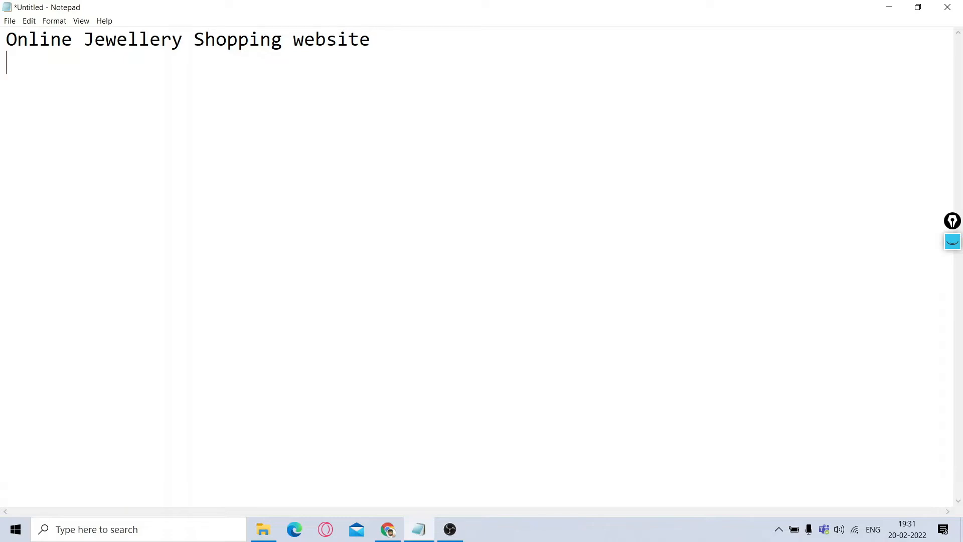
pyautogui.write('Using')
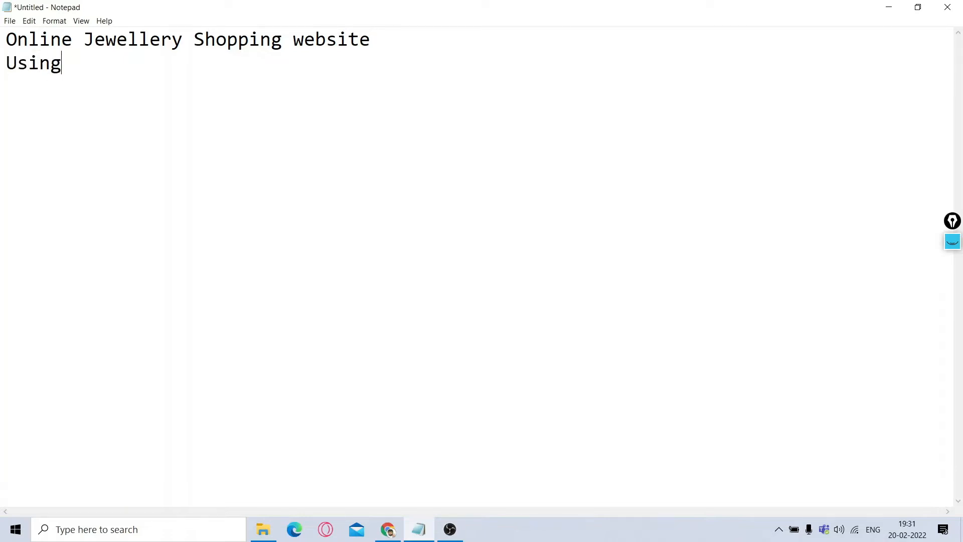
pyautogui.write('following:')
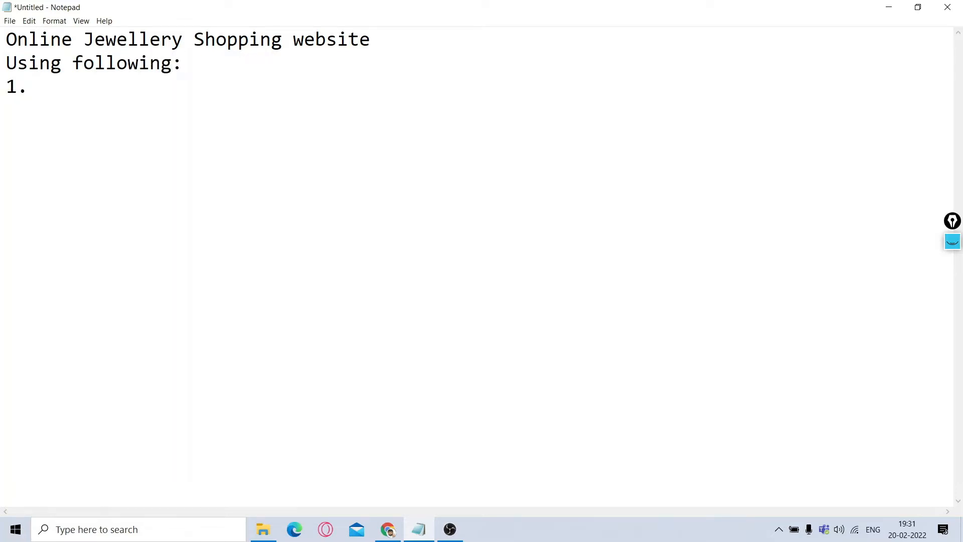
# Step: Add the first item 'Server coding = JSP/Servlets' and start a new line
pyautogui.write('Serv')
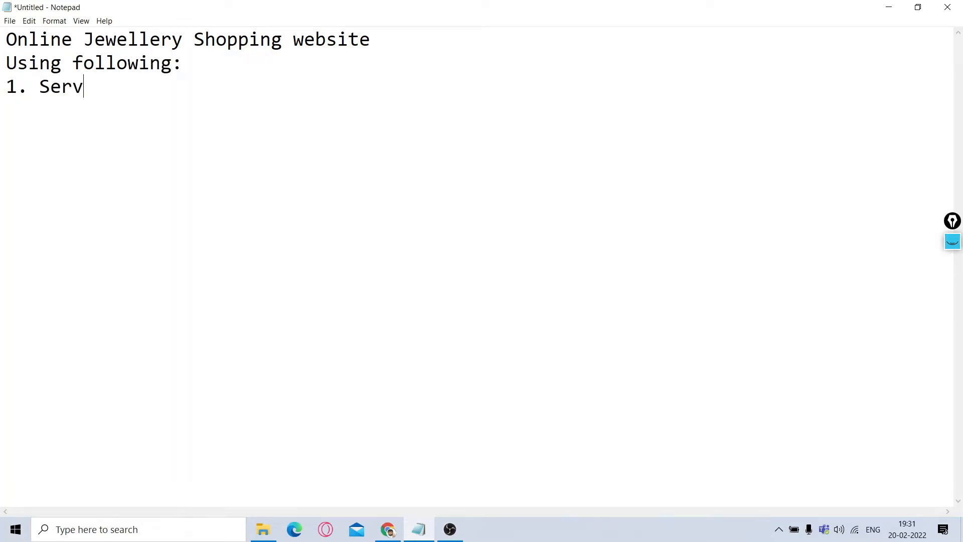
pyautogui.write('er')
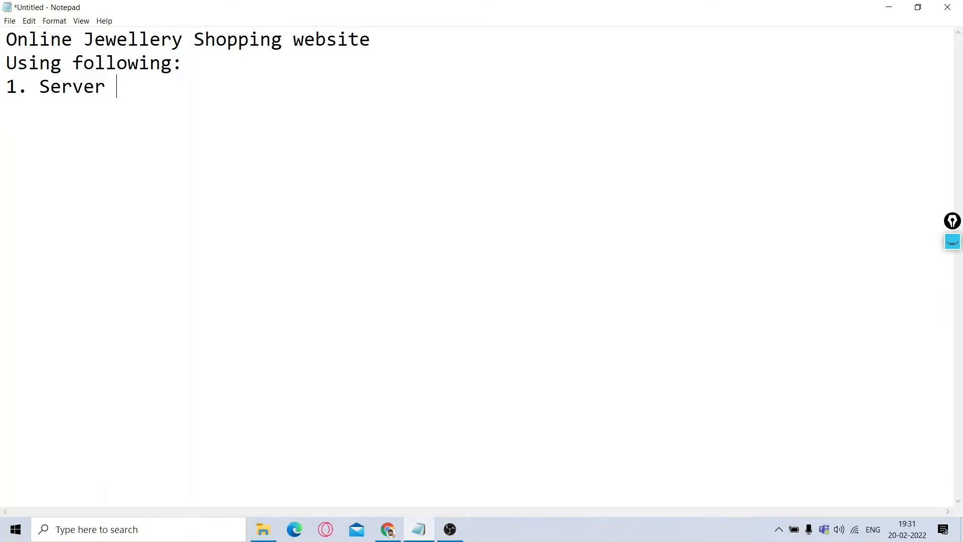
pyautogui.write('coding =')
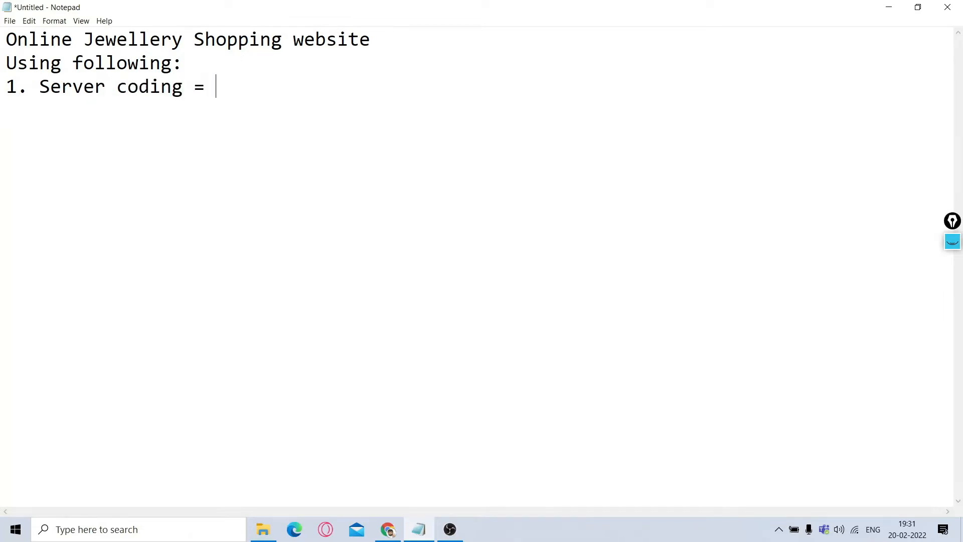
pyautogui.write('JAP')
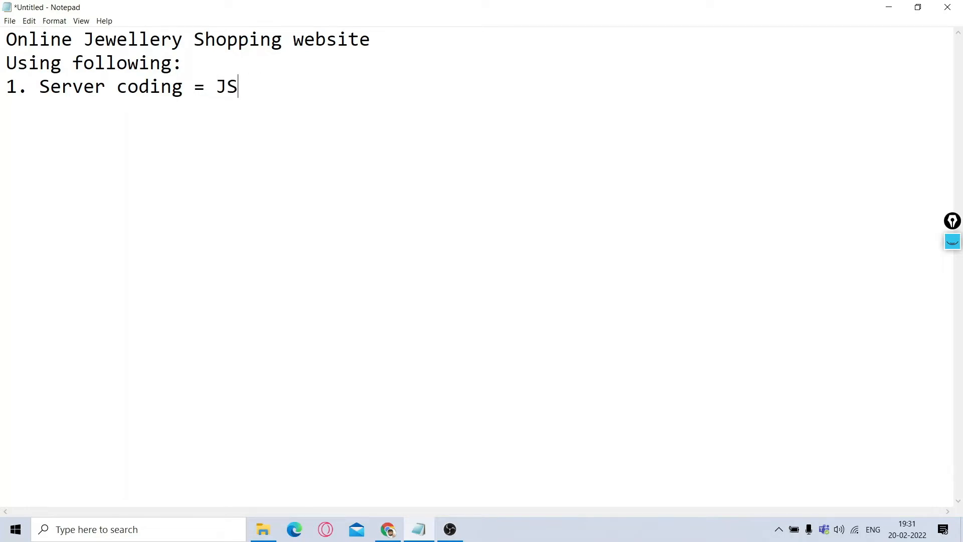
pyautogui.write('P/Ser')
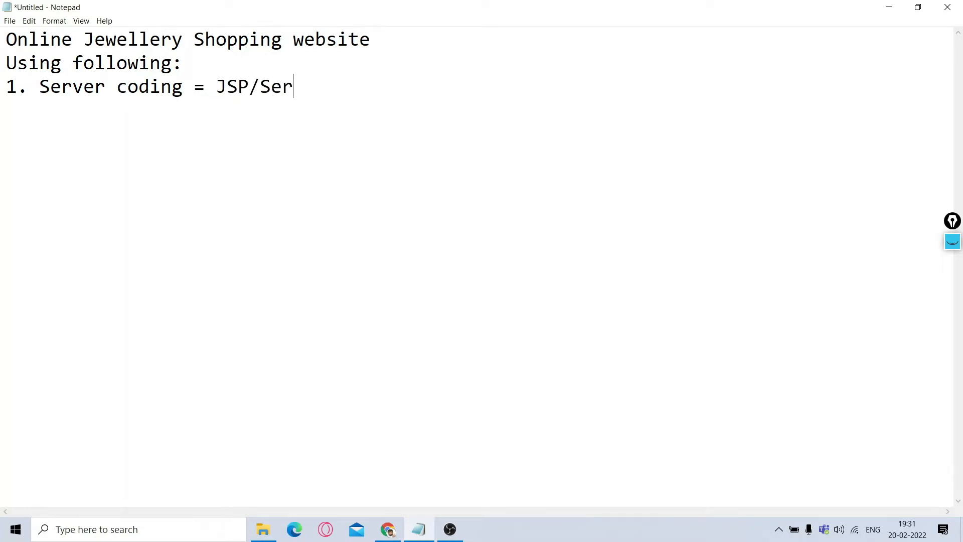
pyautogui.write('vlets')
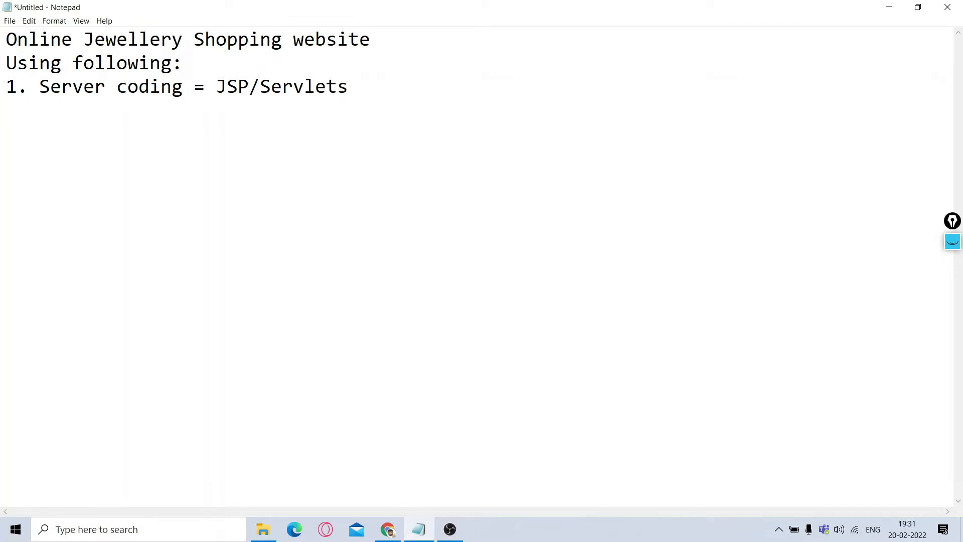
pyautogui.press('Enter')
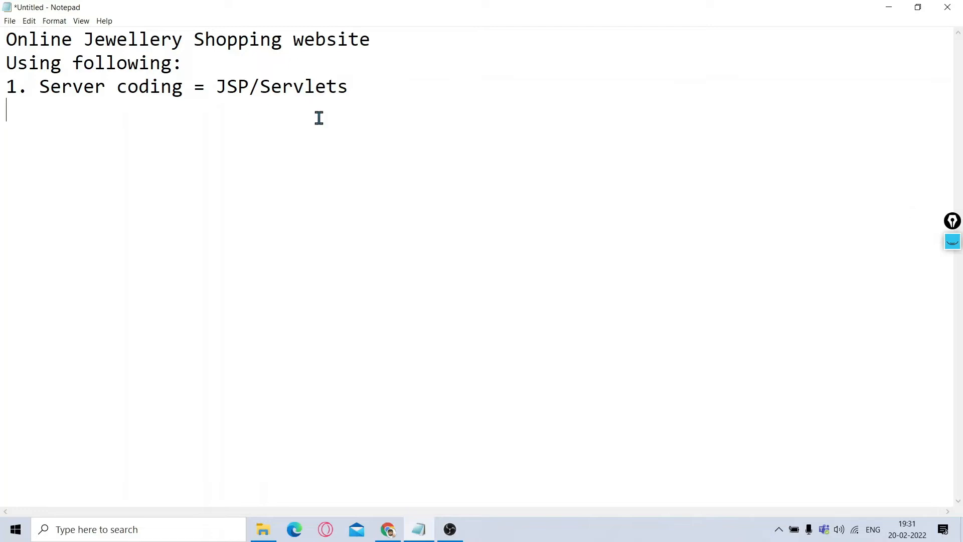
# Step: Add '2. Front end = HTML/CSS/Bootstrap' and '3. Database MySQL' to the list
pyautogui.write('2')
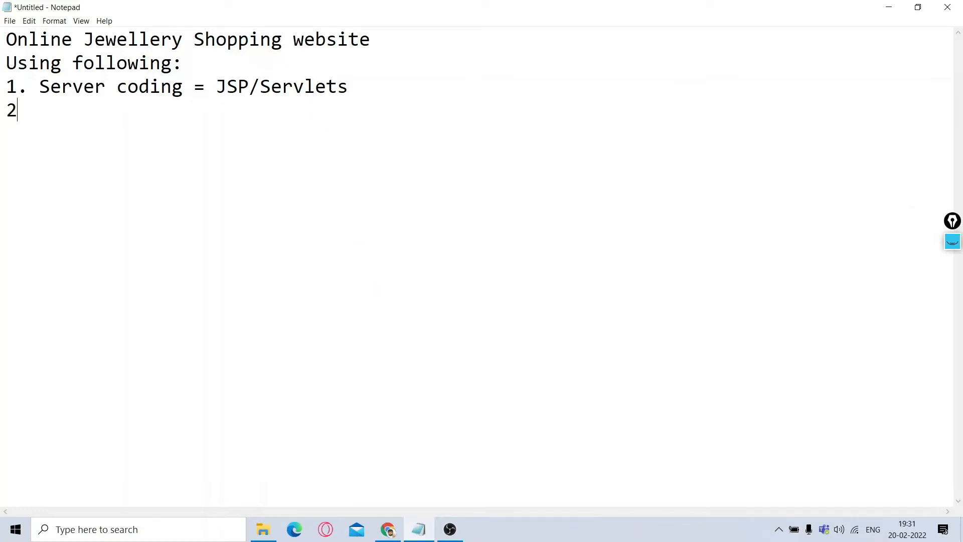
pyautogui.write('. F')
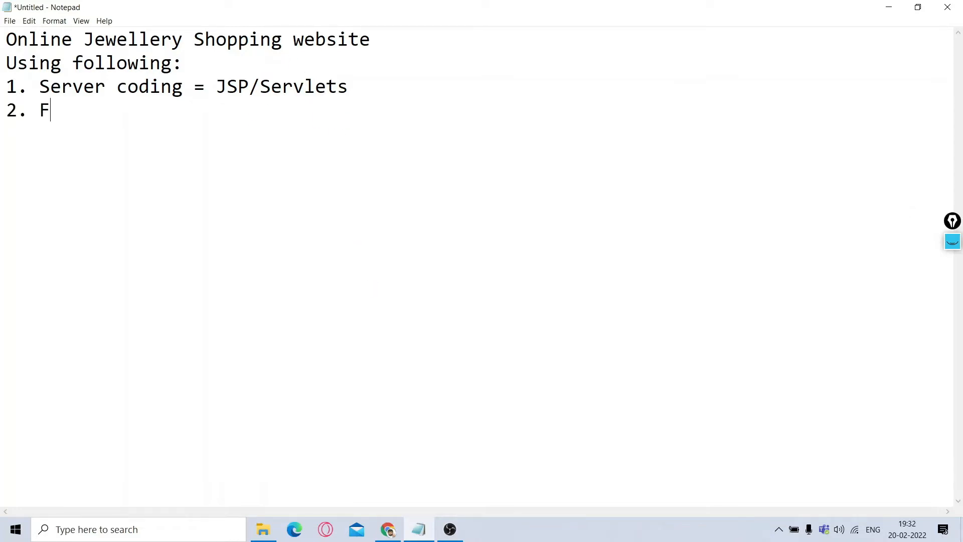
pyautogui.write('orn')
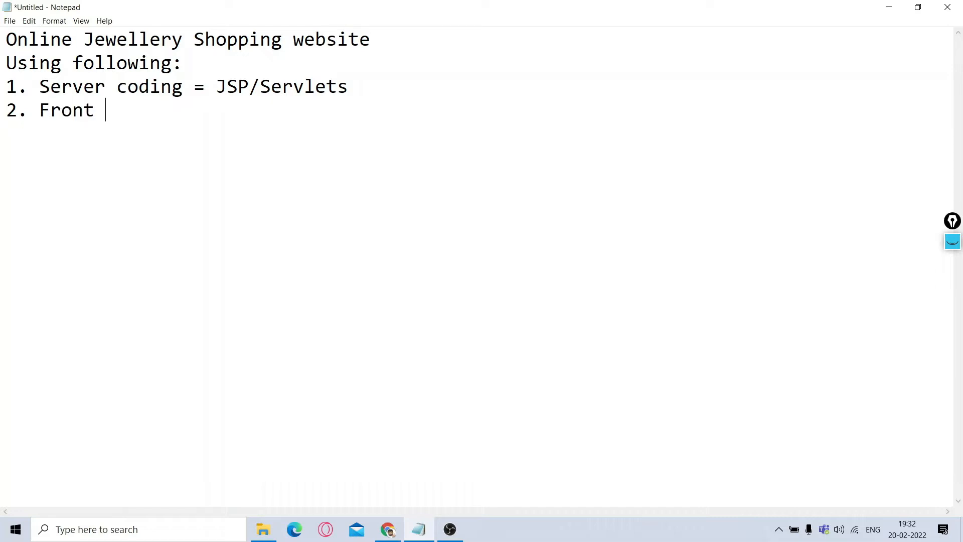
pyautogui.write('end = H')
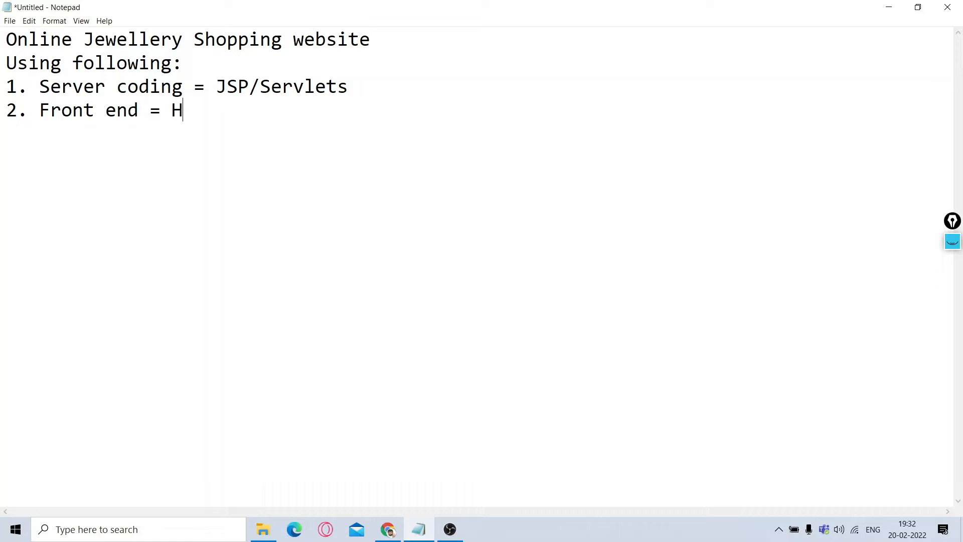
pyautogui.write('TML/CSS/')
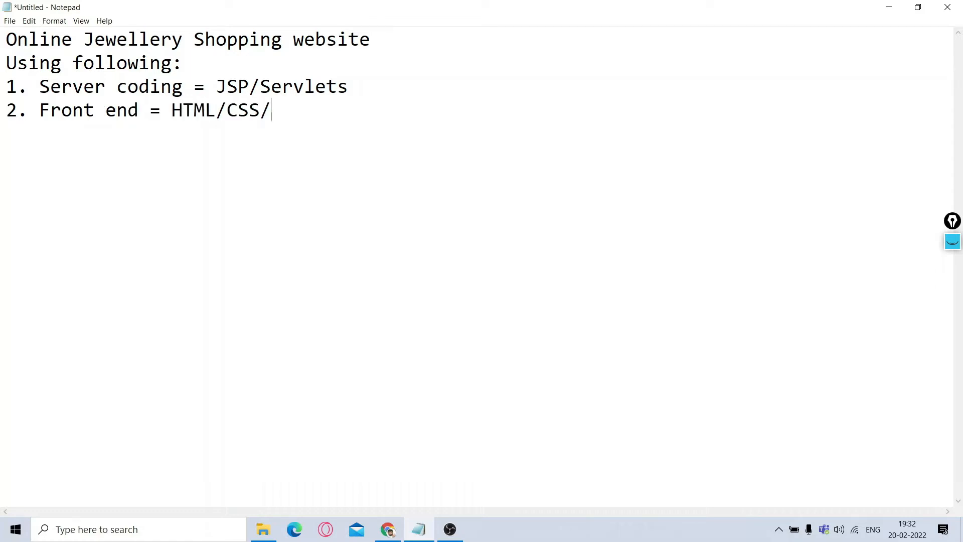
pyautogui.write('Bootstr')
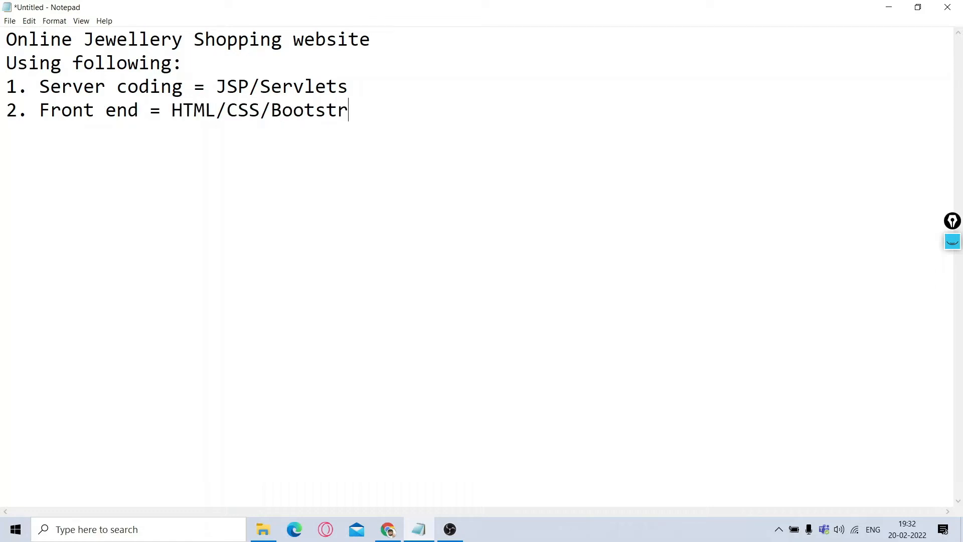
pyautogui.write('ap')
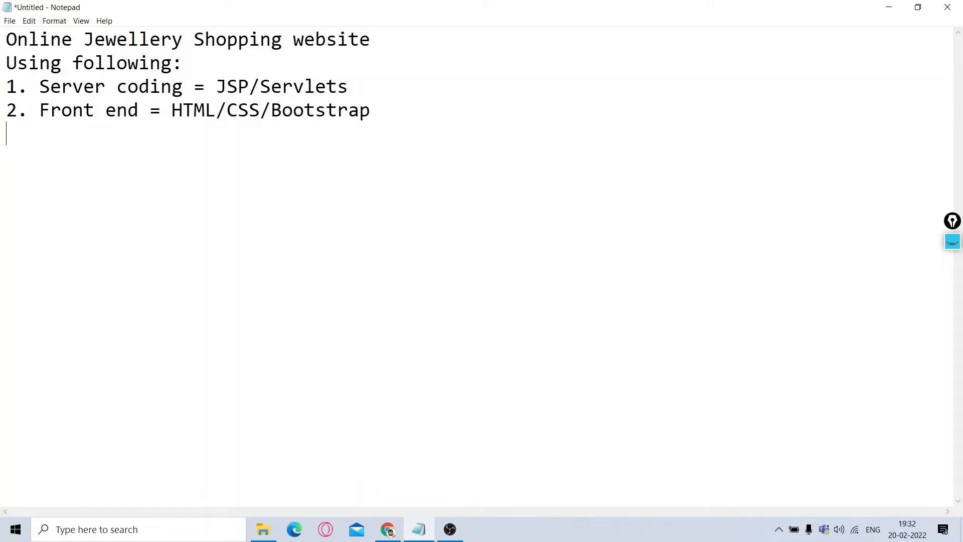
pyautogui.write('3. Data')
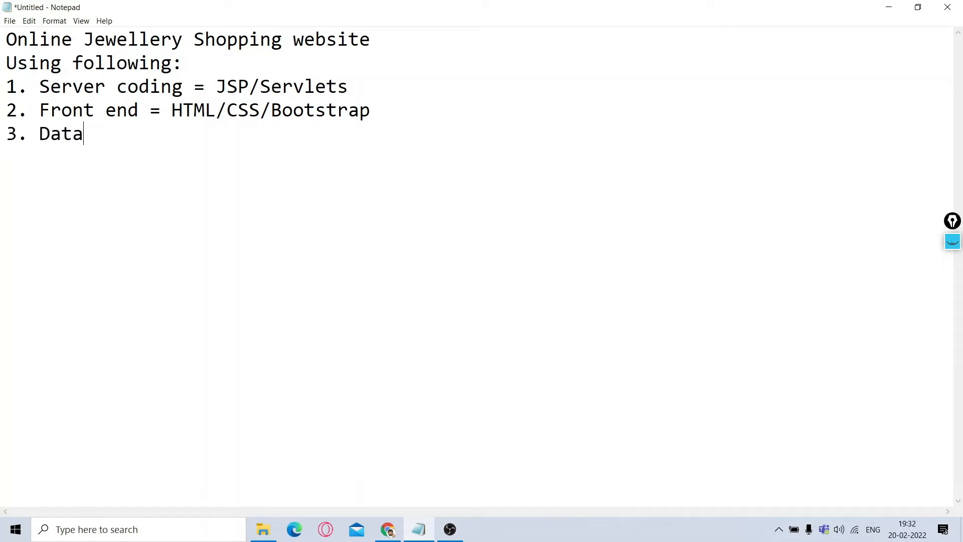
pyautogui.write('base =')
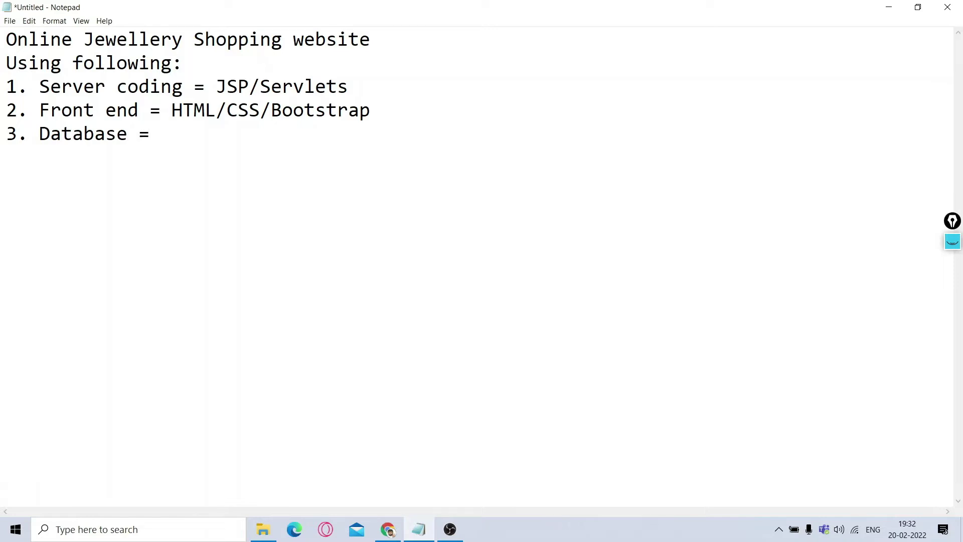
pyautogui.write('MySQL')
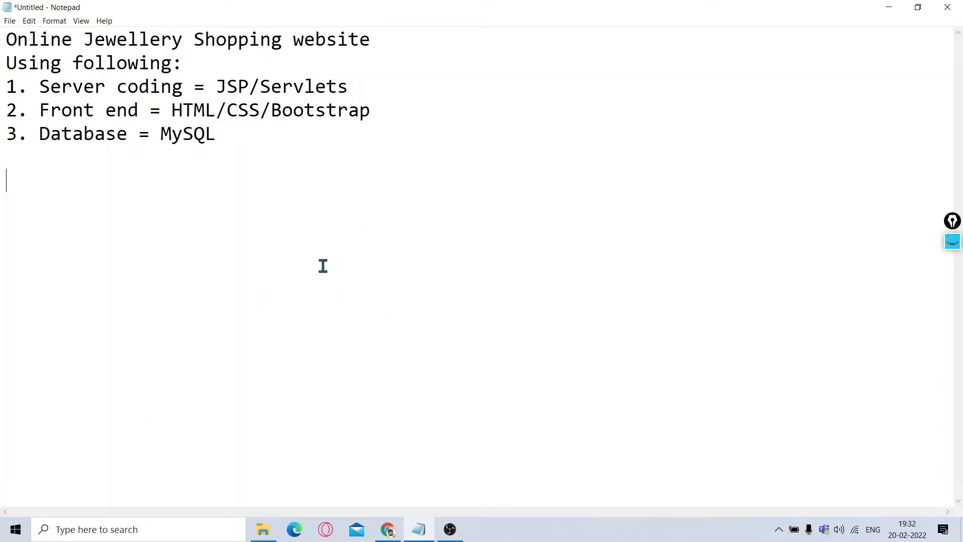
pyautogui.moveTo(310, 271)
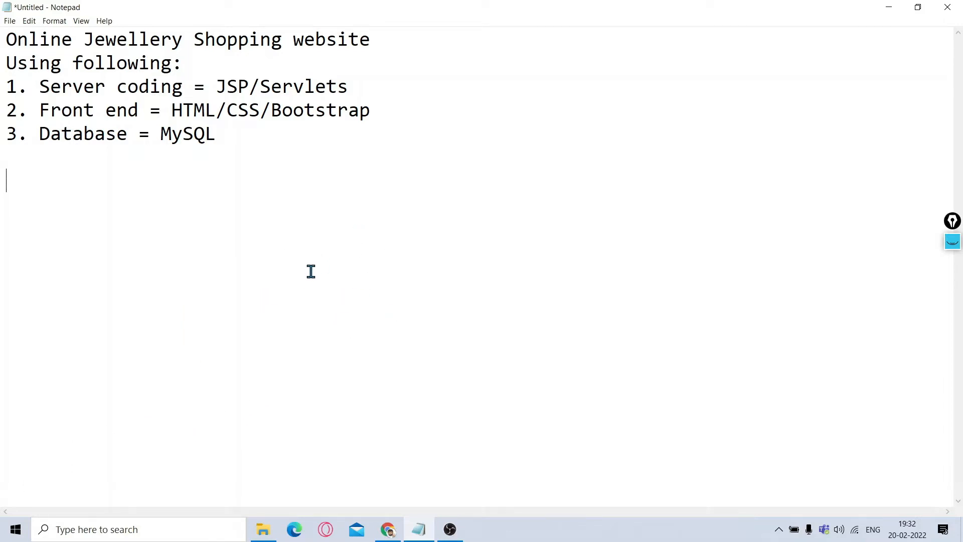
pyautogui.moveTo(297, 296)
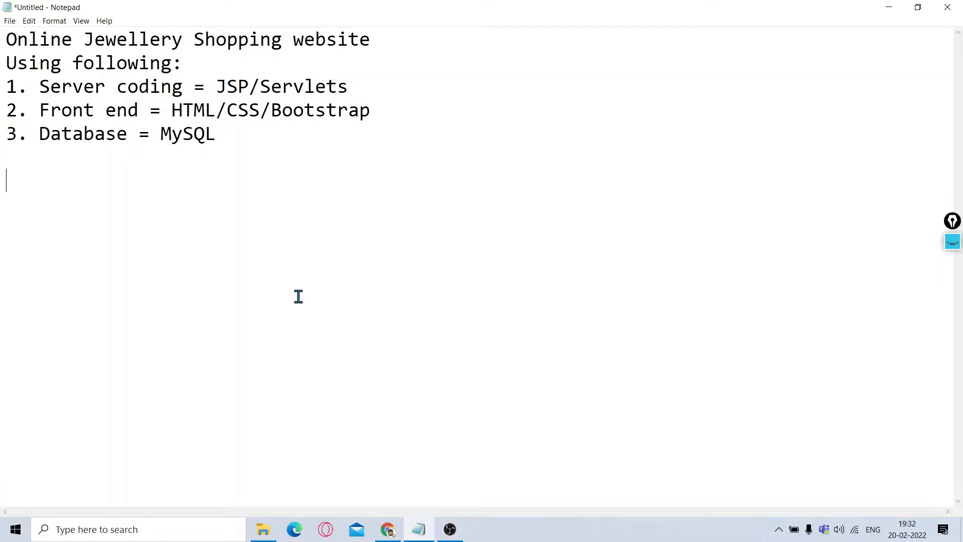
pyautogui.moveTo(294, 310)
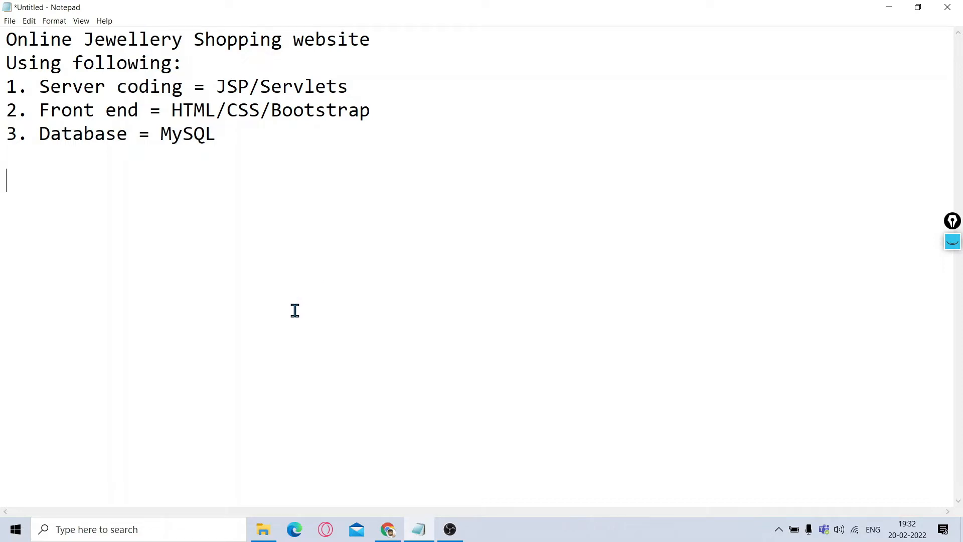
pyautogui.moveTo(390, 308)
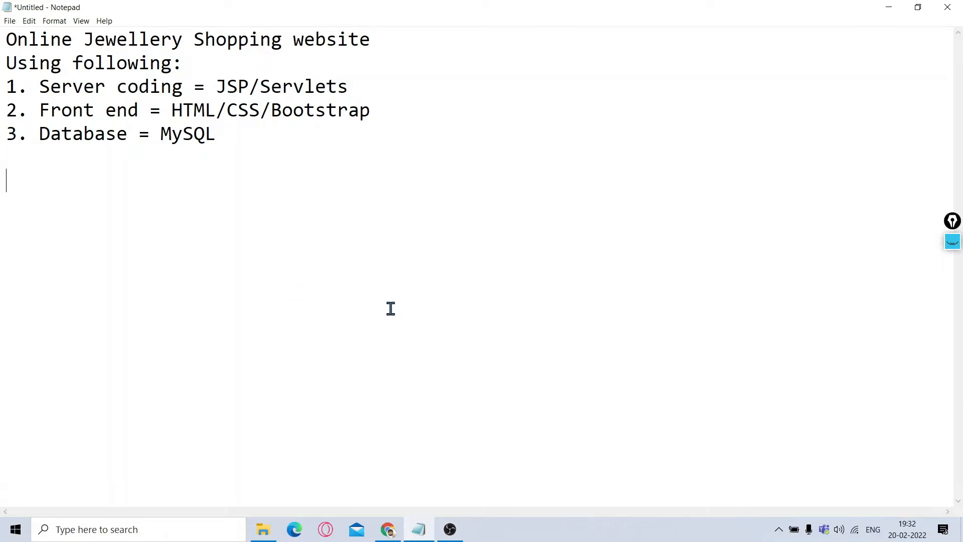
pyautogui.moveTo(297, 311)
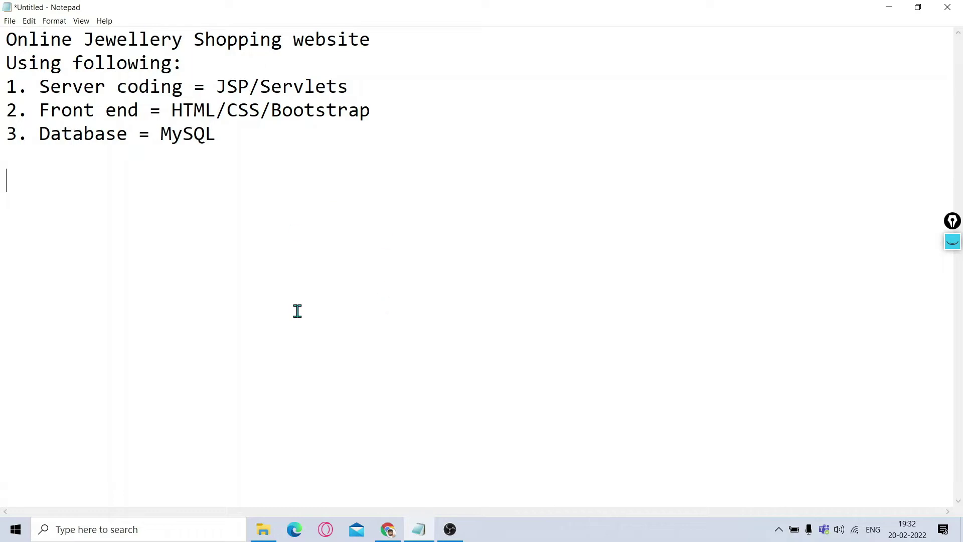
pyautogui.moveTo(332, 283)
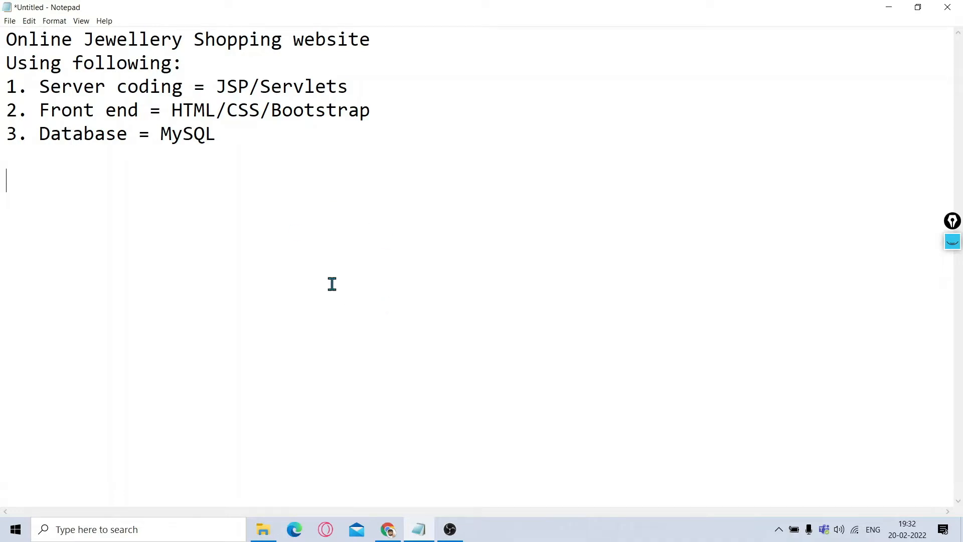
pyautogui.moveTo(379, 299)
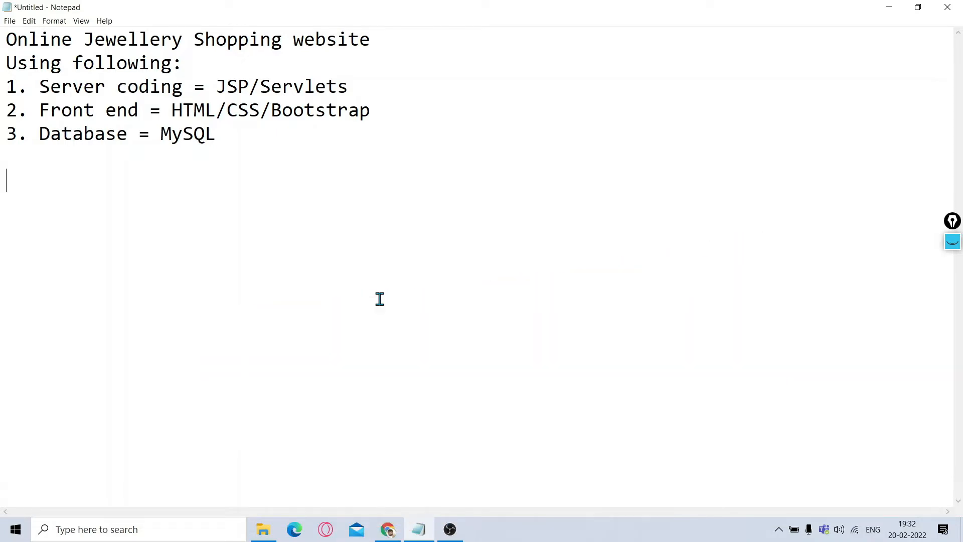
pyautogui.moveTo(324, 307)
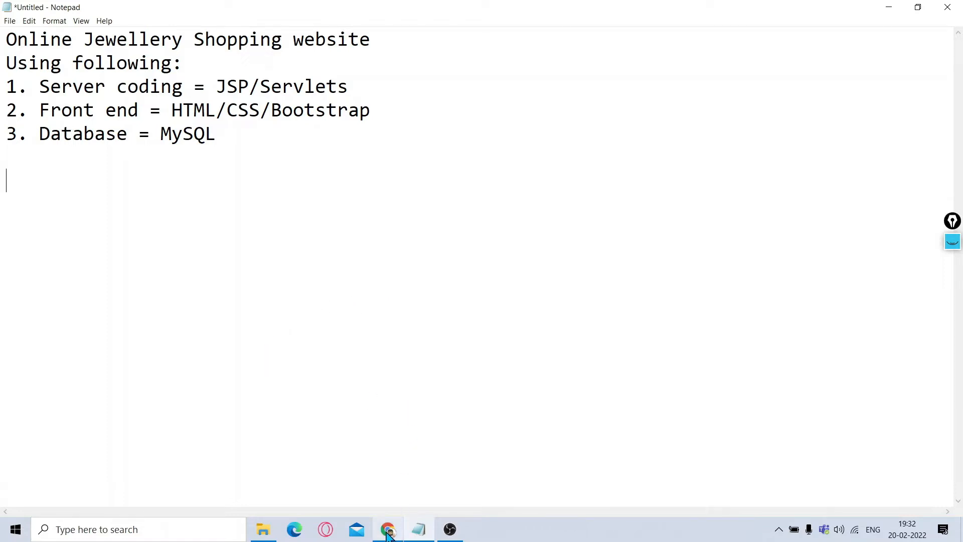
# Step: Switch to Chrome and load the jewellery site at localhost:8080/myjwl
pyautogui.click(387, 529)
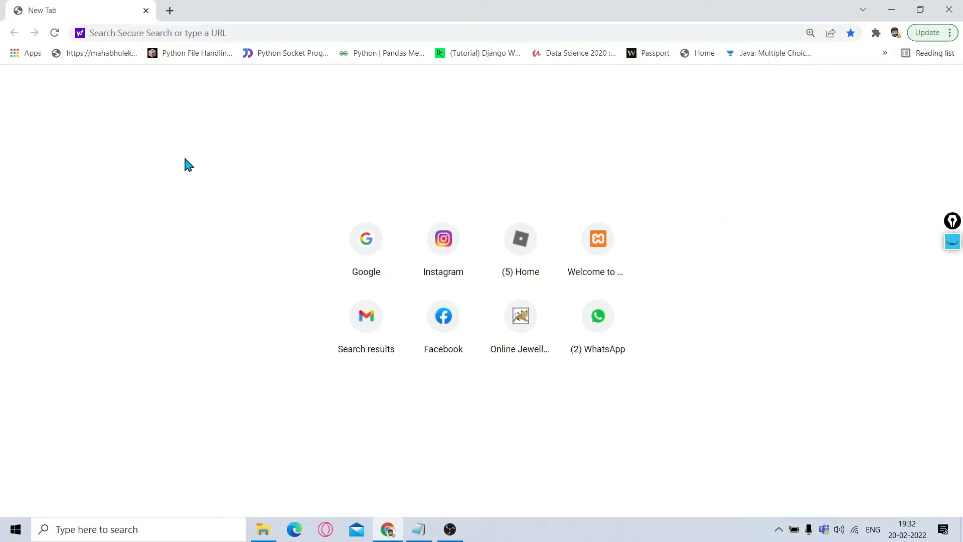
pyautogui.moveTo(227, 73)
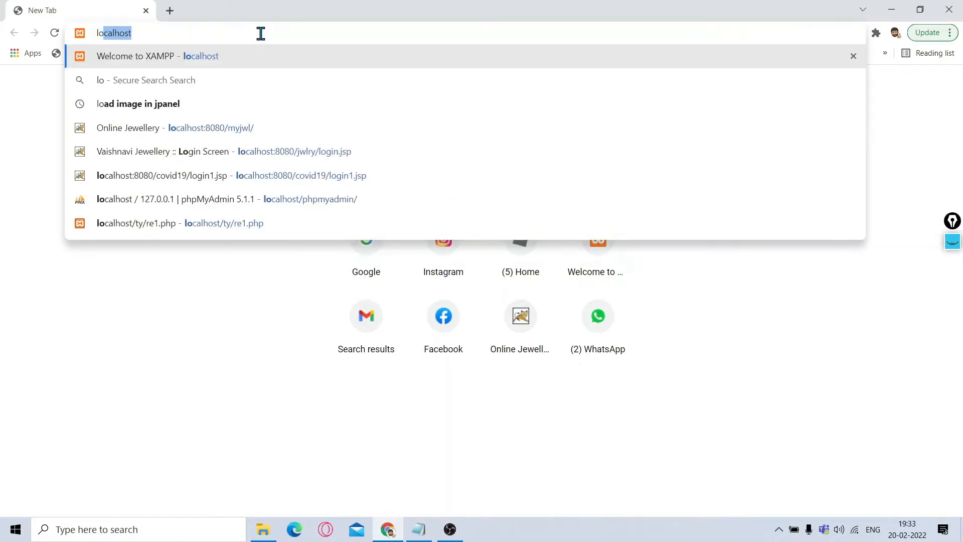
pyautogui.write(':')
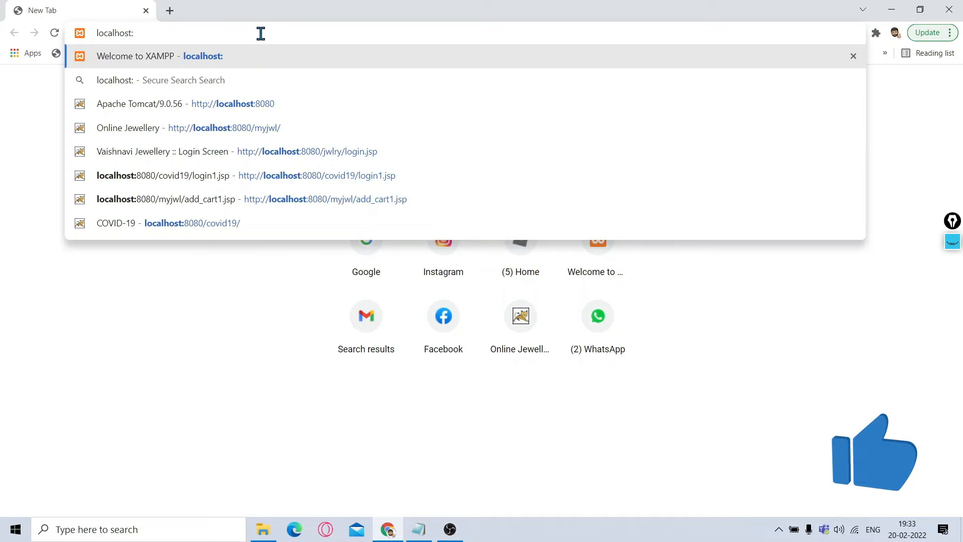
pyautogui.write('800')
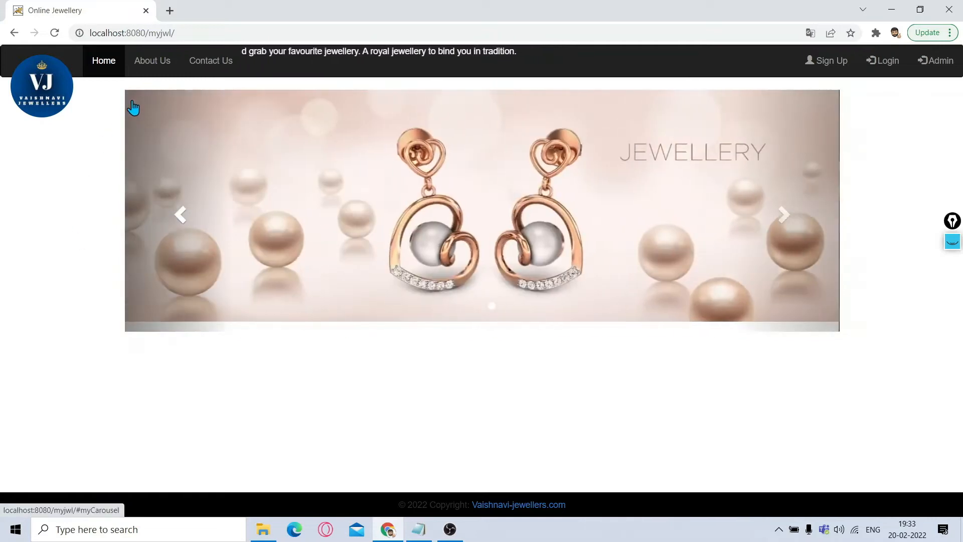
pyautogui.moveTo(741, 116)
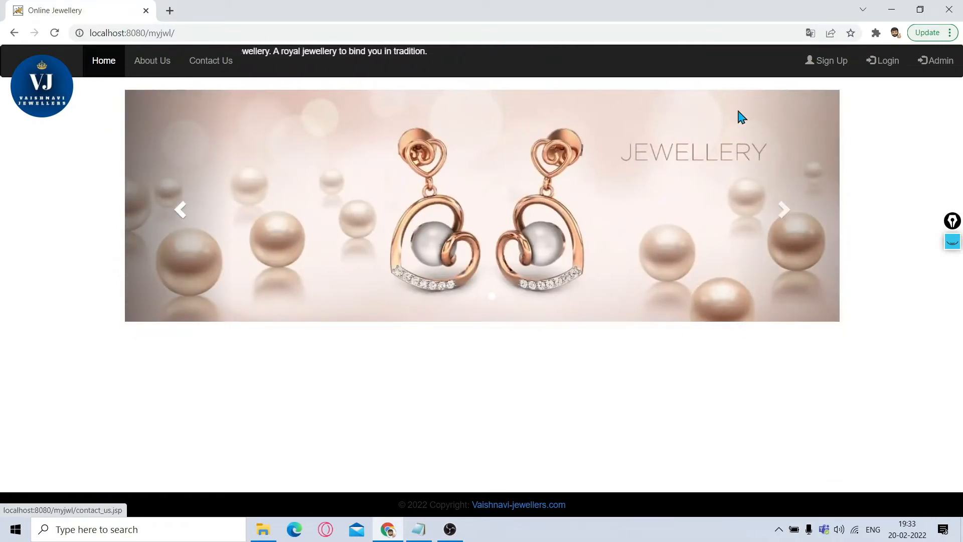
pyautogui.moveTo(151, 61)
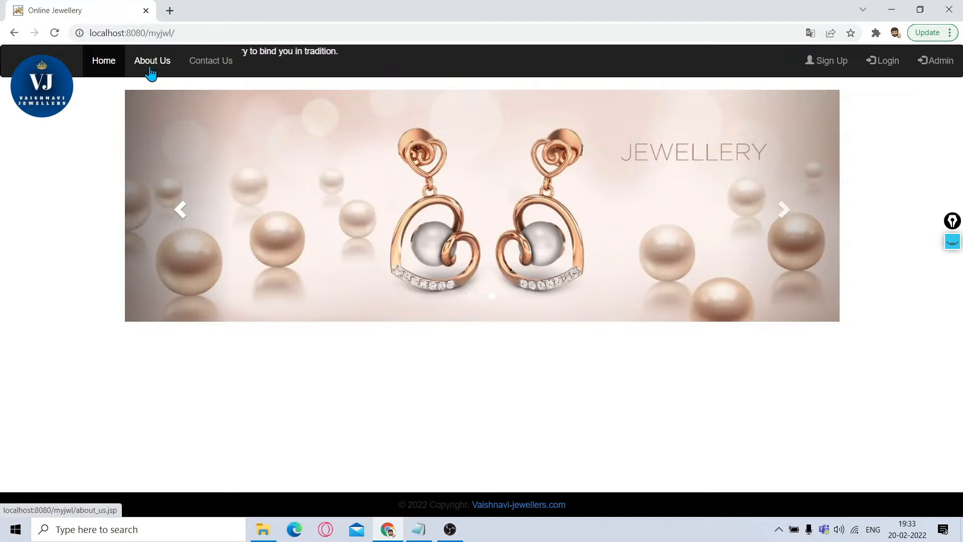
# Step: View the About Us page, then the Contact Us page with the Bandra West address and hours
pyautogui.click(152, 60)
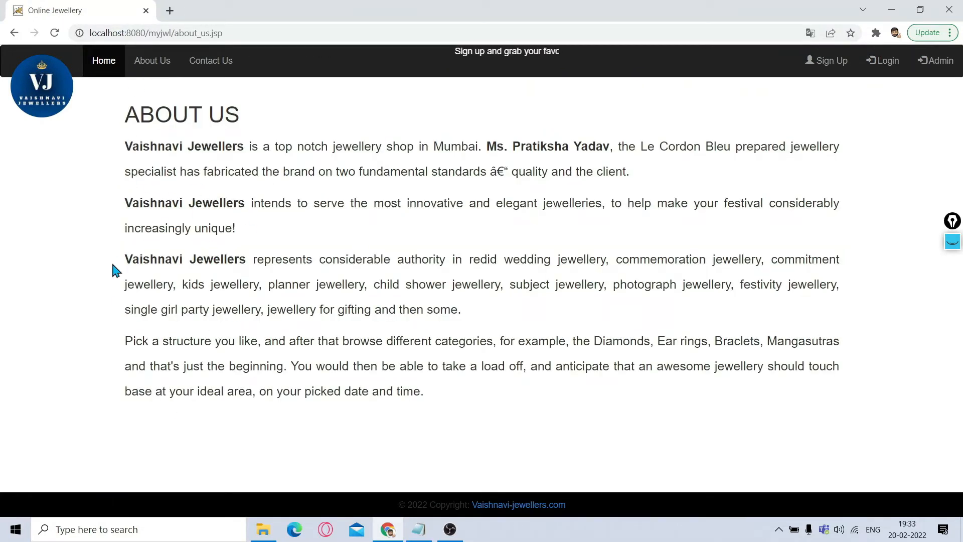
pyautogui.click(211, 60)
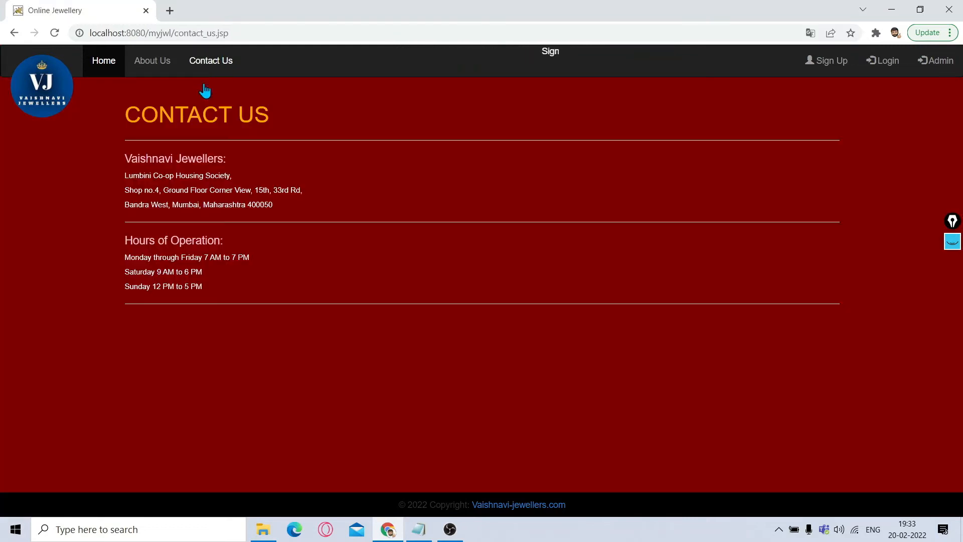
pyautogui.moveTo(154, 164)
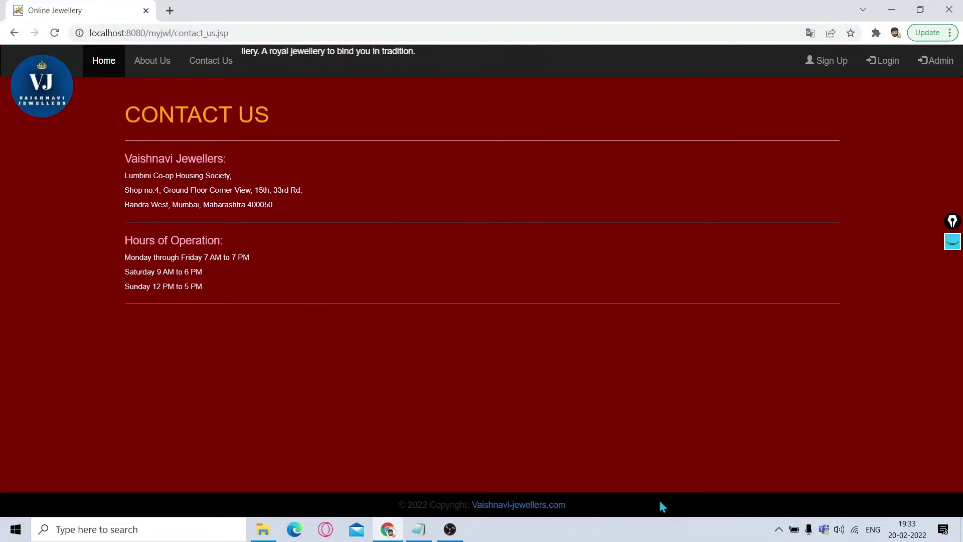
pyautogui.moveTo(850, 105)
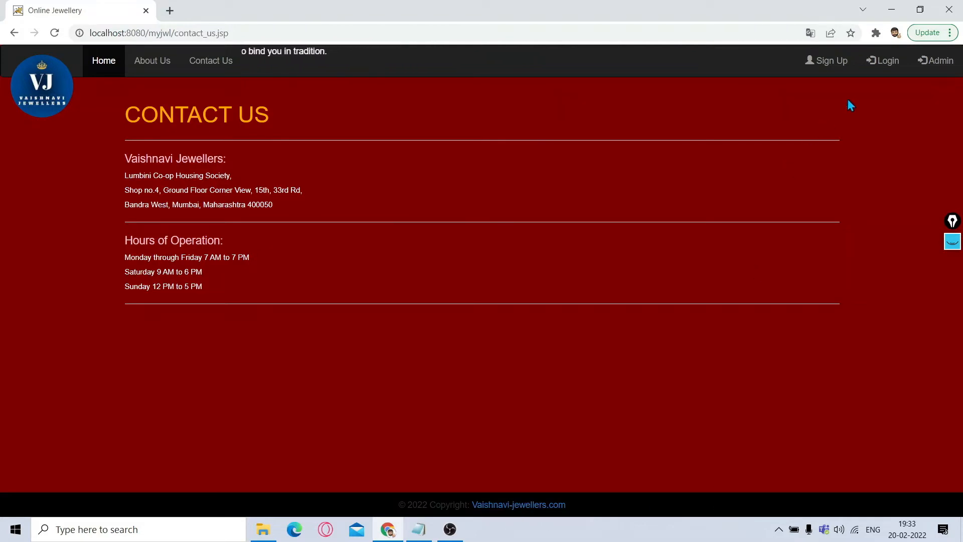
pyautogui.moveTo(831, 62)
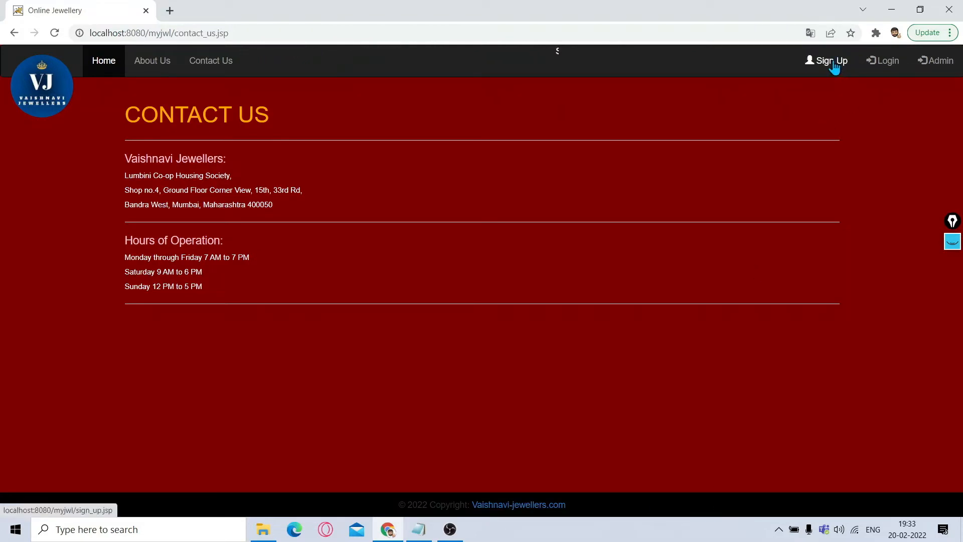
pyautogui.moveTo(936, 61)
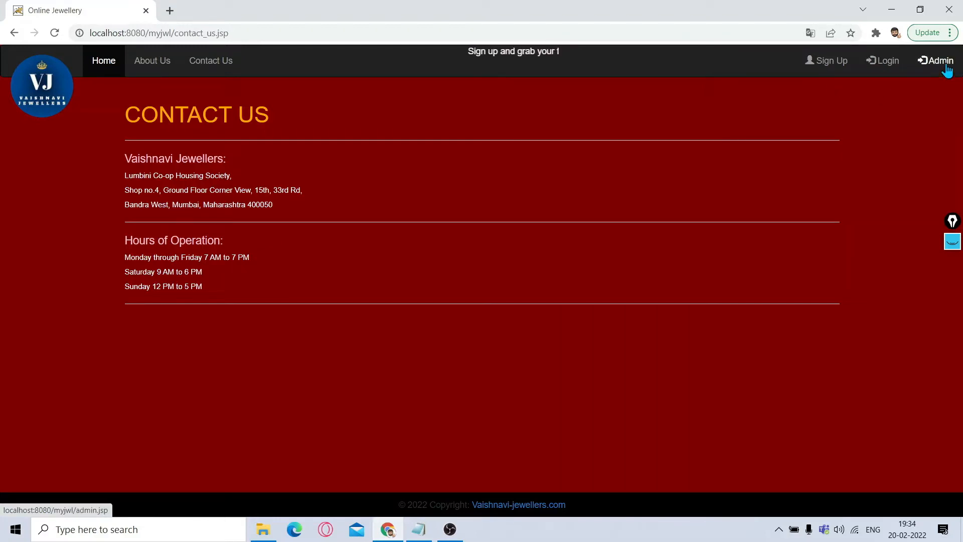
pyautogui.moveTo(830, 61)
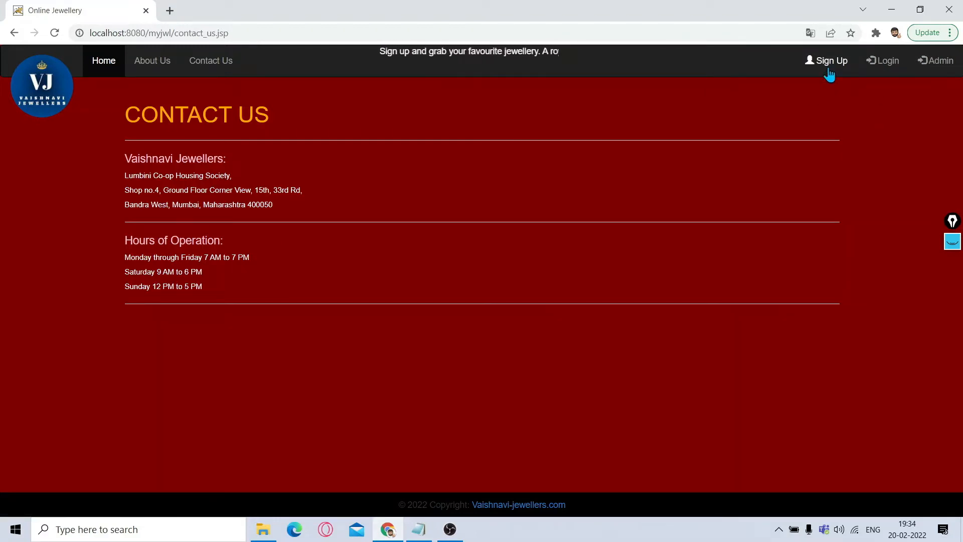
pyautogui.click(831, 61)
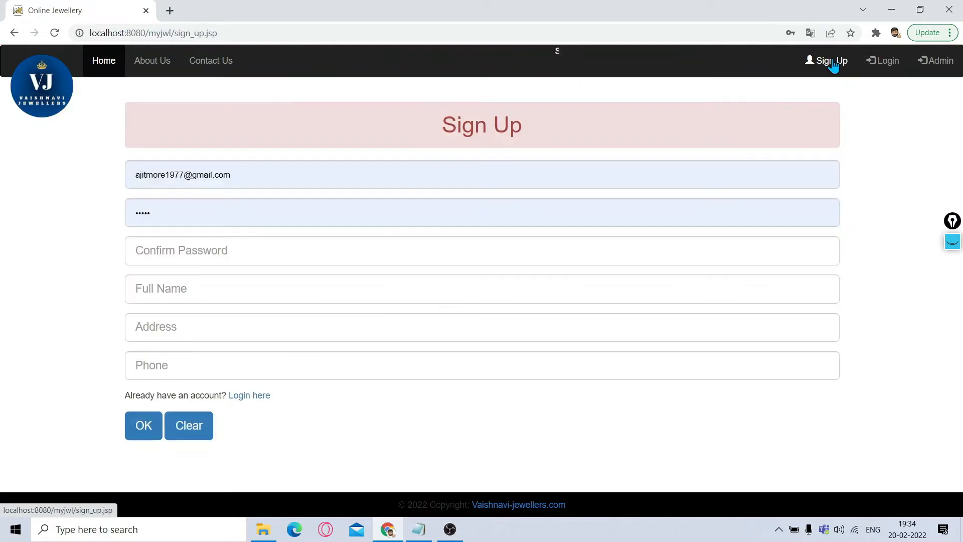
pyautogui.click(189, 425)
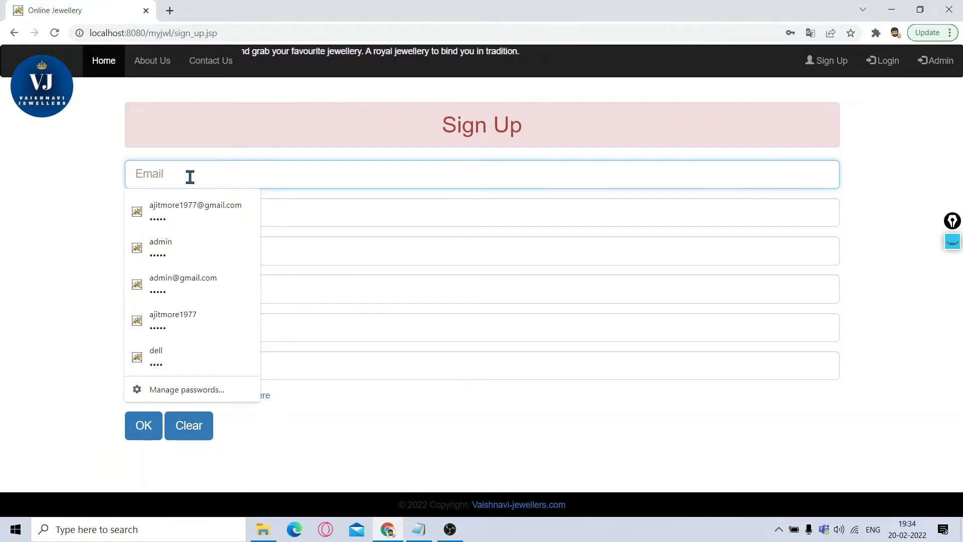
pyautogui.write('nis')
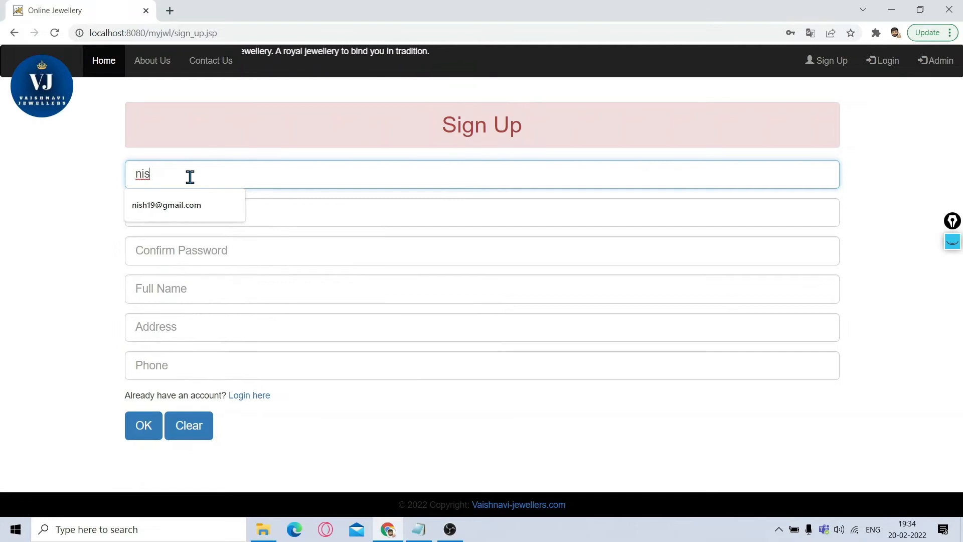
pyautogui.click(166, 205)
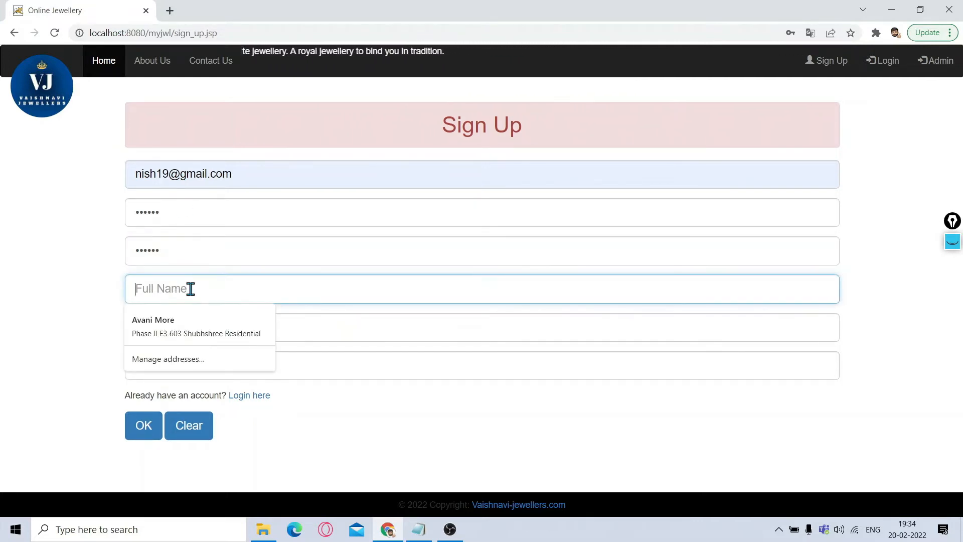
pyautogui.write('Nisha')
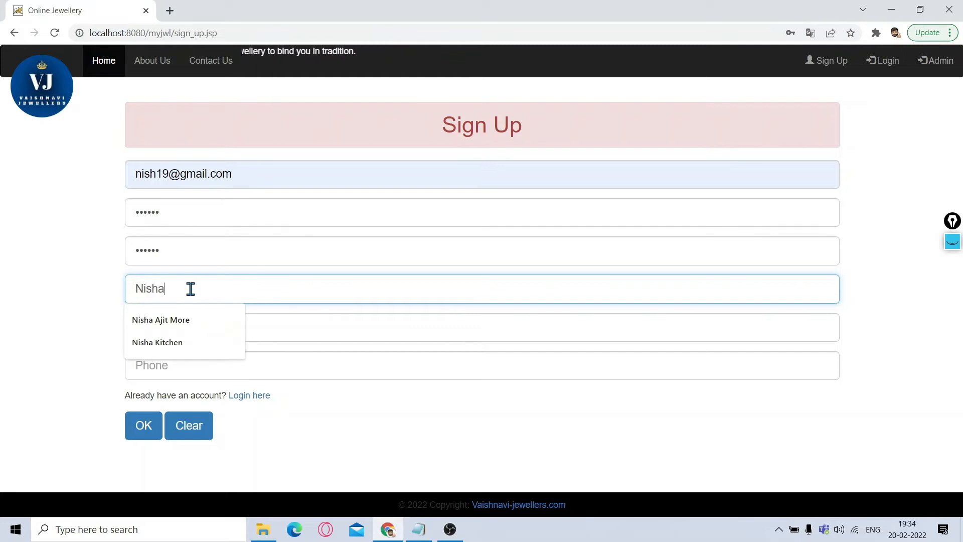
pyautogui.click(160, 319)
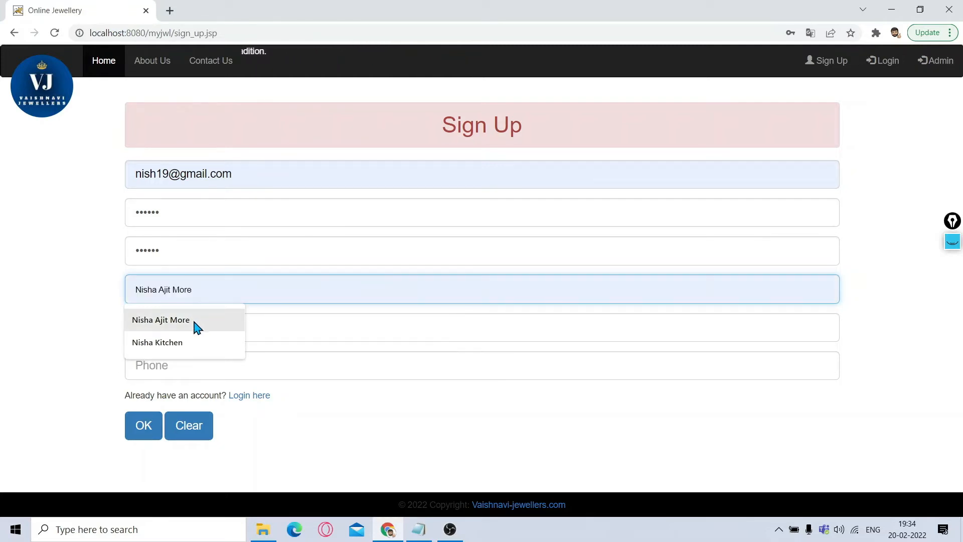
pyautogui.click(161, 319)
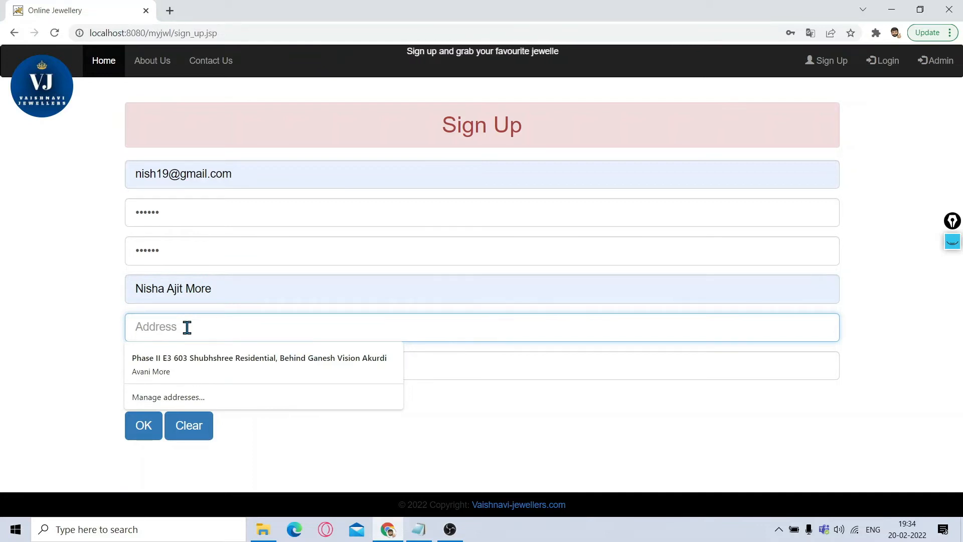
pyautogui.write('Akurdi Pune')
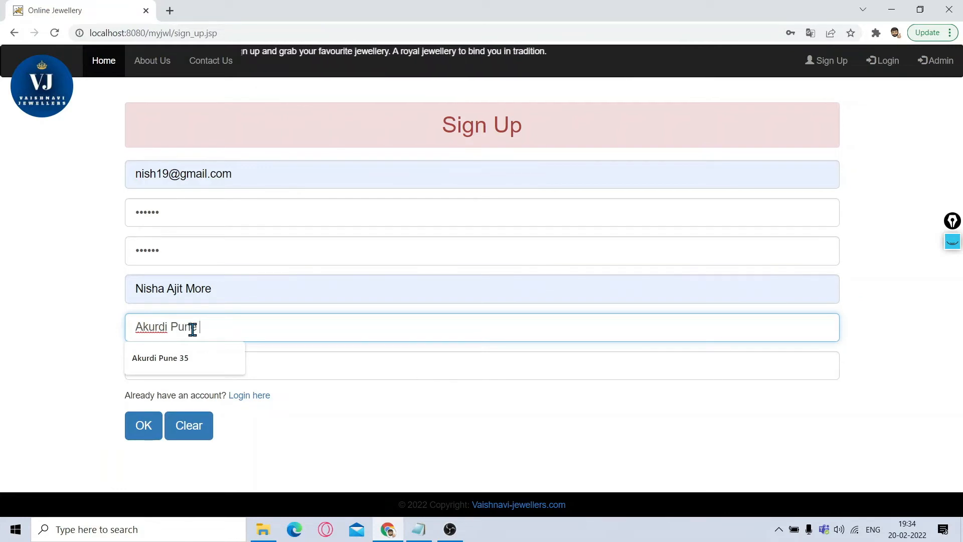
pyautogui.click(160, 357)
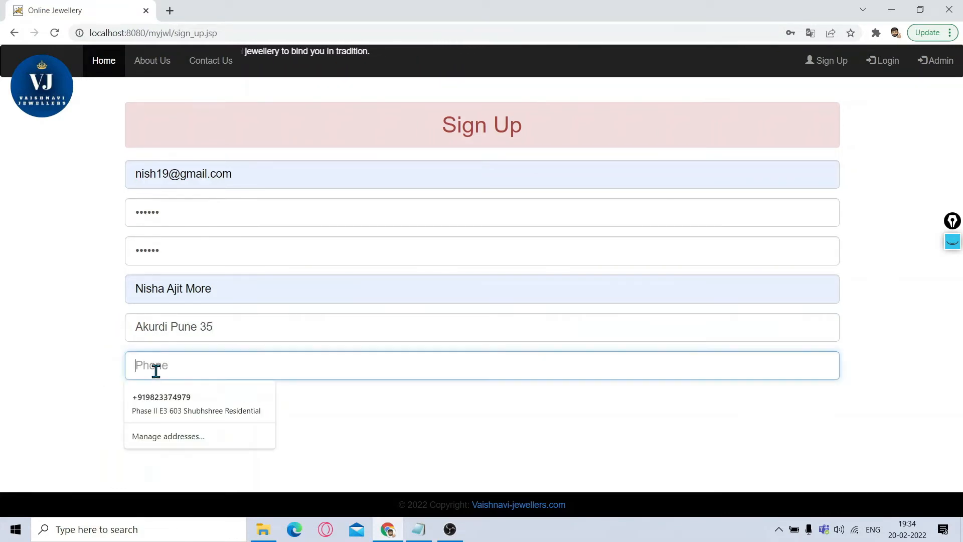
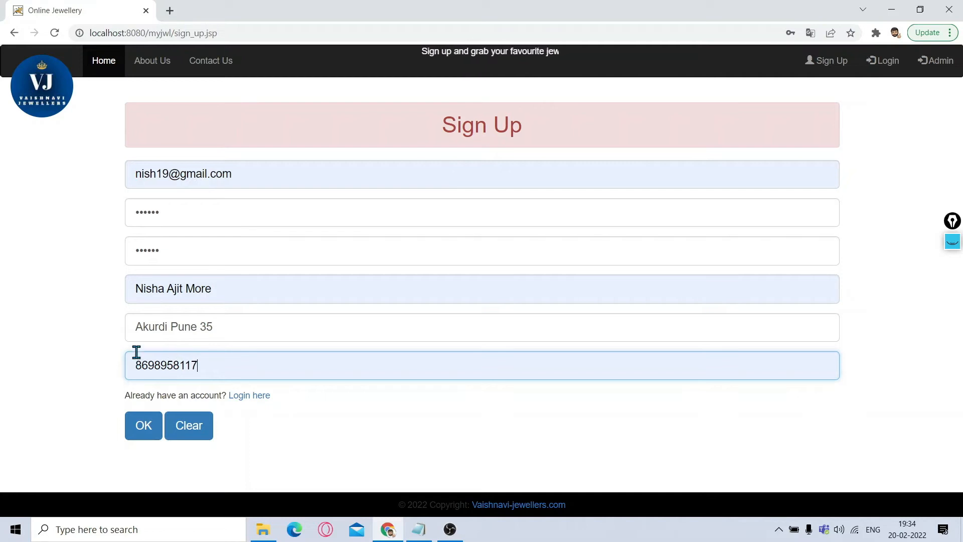
pyautogui.click(144, 425)
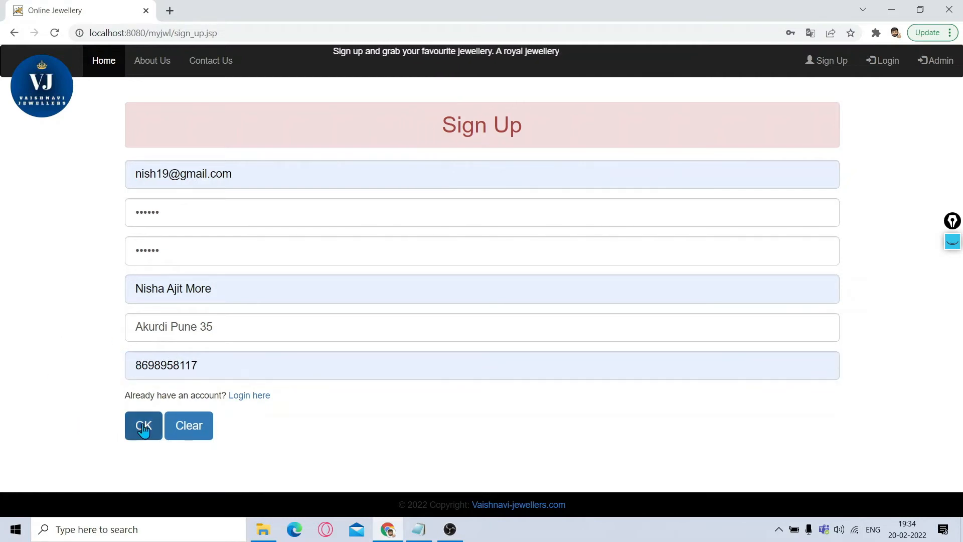
# Step: Submit the registration and follow the success link to the Login page
pyautogui.click(143, 426)
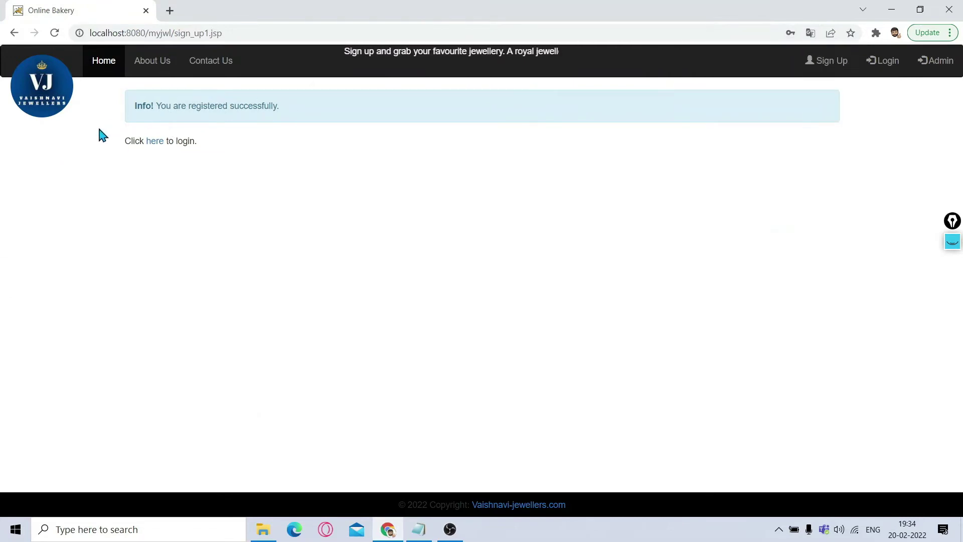
pyautogui.moveTo(258, 123)
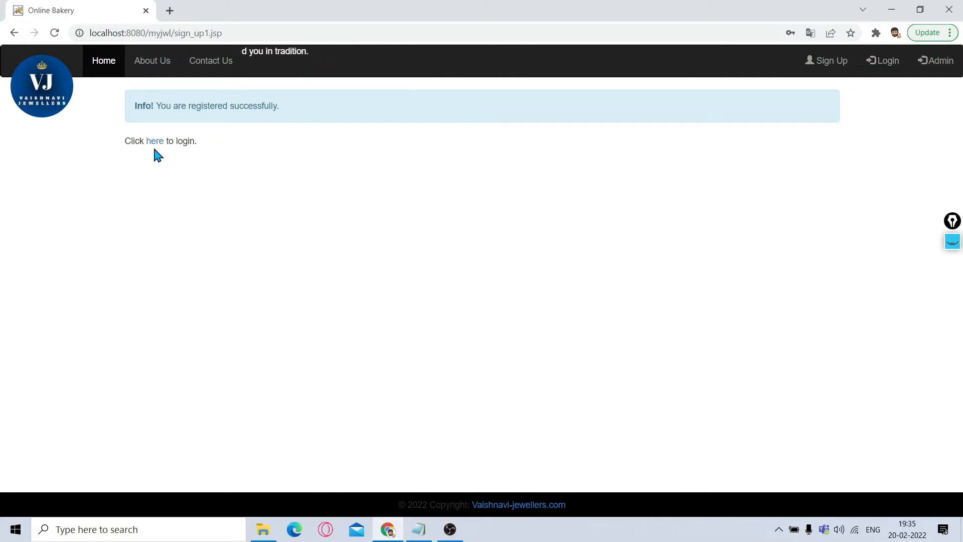
pyautogui.click(154, 140)
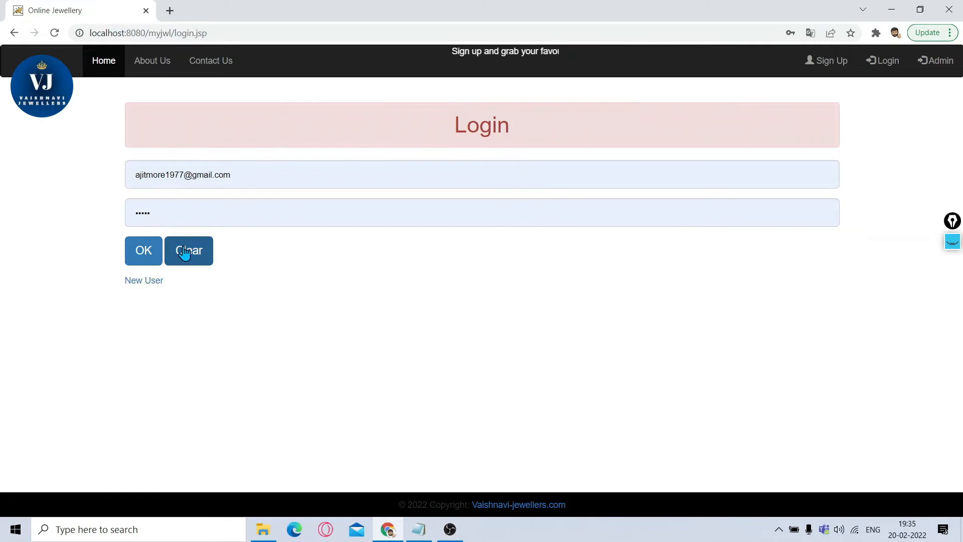
pyautogui.click(189, 250)
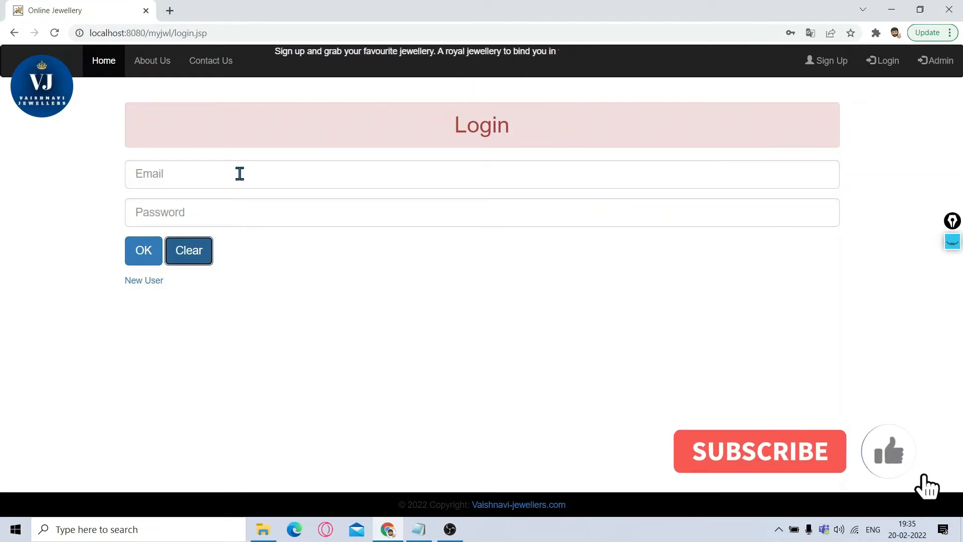
pyautogui.write('n')
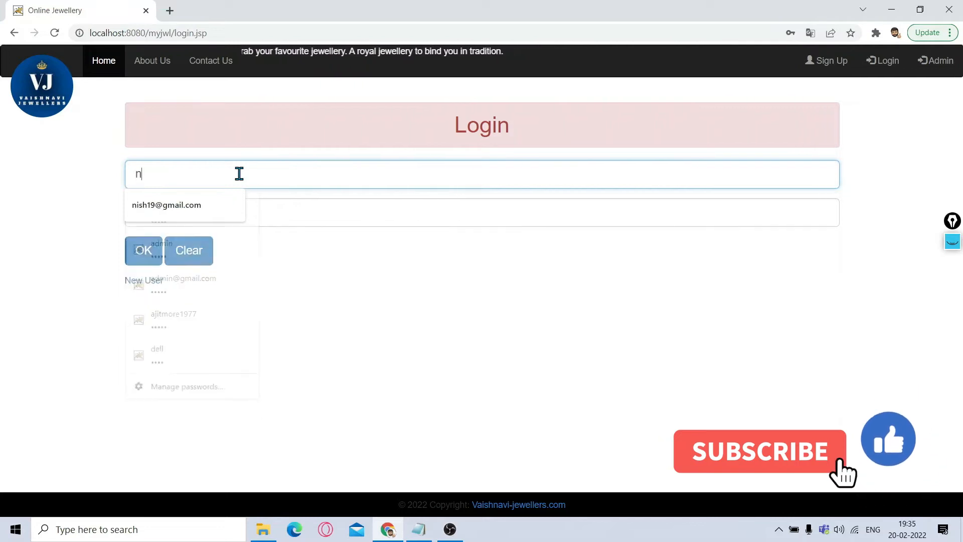
pyautogui.click(166, 205)
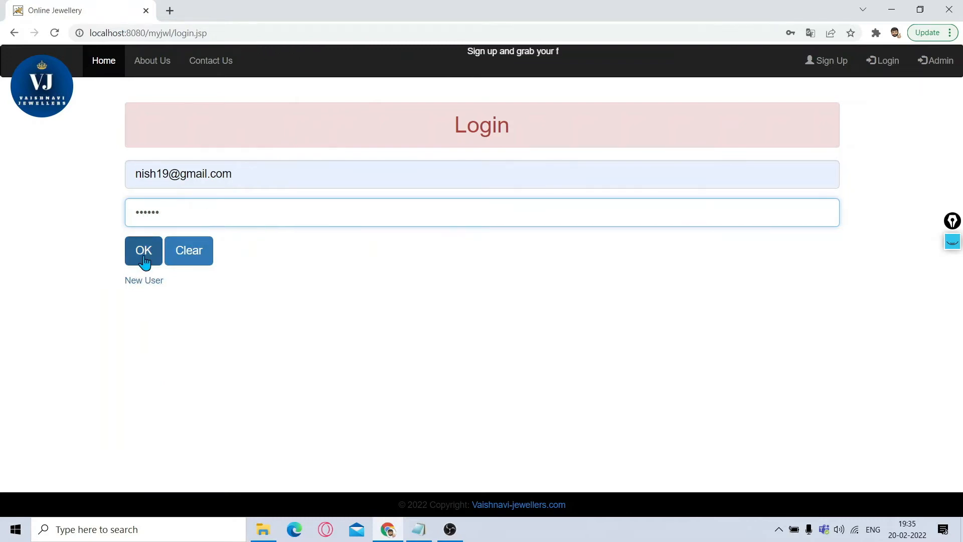
pyautogui.click(143, 251)
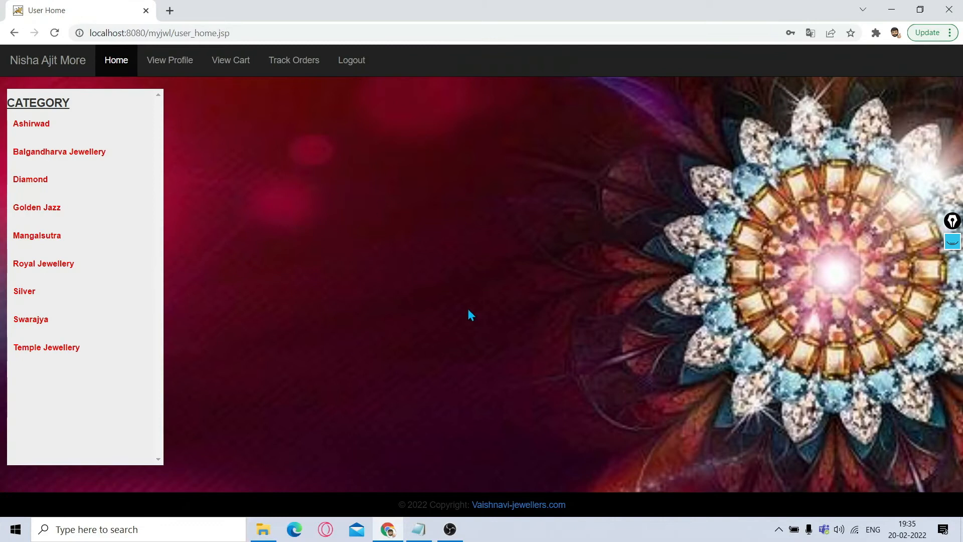
pyautogui.moveTo(766, 472)
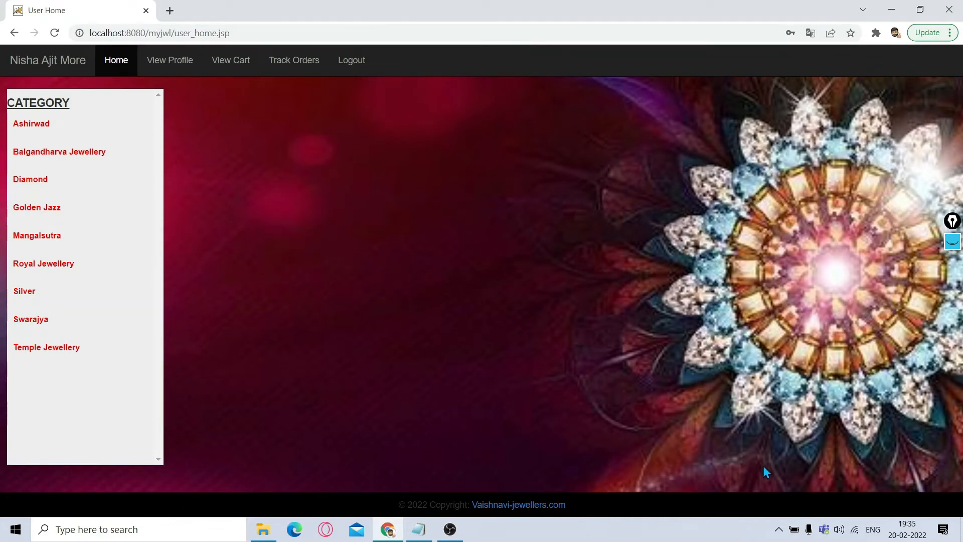
pyautogui.moveTo(564, 286)
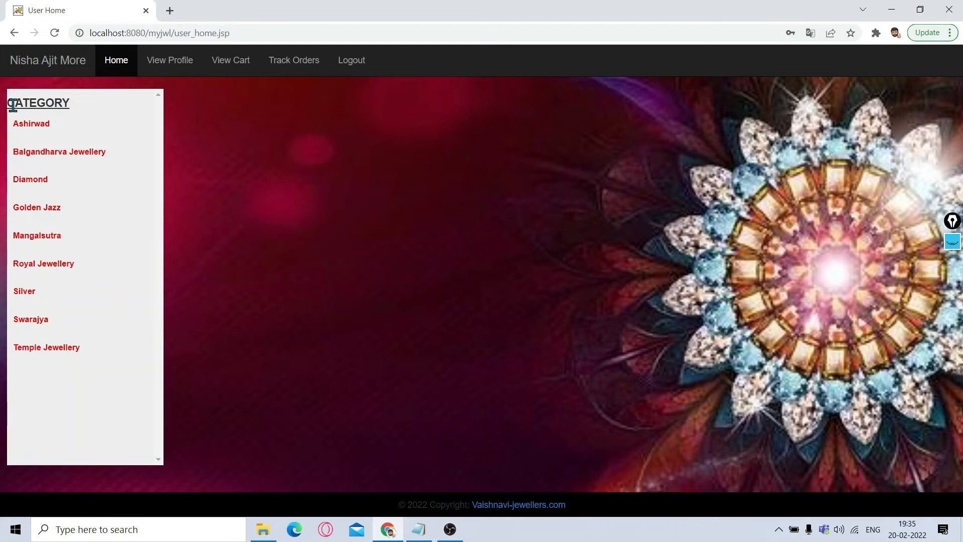
pyautogui.moveTo(29, 392)
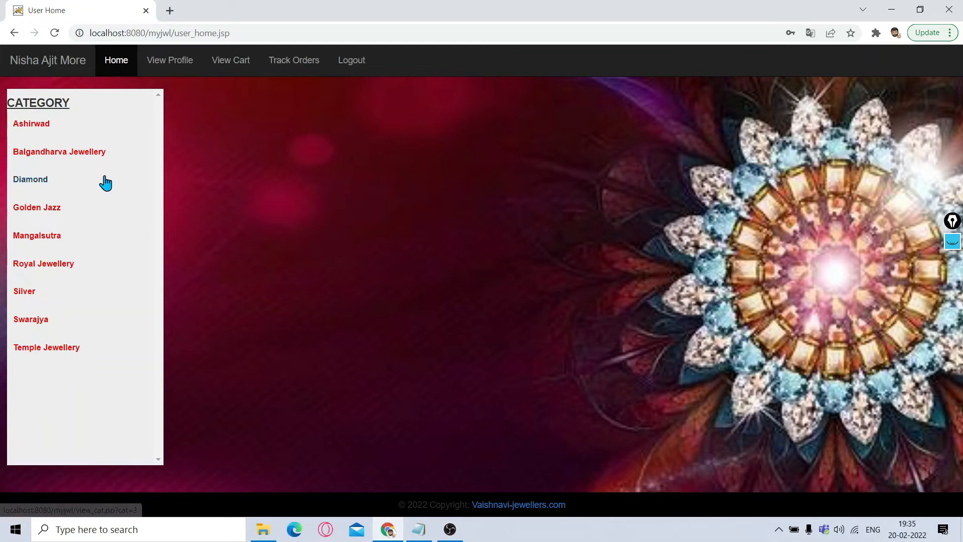
pyautogui.moveTo(84, 253)
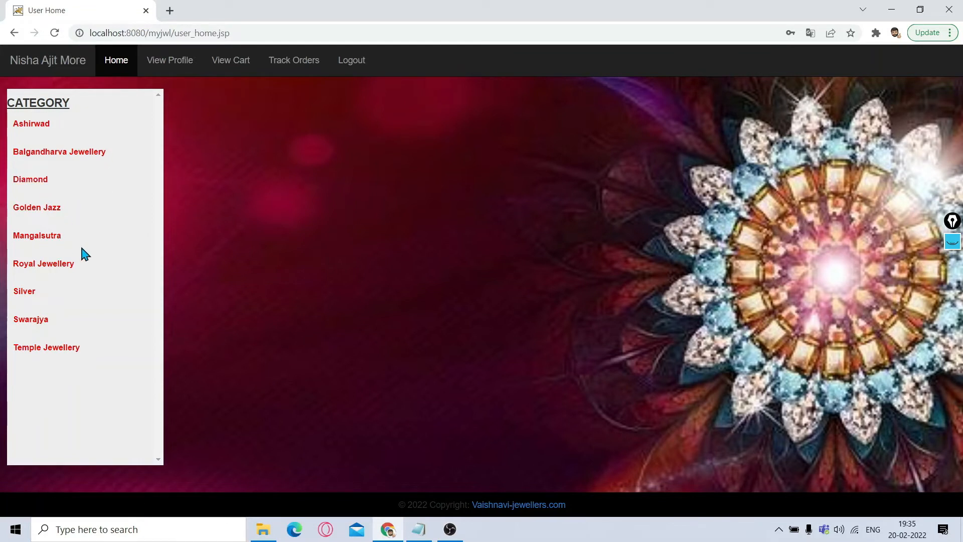
pyautogui.moveTo(89, 374)
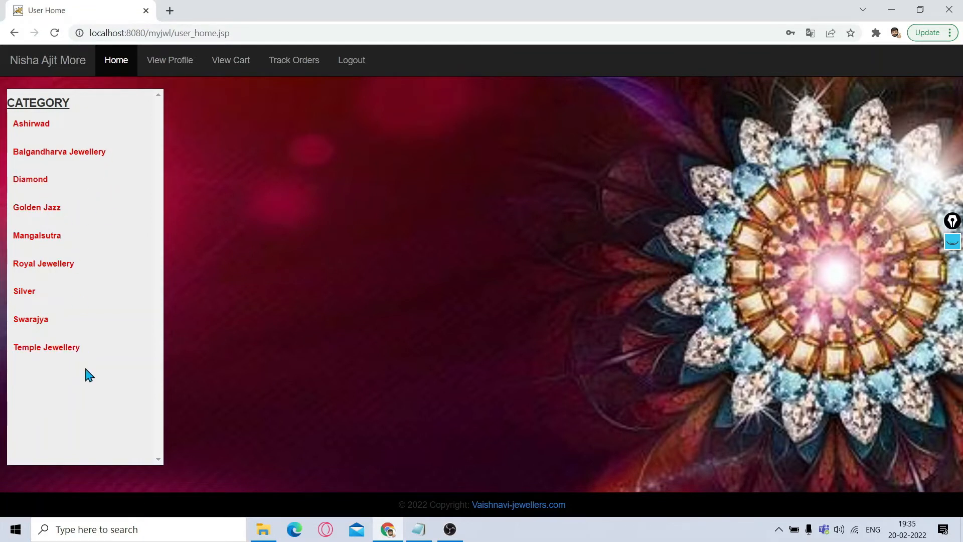
pyautogui.moveTo(3, 157)
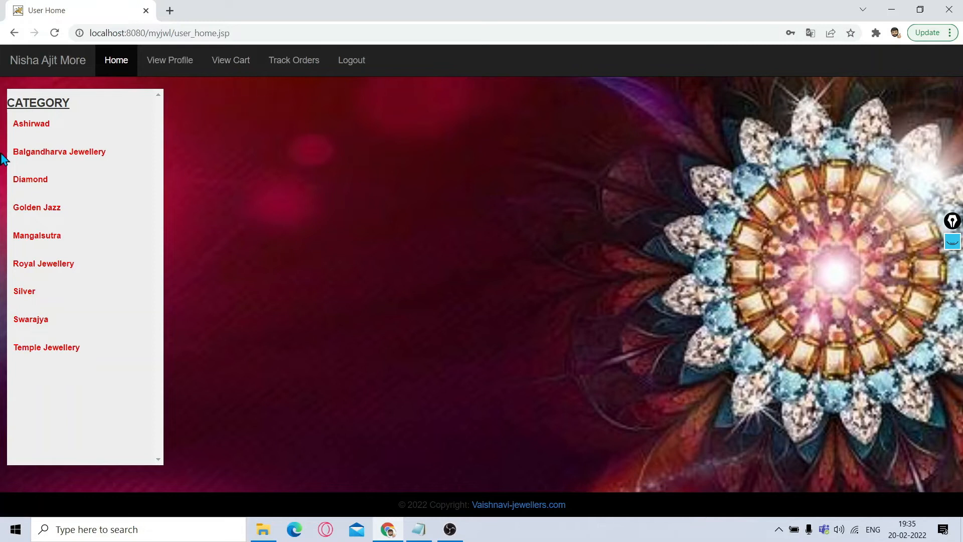
pyautogui.moveTo(169, 59)
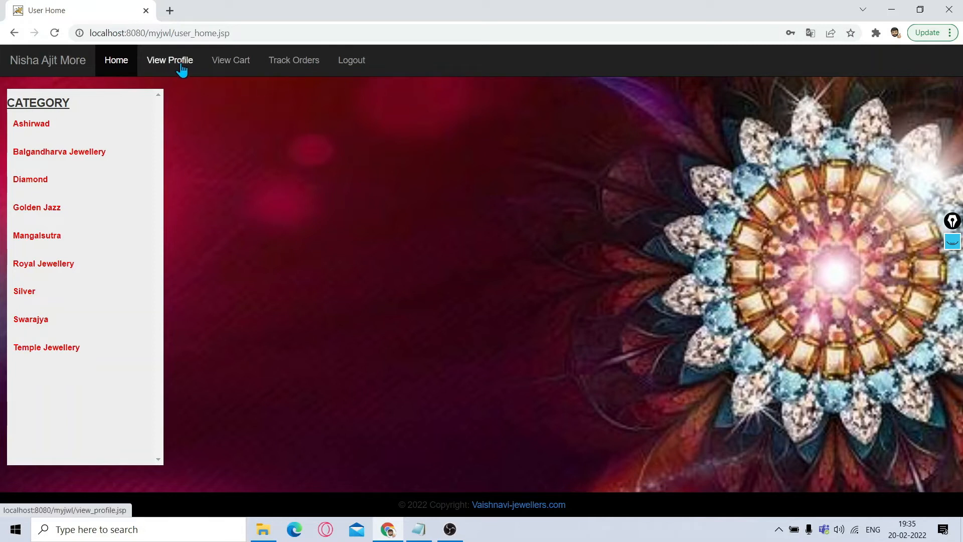
# Step: View the shopper's profile with name, address and phone details
pyautogui.click(169, 59)
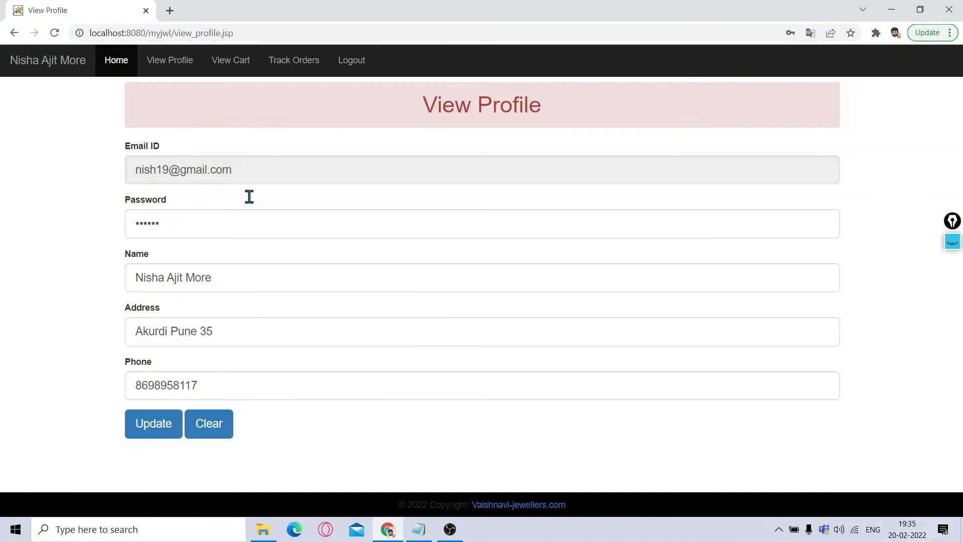
pyautogui.moveTo(236, 258)
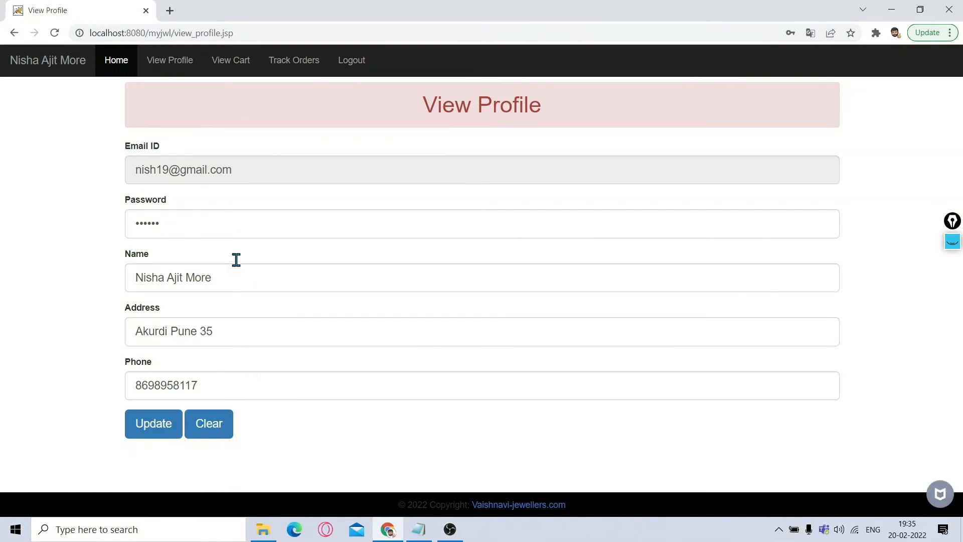
pyautogui.moveTo(224, 101)
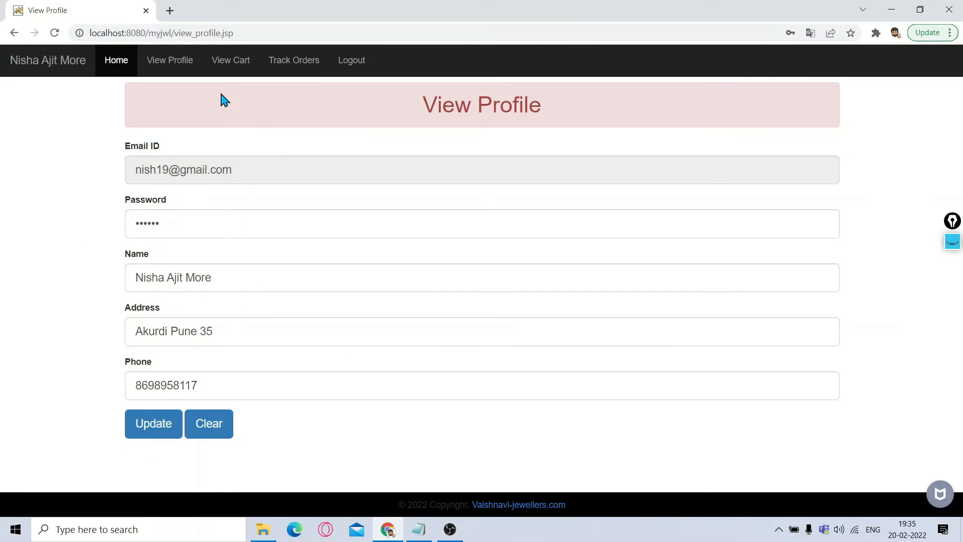
pyautogui.moveTo(231, 59)
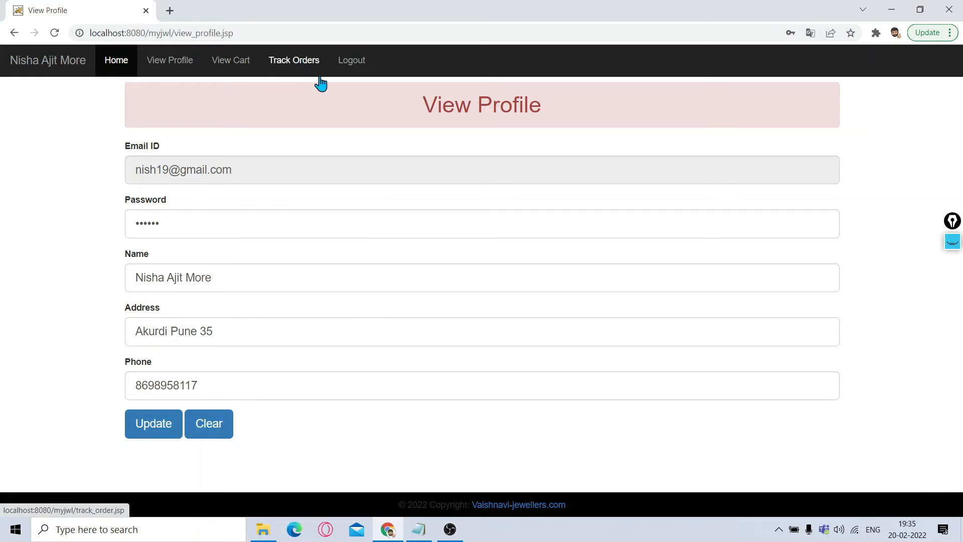
pyautogui.moveTo(116, 60)
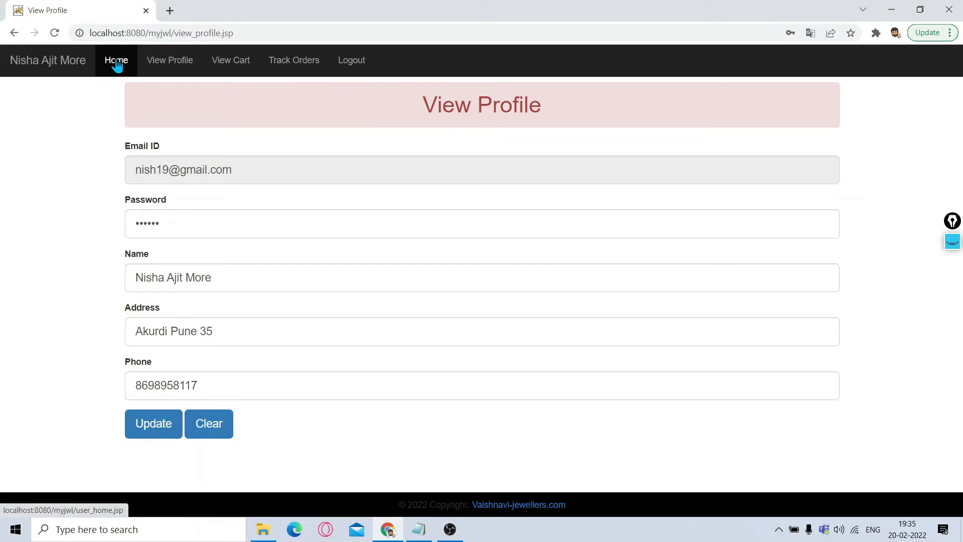
# Step: Return Home and list the Balgandharva Jewellery category's products
pyautogui.click(115, 59)
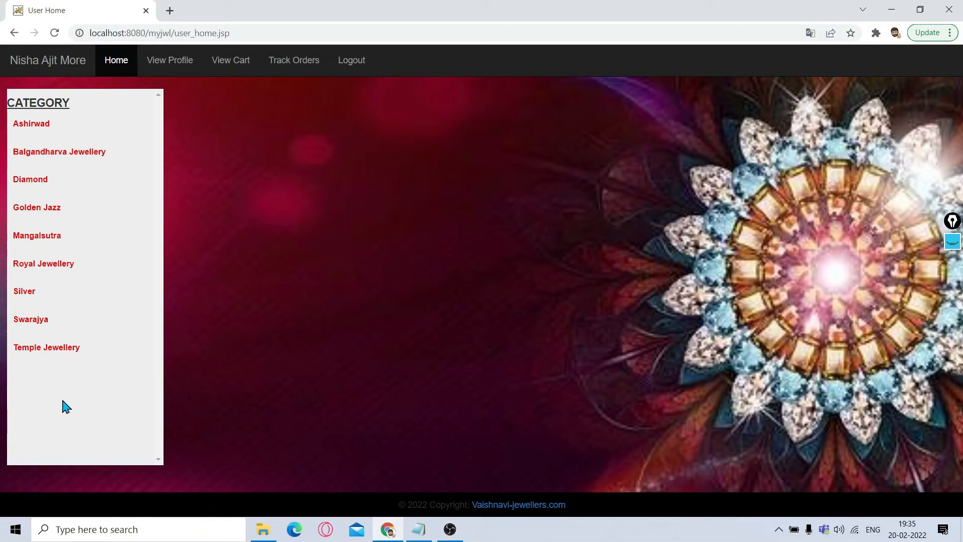
pyautogui.moveTo(93, 204)
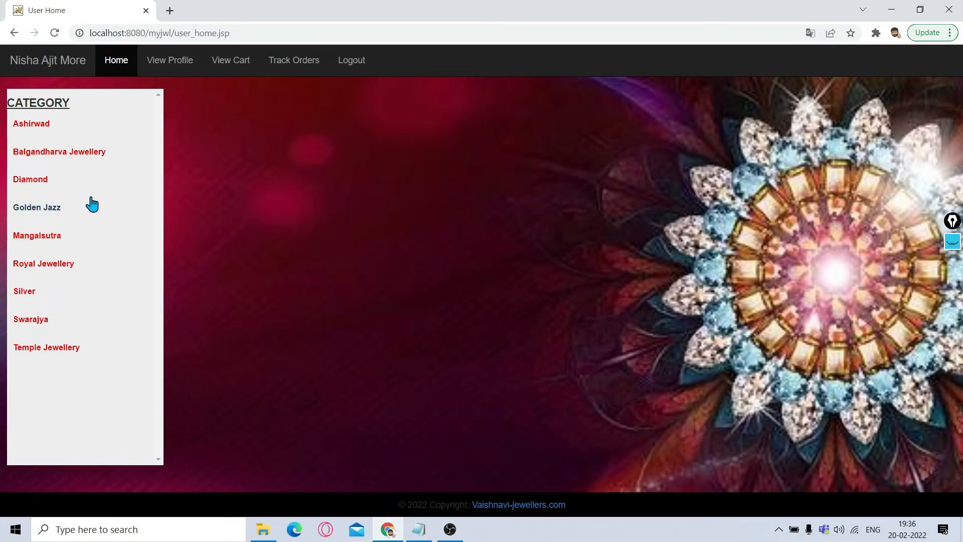
pyautogui.moveTo(59, 151)
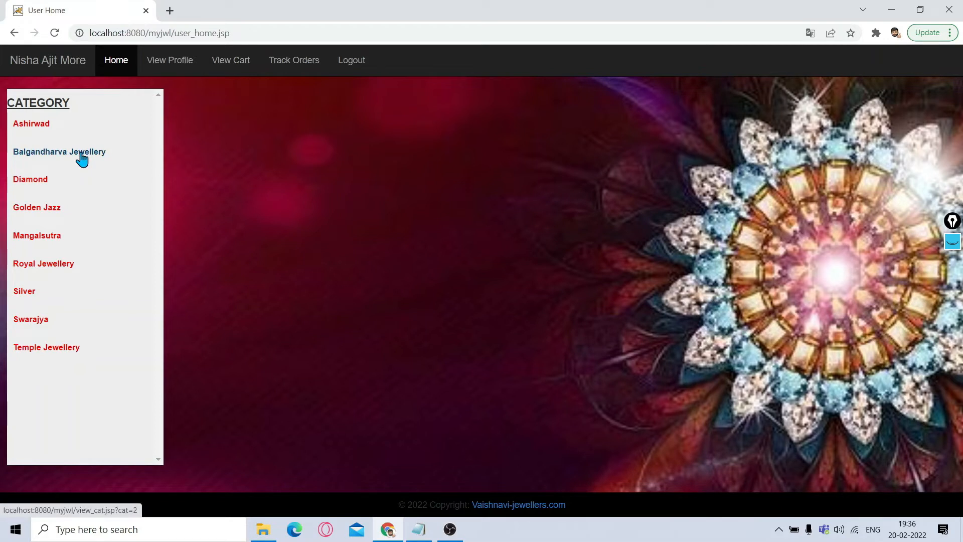
pyautogui.click(59, 152)
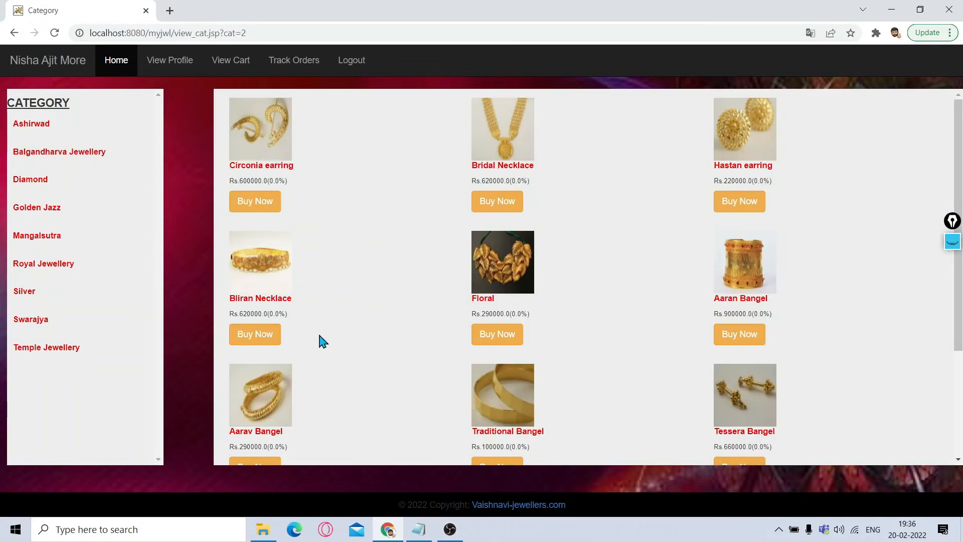
pyautogui.moveTo(857, 238)
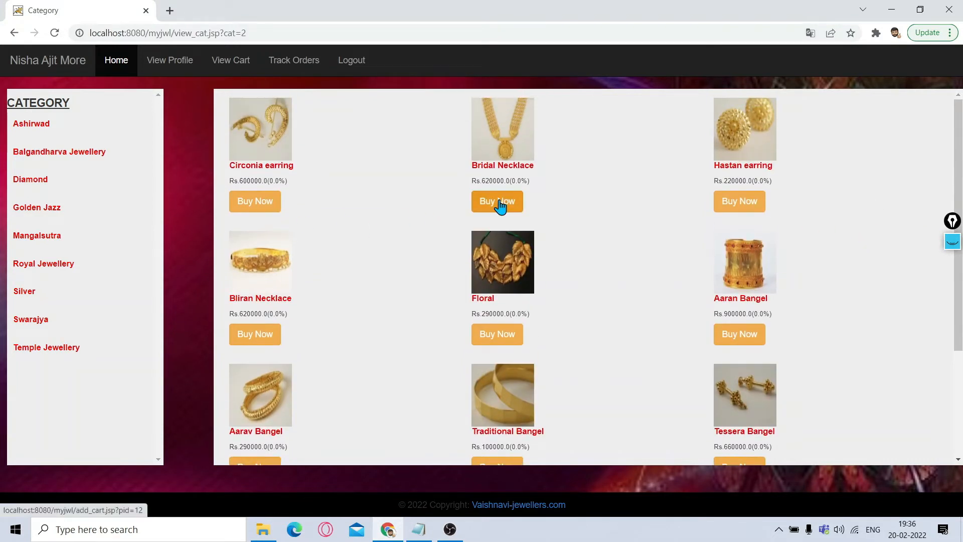
# Step: Add one Bridal Necklace (Qty 1) to the cart via Buy Now
pyautogui.click(496, 200)
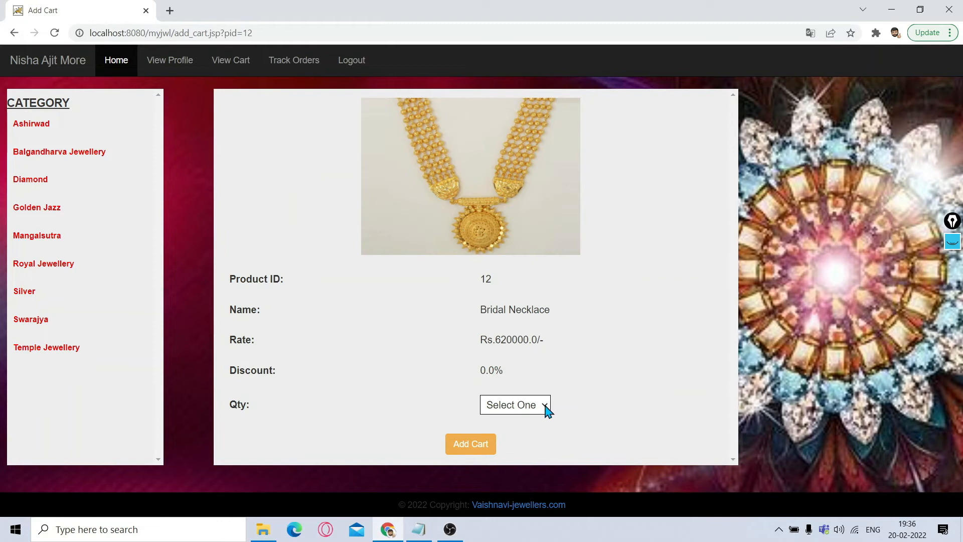
pyautogui.moveTo(496, 385)
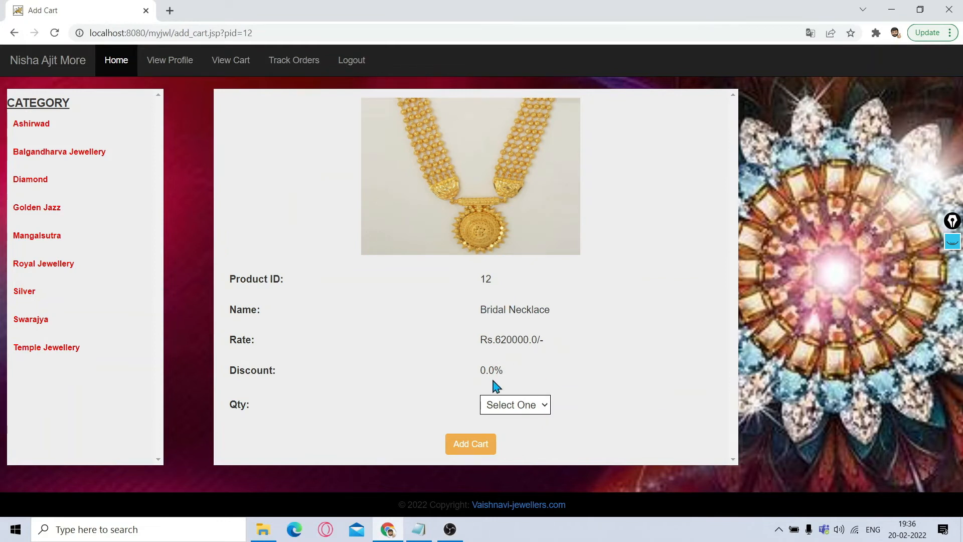
pyautogui.click(515, 404)
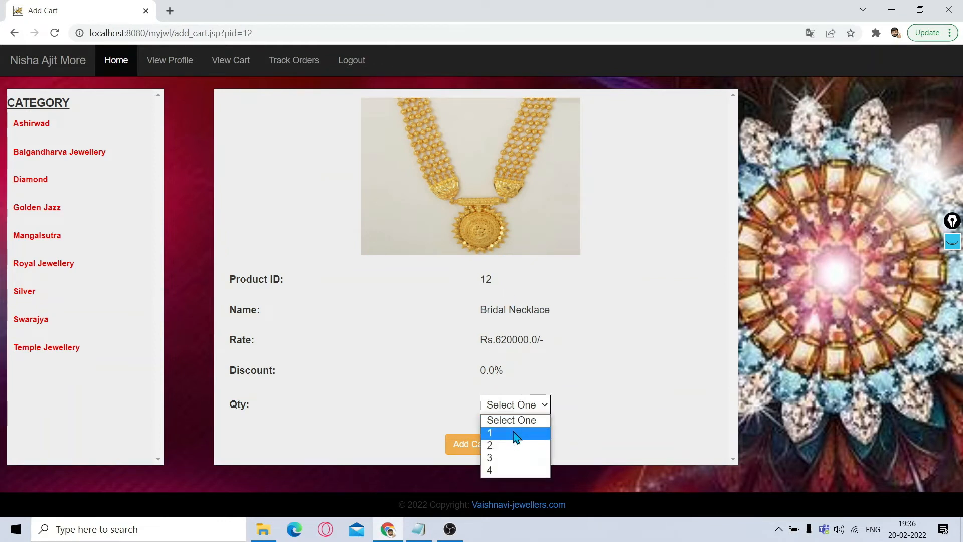
pyautogui.click(489, 432)
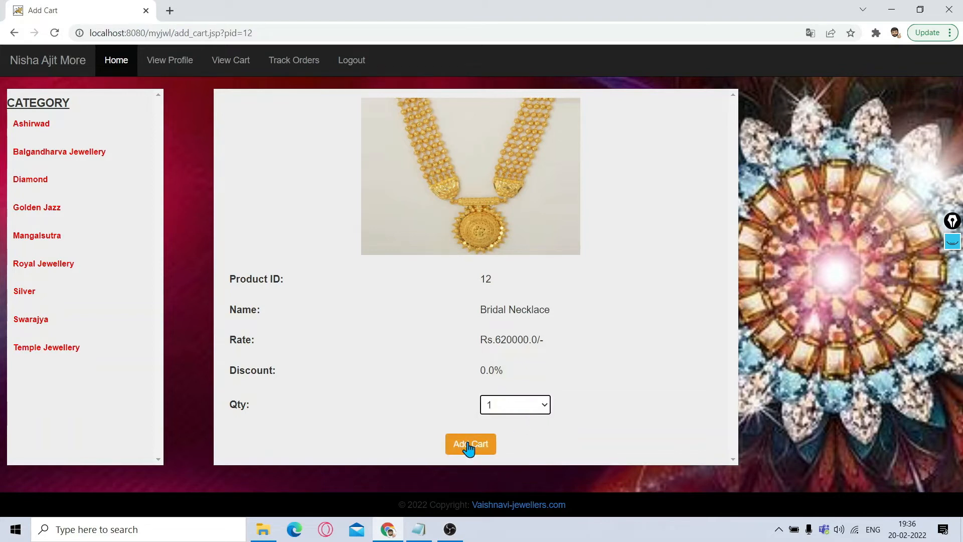
pyautogui.click(470, 443)
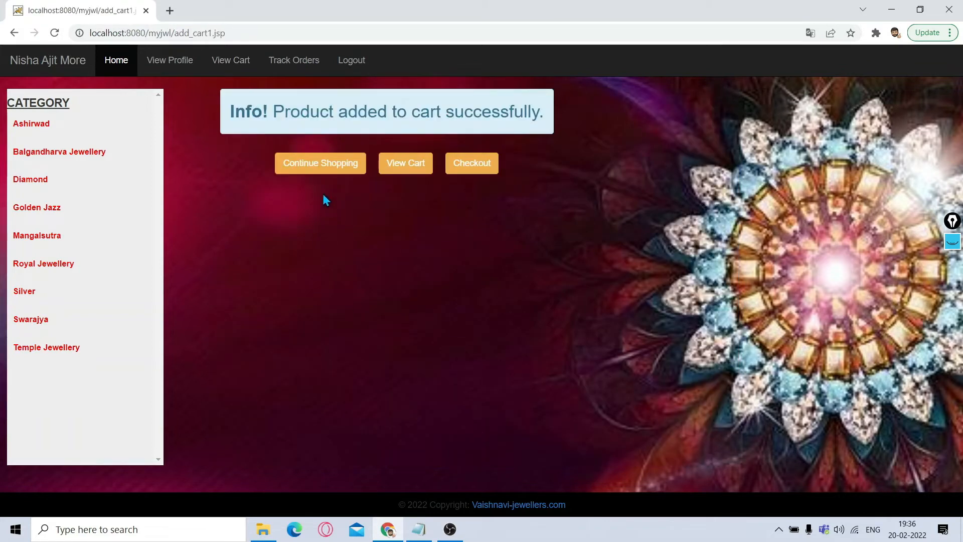
pyautogui.moveTo(406, 163)
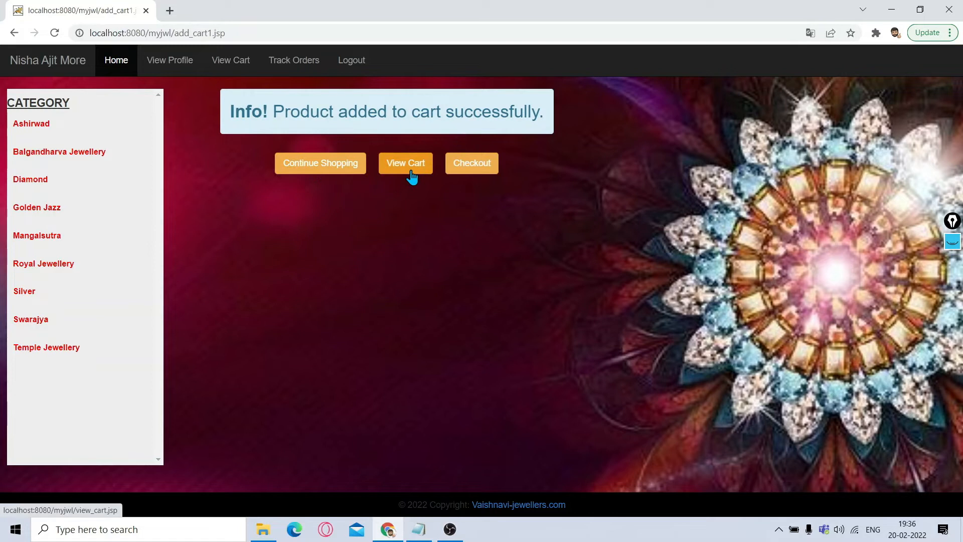
pyautogui.moveTo(443, 224)
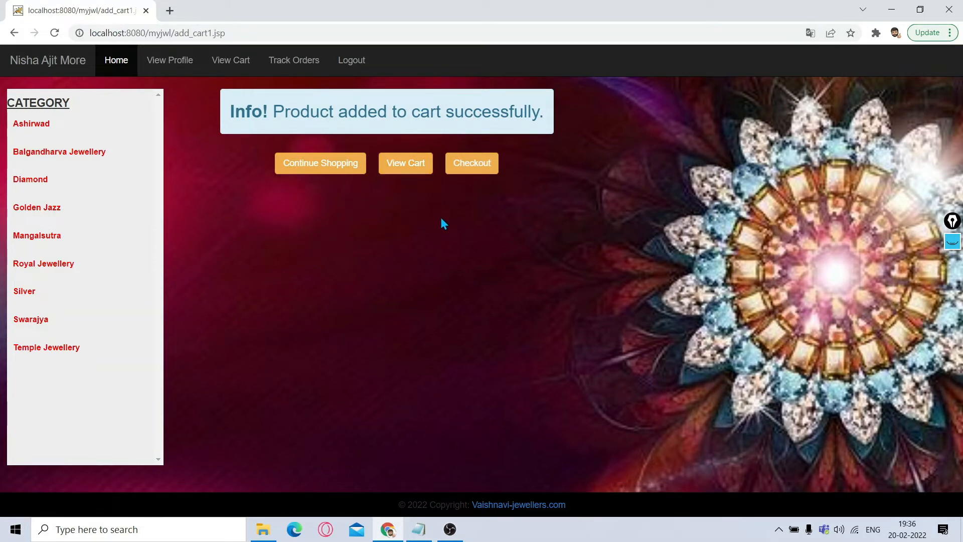
pyautogui.moveTo(468, 196)
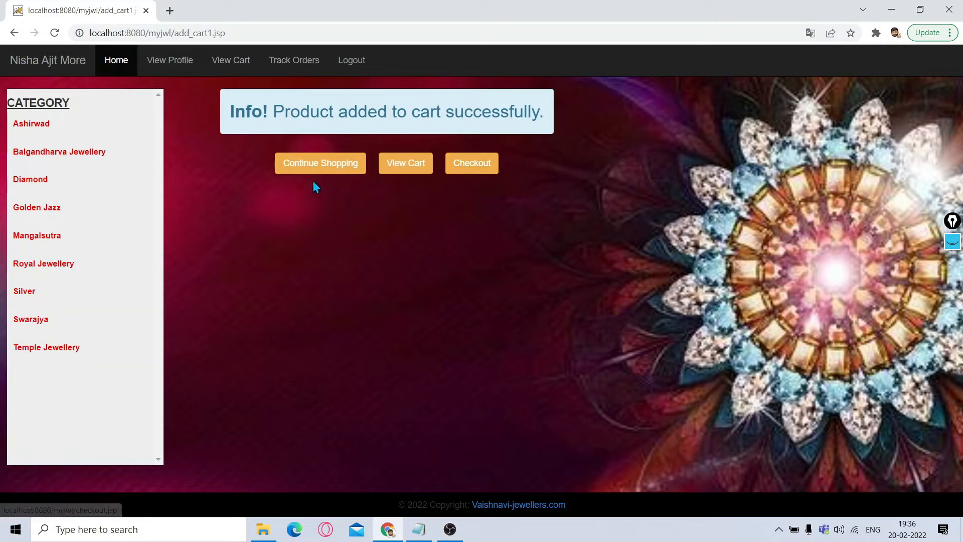
# Step: Continue shopping and add one Baileys from the Silver category to the cart
pyautogui.click(320, 162)
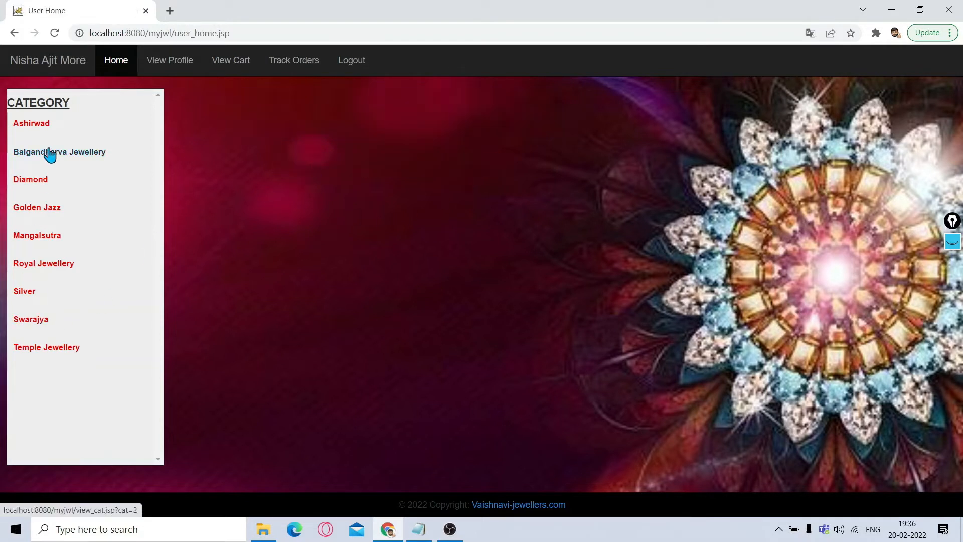
pyautogui.moveTo(48, 310)
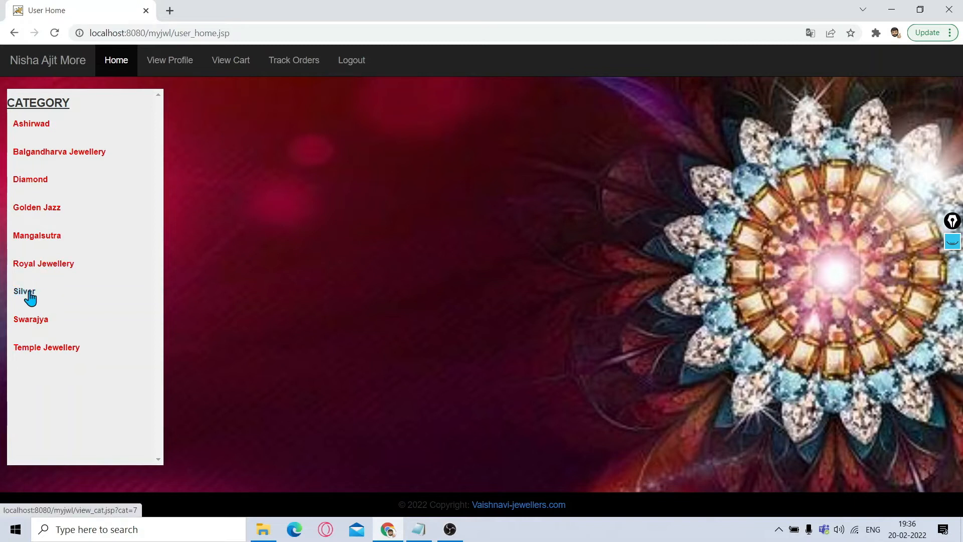
pyautogui.click(24, 291)
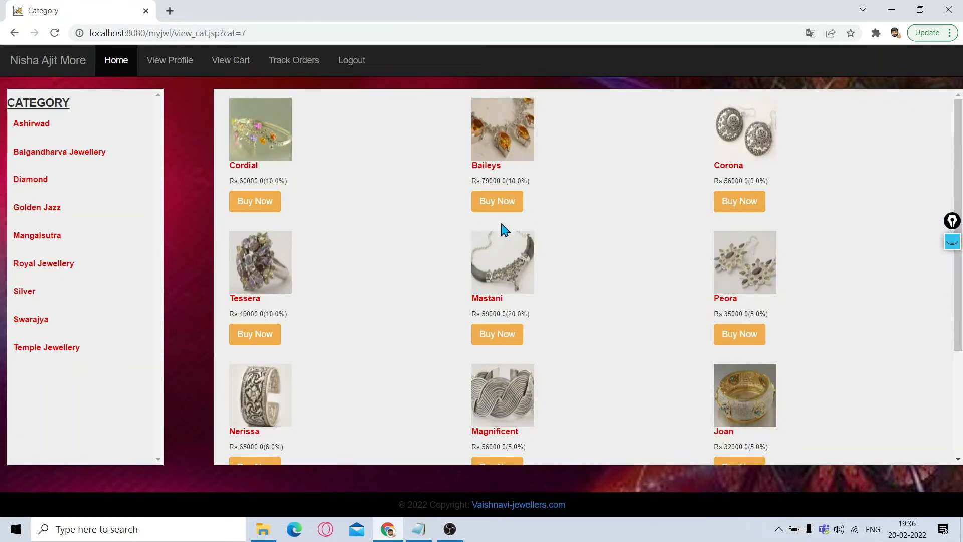
pyautogui.moveTo(559, 190)
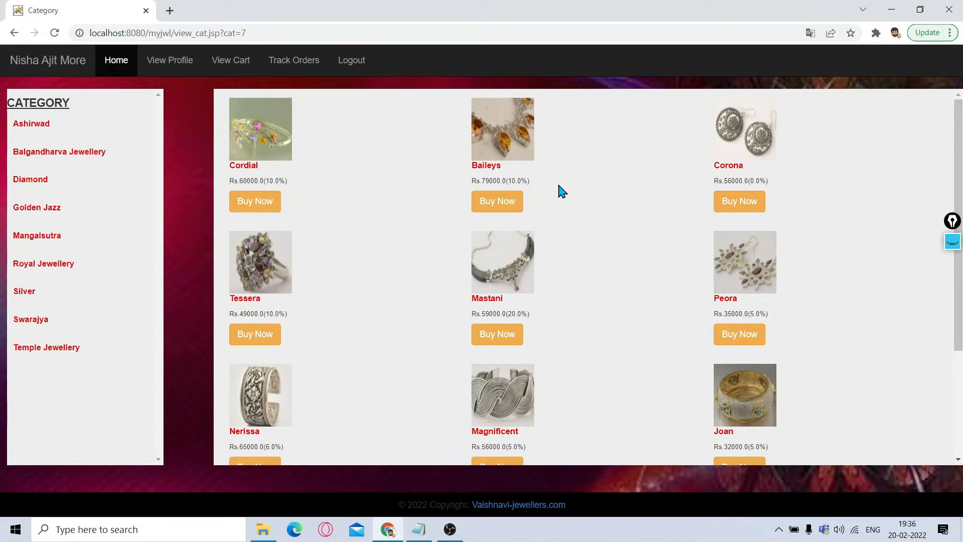
pyautogui.click(496, 201)
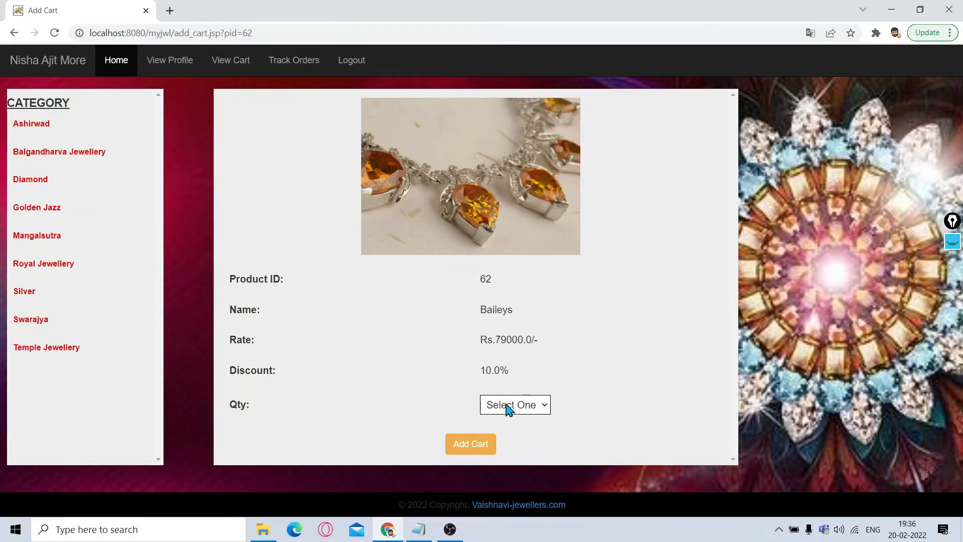
pyautogui.click(513, 404)
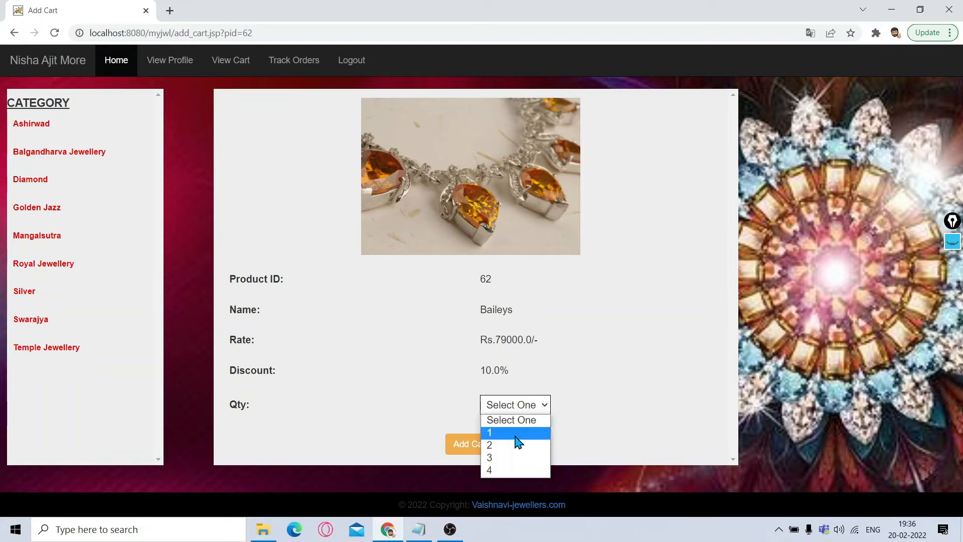
pyautogui.click(489, 433)
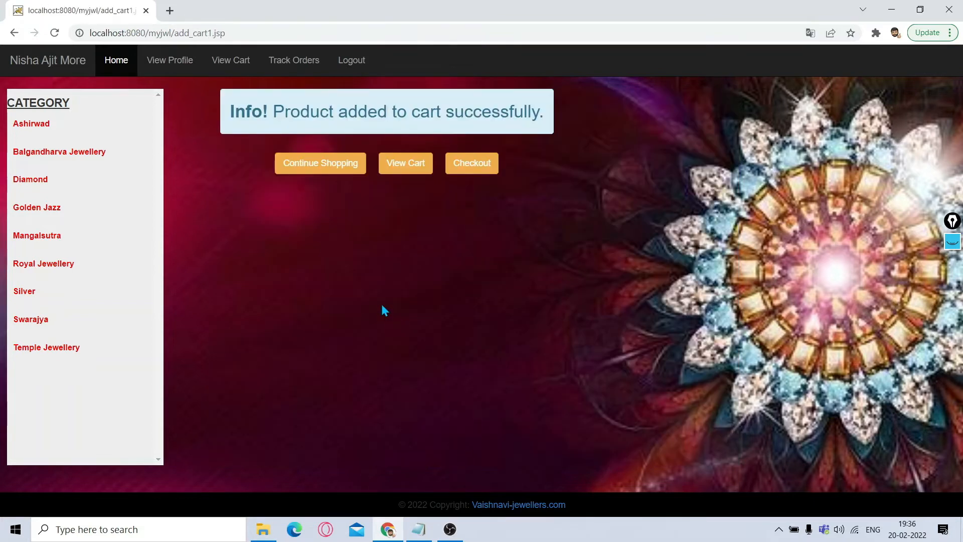
# Step: View the cart listing Bridal Necklace and Baileys, total Rs. 725655
pyautogui.click(406, 163)
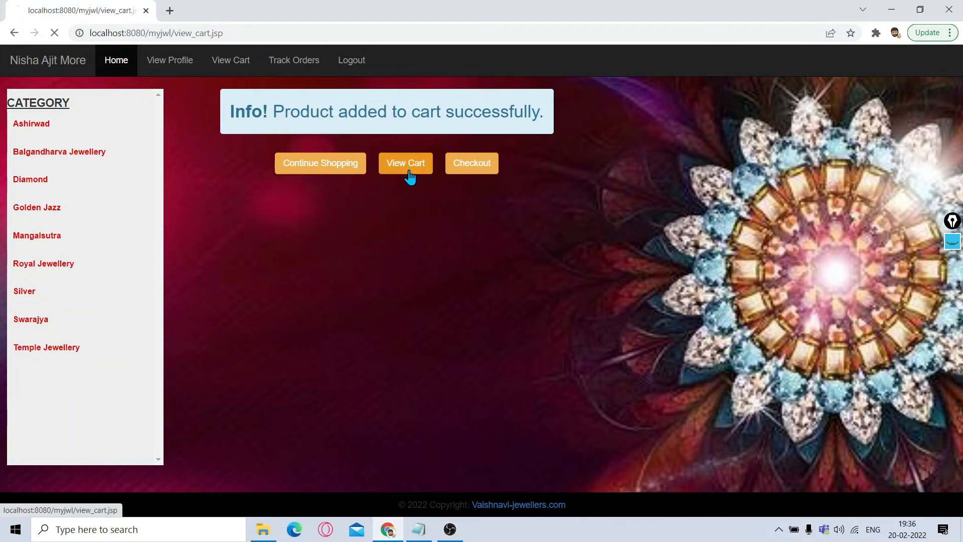
pyautogui.click(405, 162)
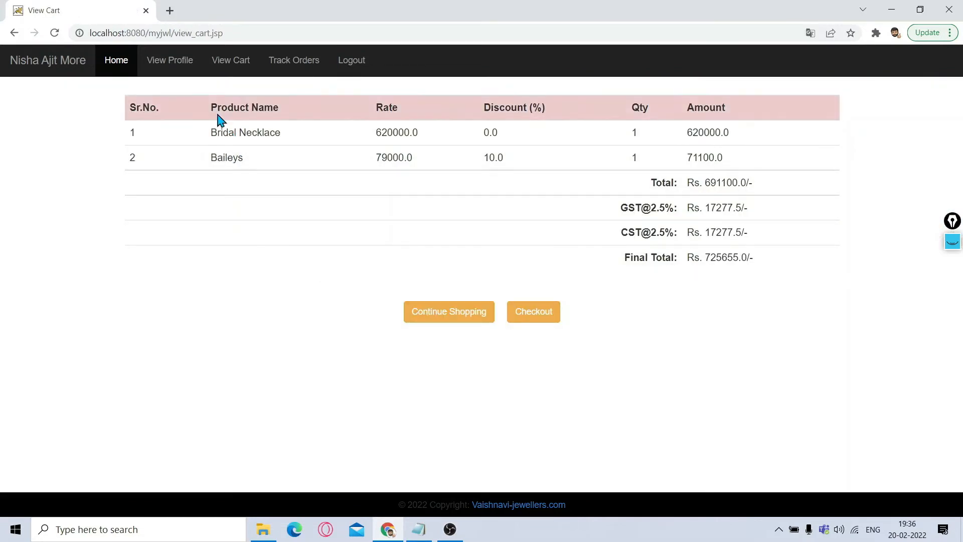
pyautogui.moveTo(361, 172)
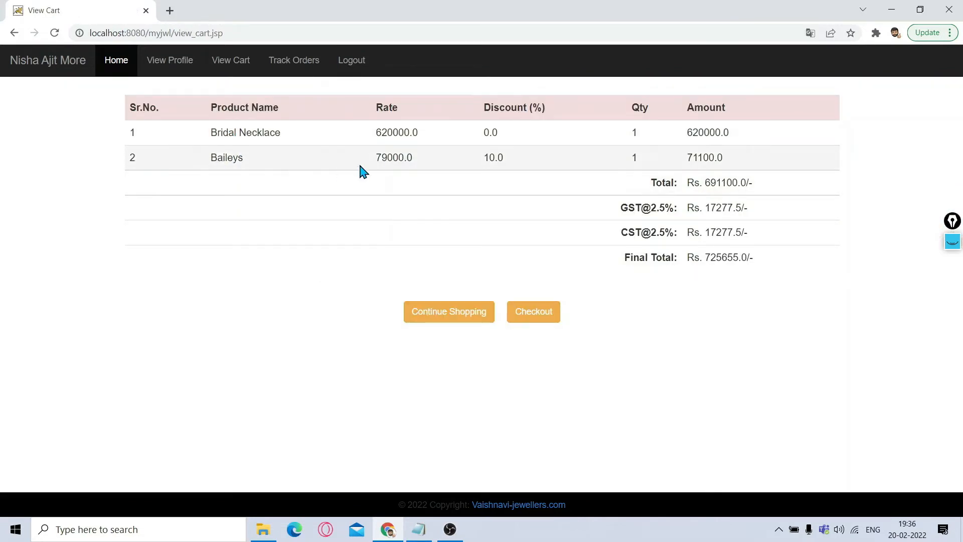
pyautogui.moveTo(611, 128)
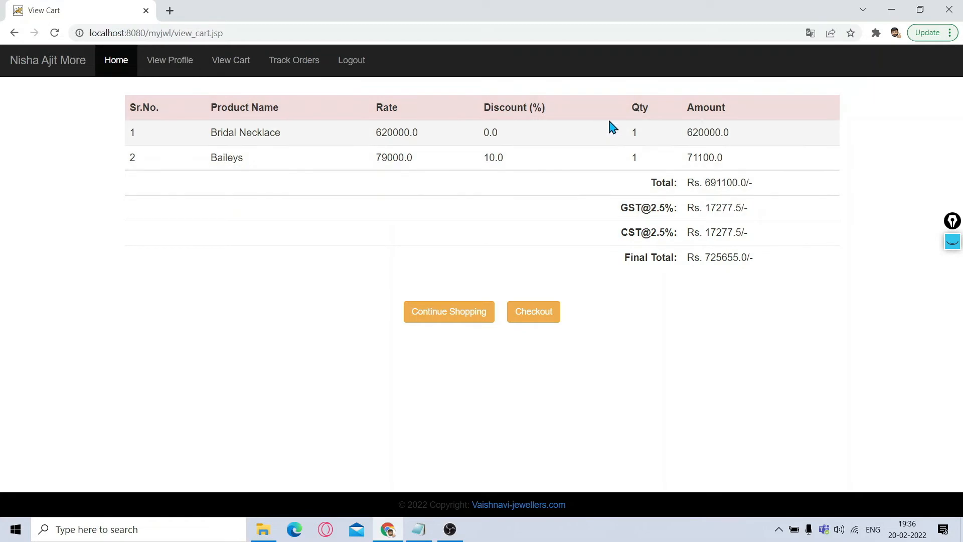
pyautogui.moveTo(393, 182)
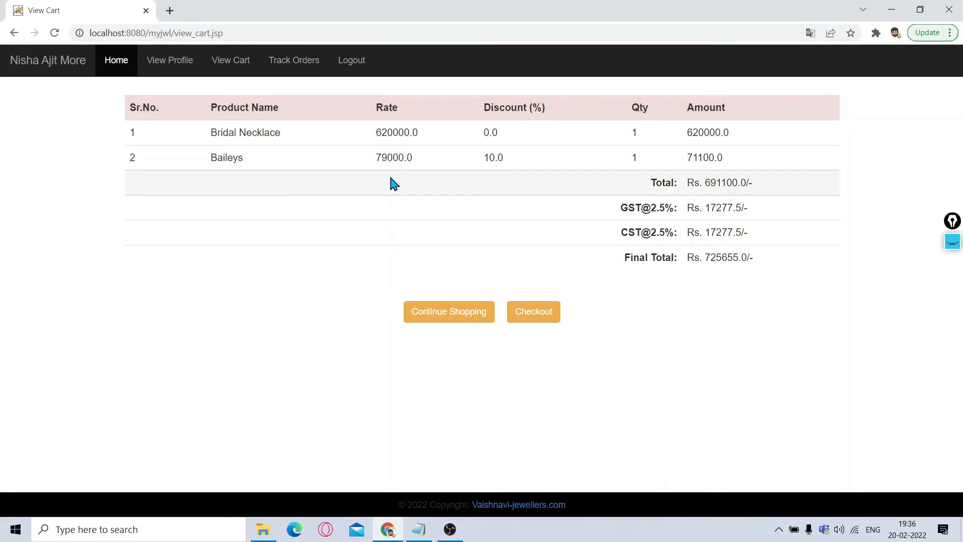
pyautogui.moveTo(734, 182)
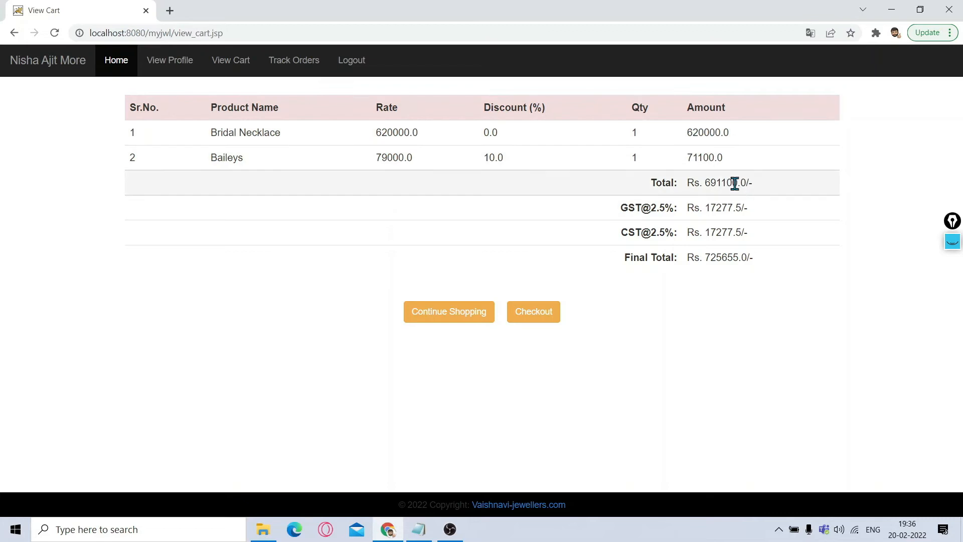
pyautogui.moveTo(728, 289)
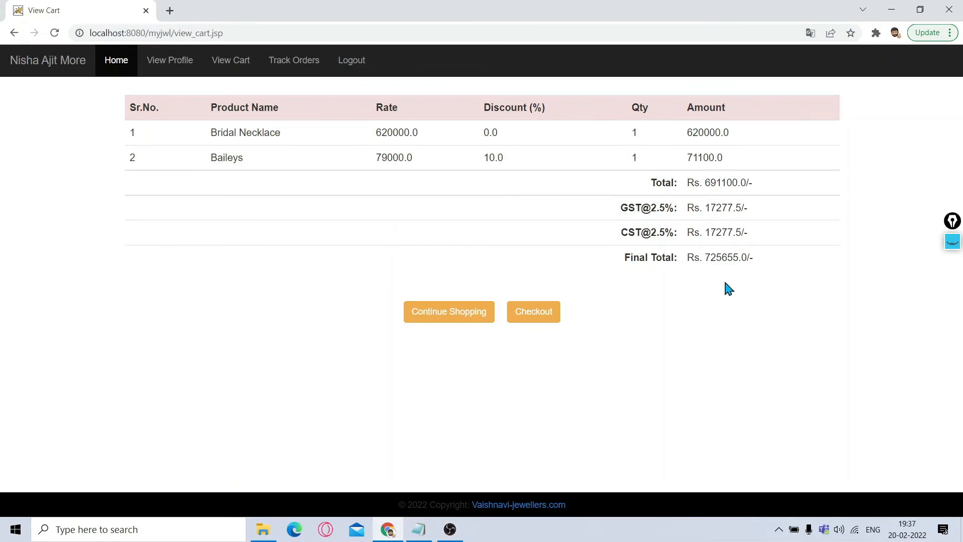
pyautogui.moveTo(533, 311)
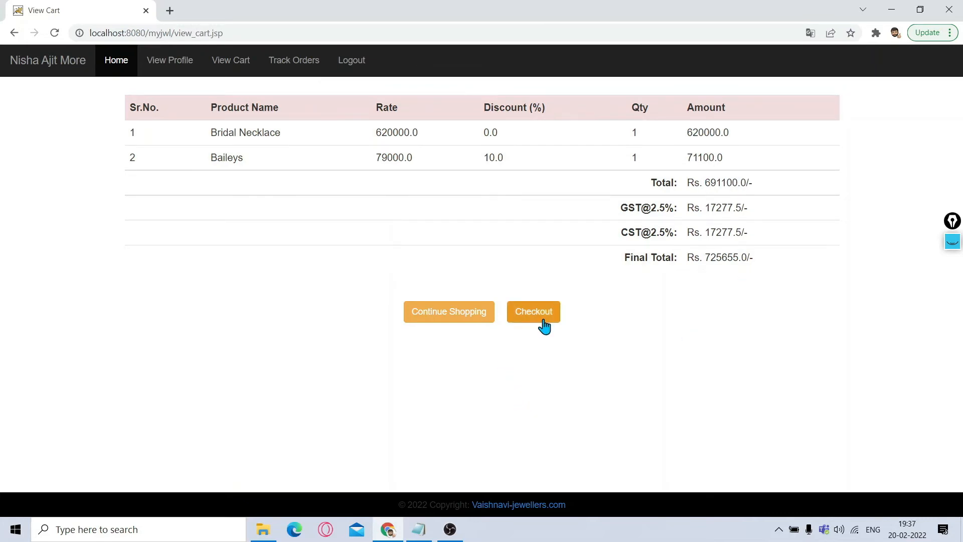
# Step: Check out the cart with the saved card number and bank HDFC Ltd, placing order 3
pyautogui.click(533, 311)
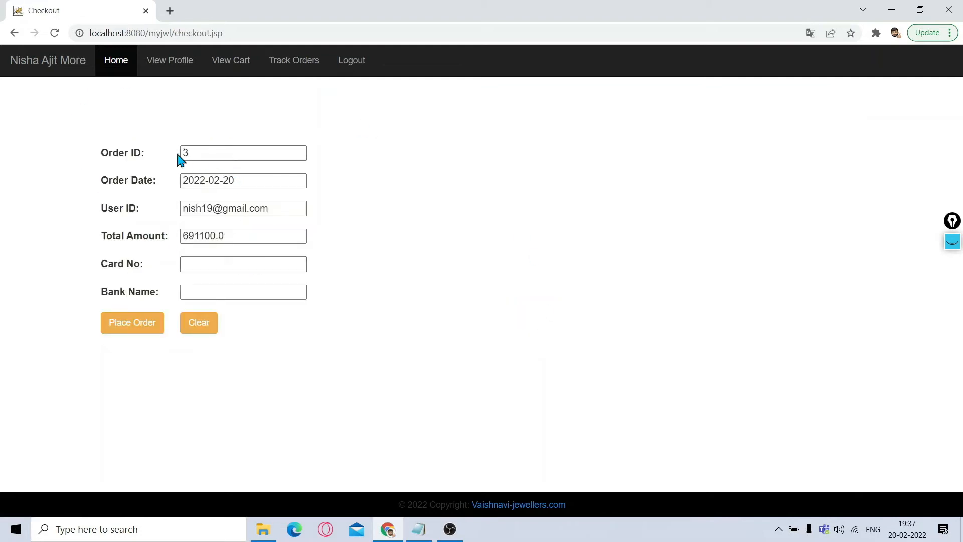
pyautogui.moveTo(285, 232)
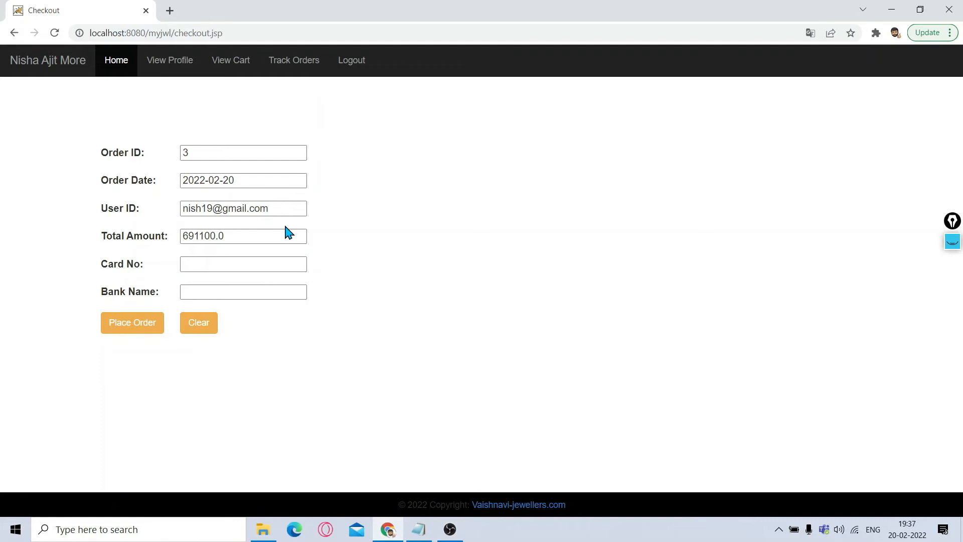
pyautogui.click(132, 322)
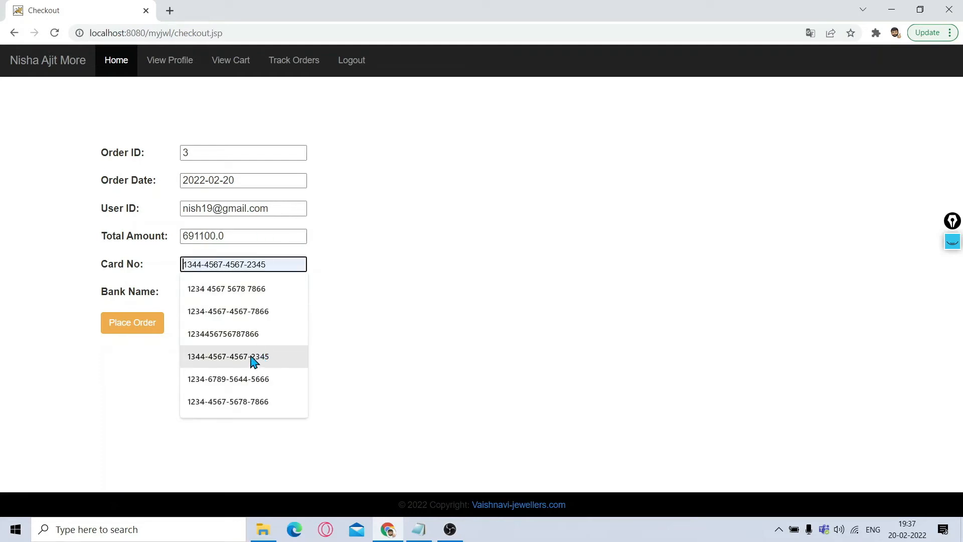
pyautogui.click(228, 356)
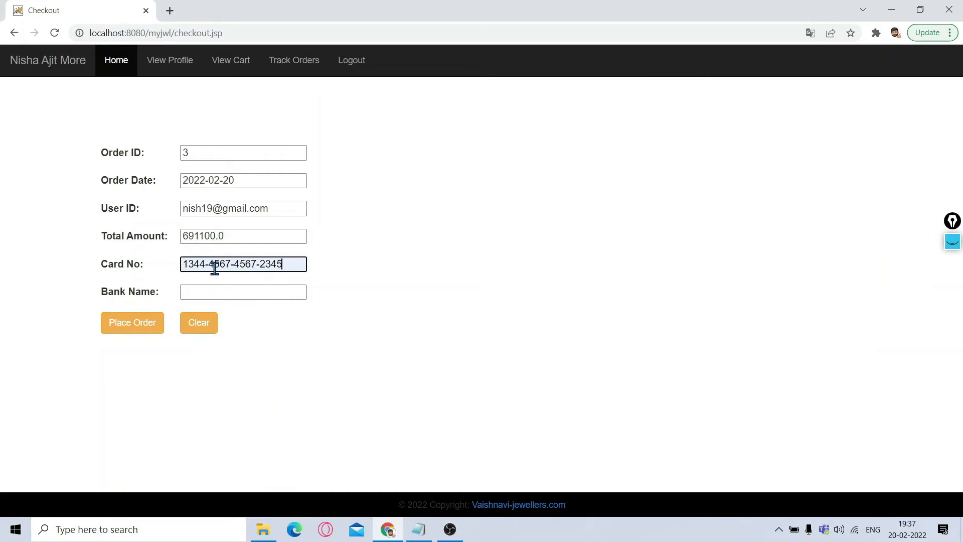
pyautogui.moveTo(318, 274)
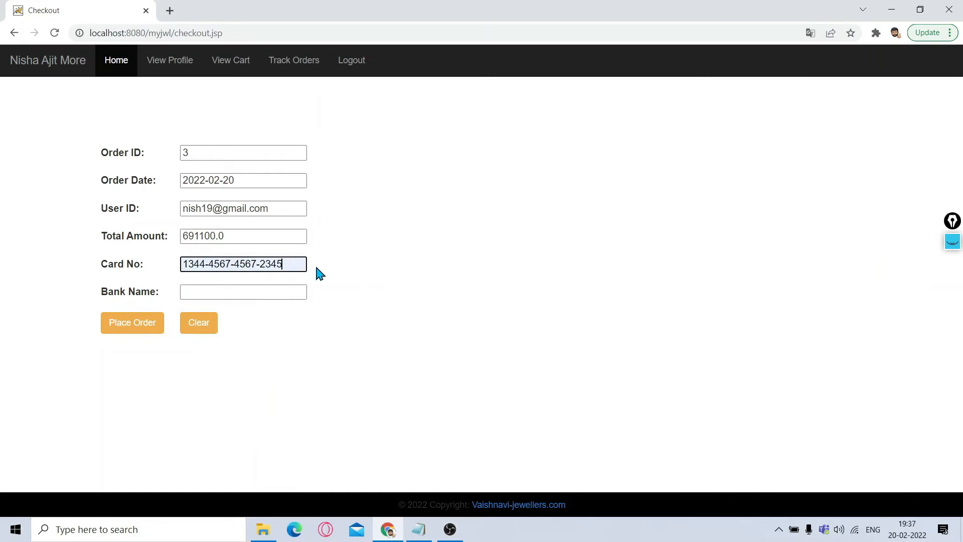
pyautogui.moveTo(258, 269)
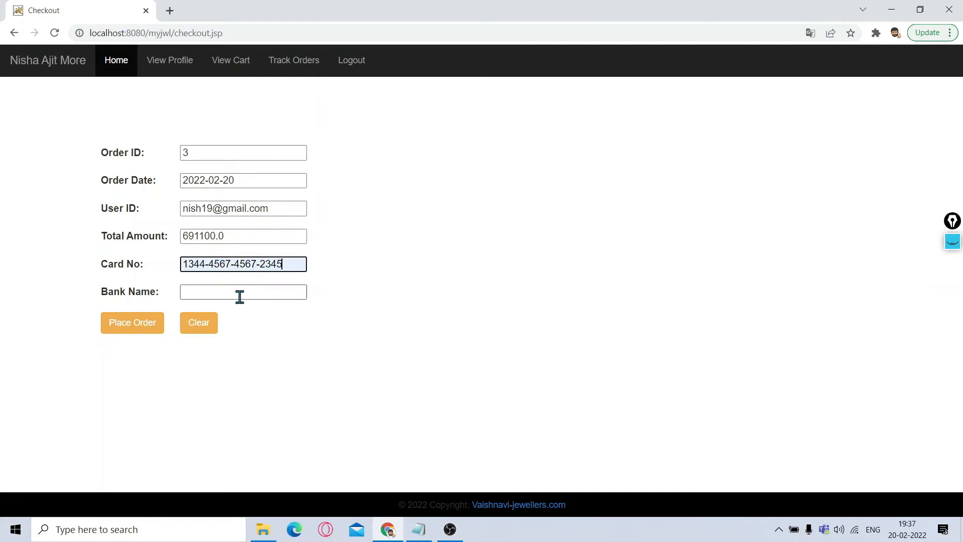
pyautogui.write('HDFC Ltd')
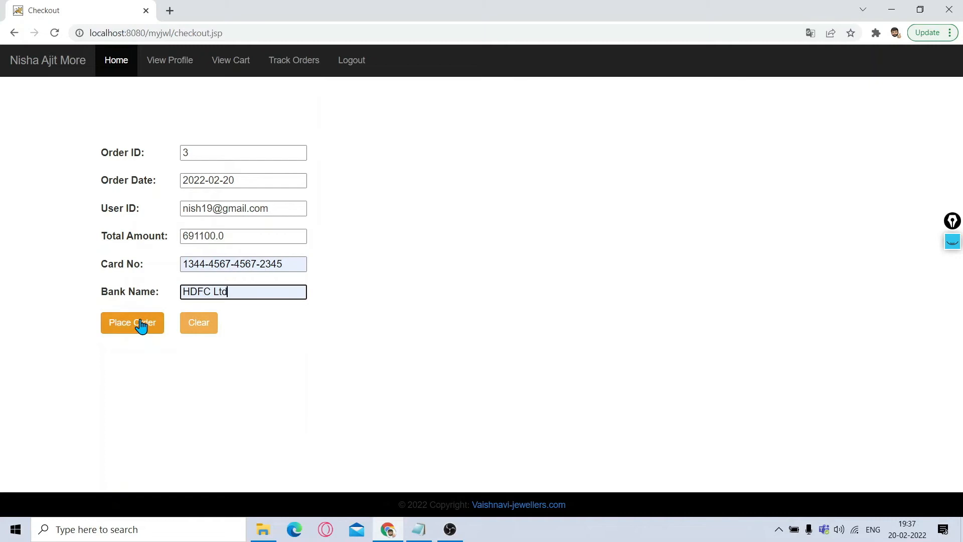
pyautogui.click(132, 321)
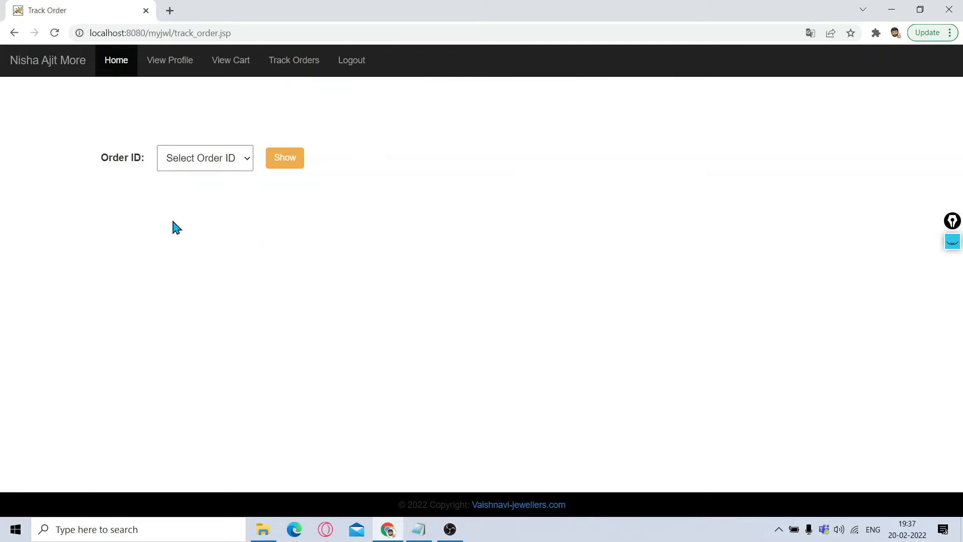
# Step: Show order 3's tracking: Bridal Necklace and Baileys, total Rs. 725655, status Pending
pyautogui.click(205, 157)
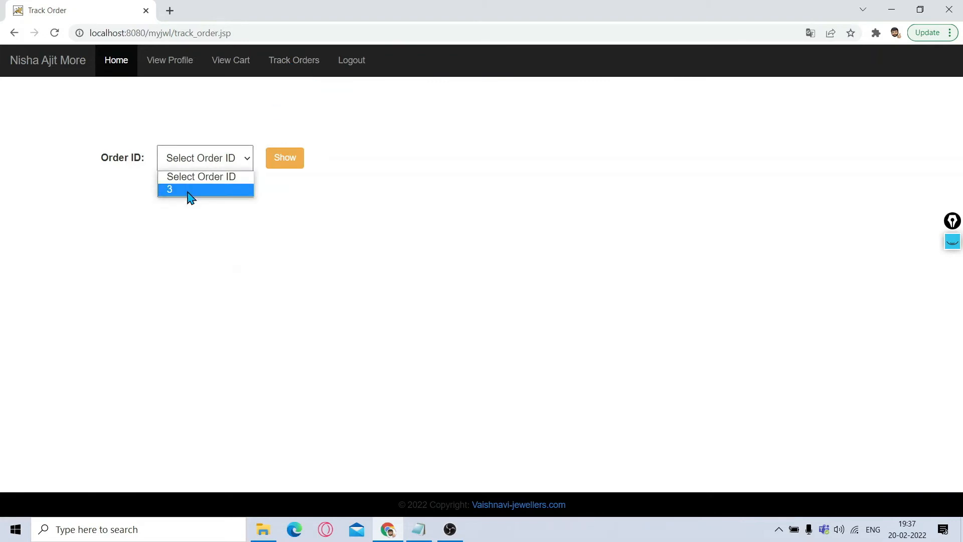
pyautogui.moveTo(193, 196)
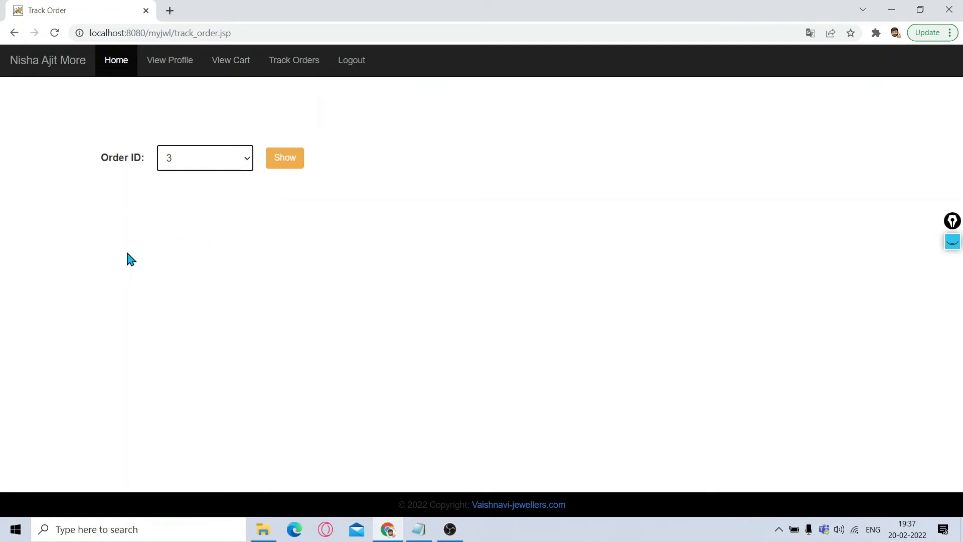
pyautogui.moveTo(315, 234)
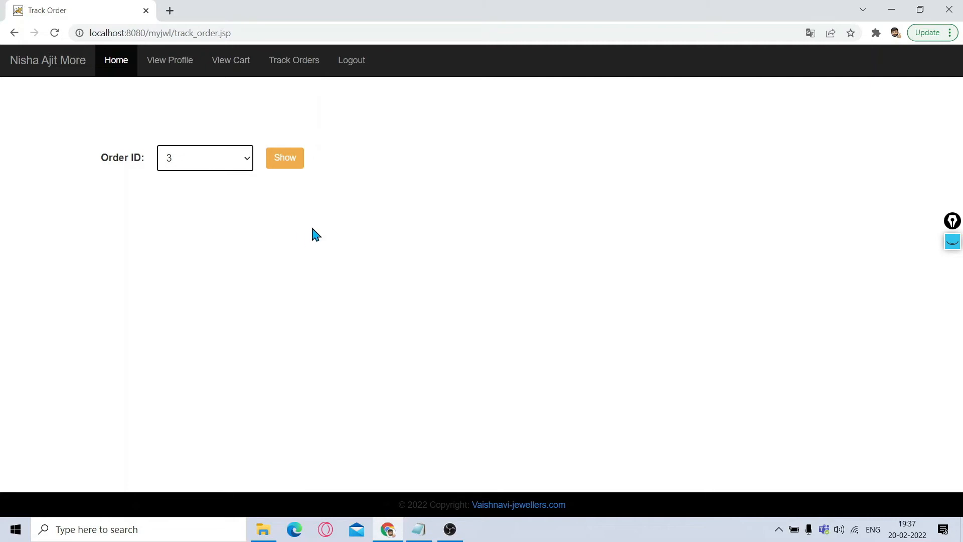
pyautogui.moveTo(264, 179)
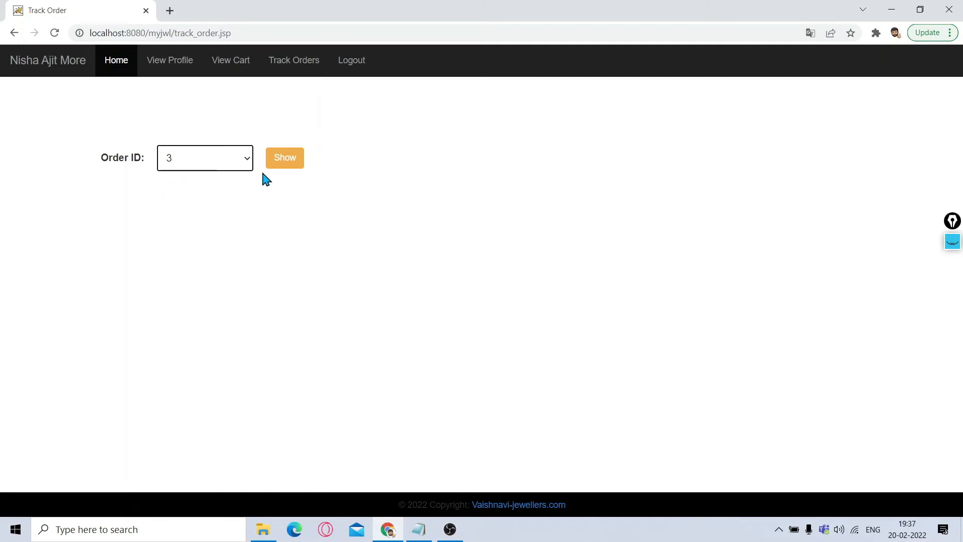
pyautogui.click(284, 157)
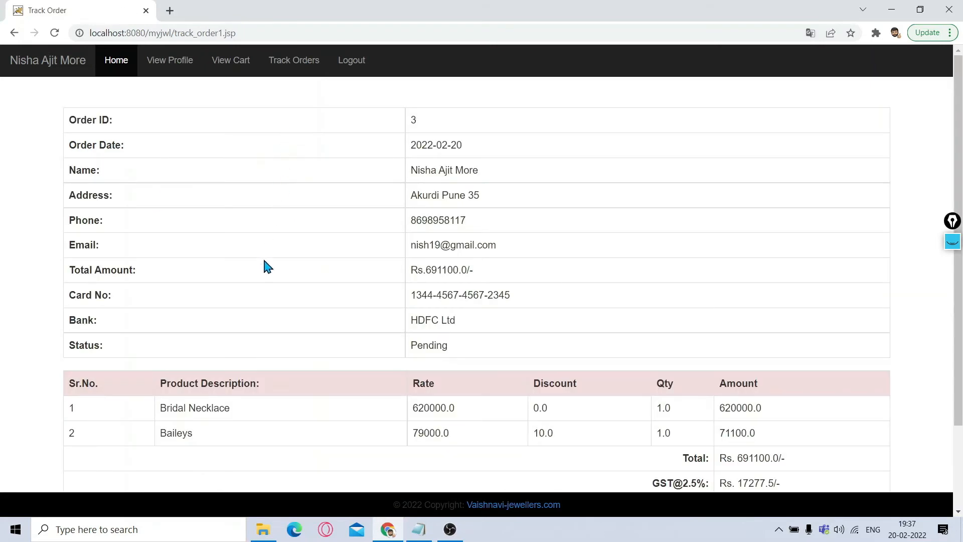
pyautogui.moveTo(318, 204)
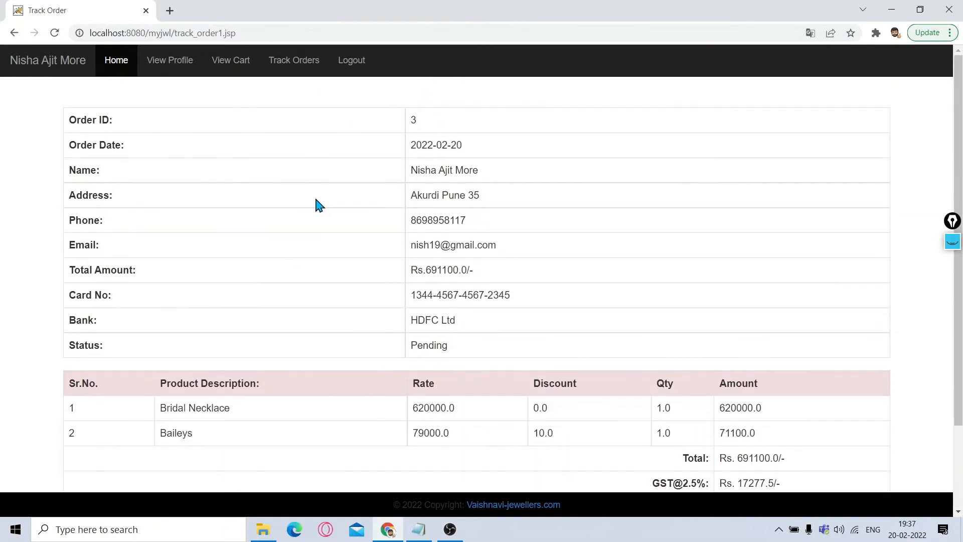
pyautogui.scroll(-3)
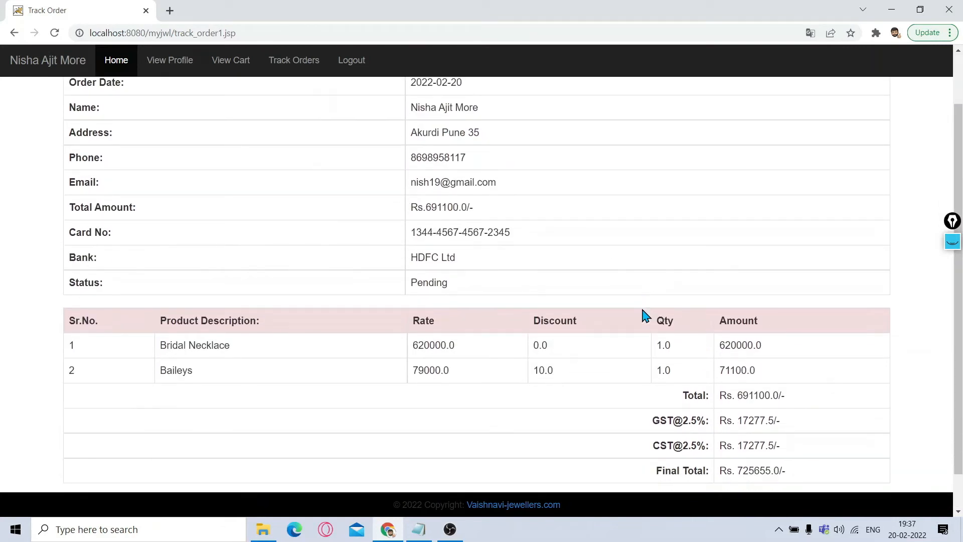
pyautogui.scroll(-3)
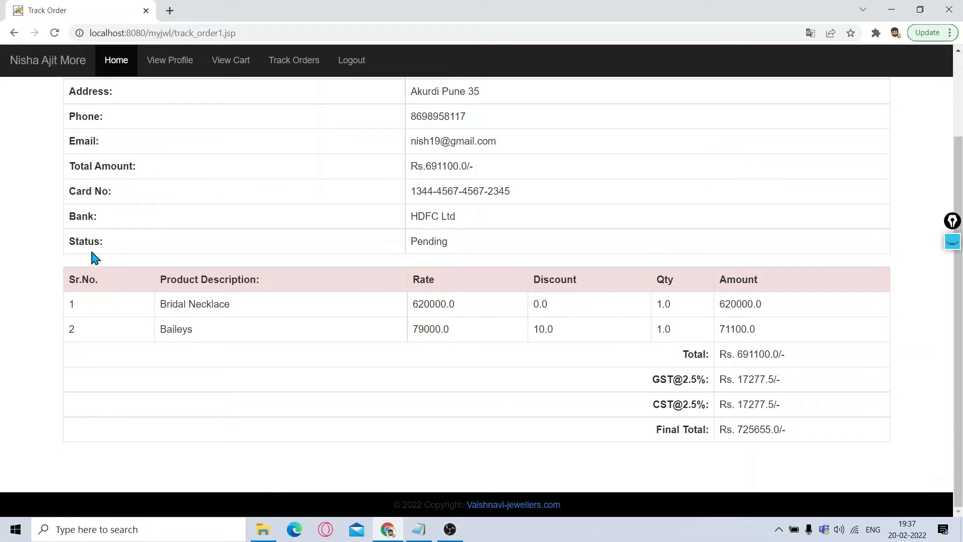
pyautogui.moveTo(423, 255)
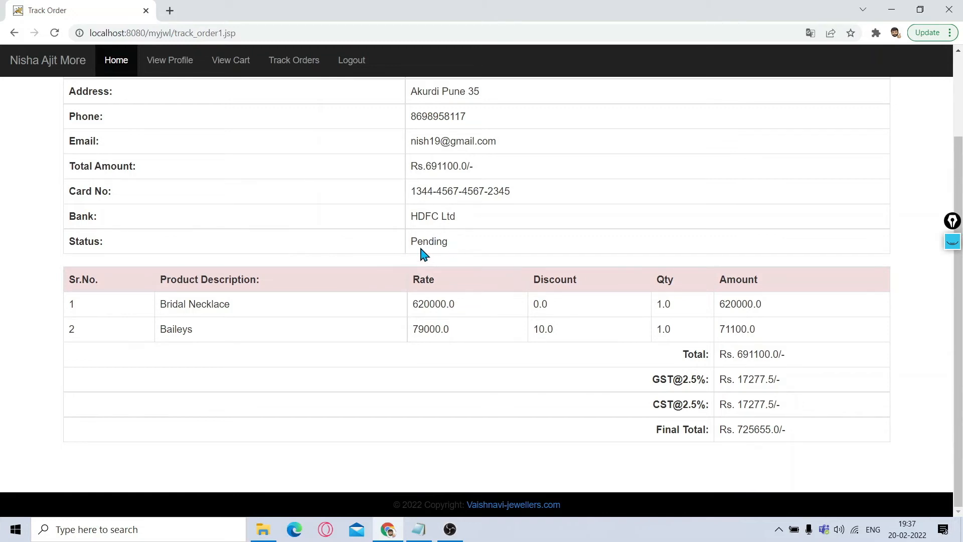
pyautogui.moveTo(502, 229)
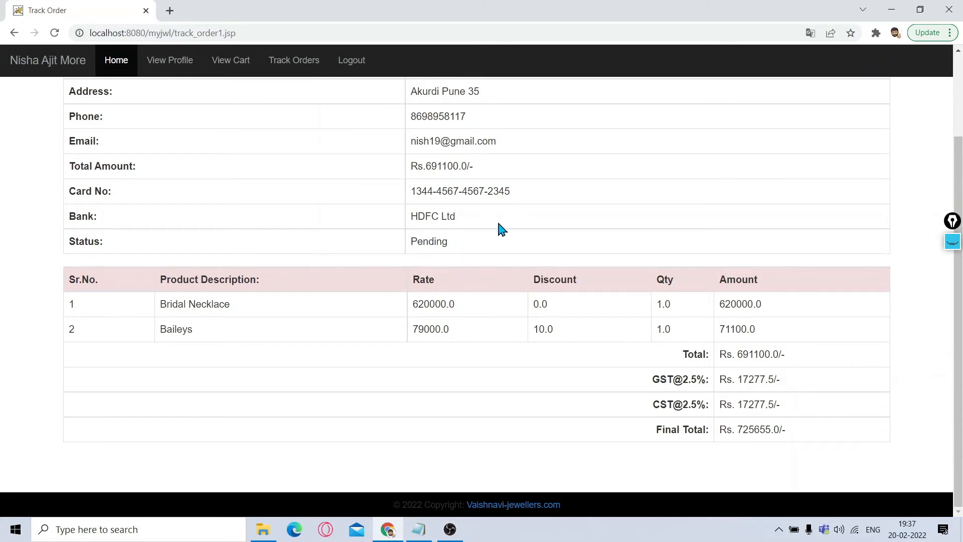
pyautogui.scroll(3)
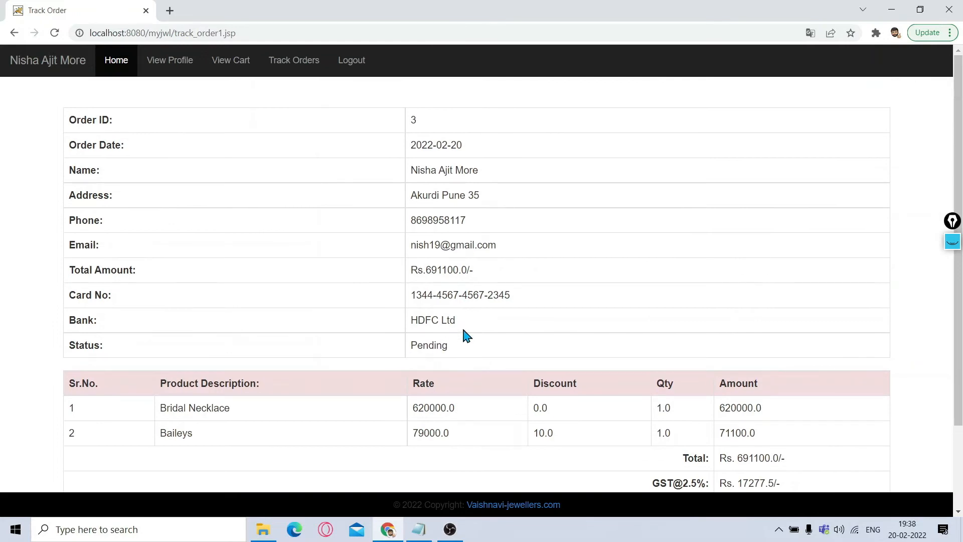
pyautogui.moveTo(351, 59)
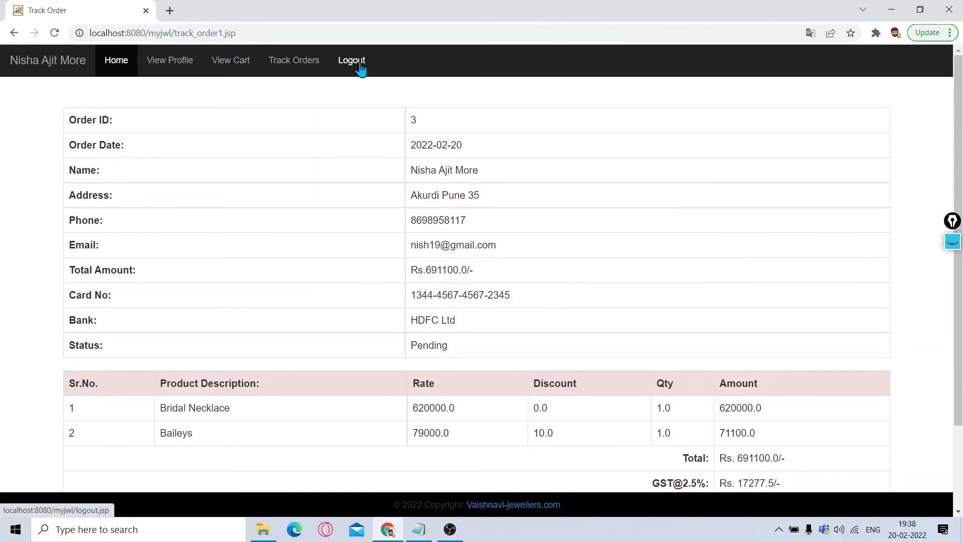
# Step: Log out of the customer account and sign in as 'admin' with the saved credentials
pyautogui.click(351, 60)
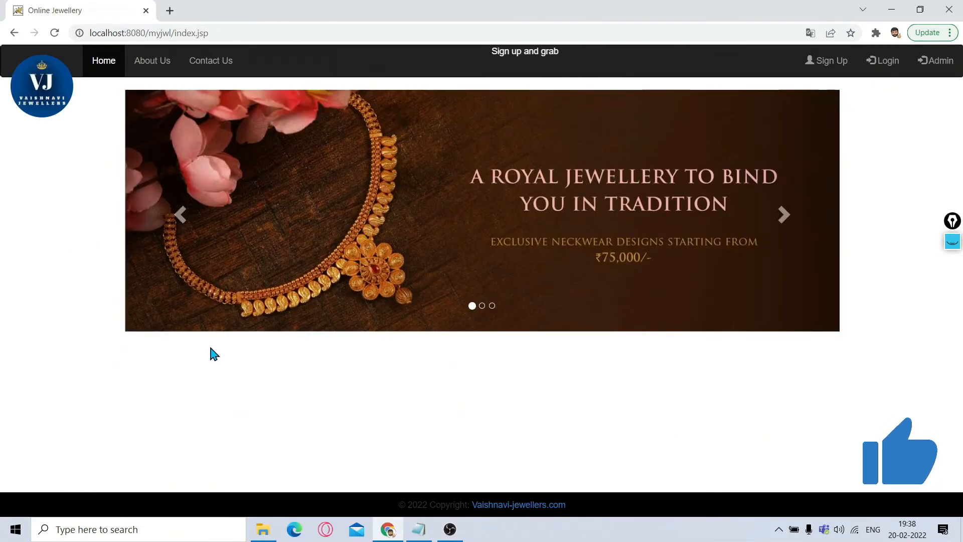
pyautogui.moveTo(936, 60)
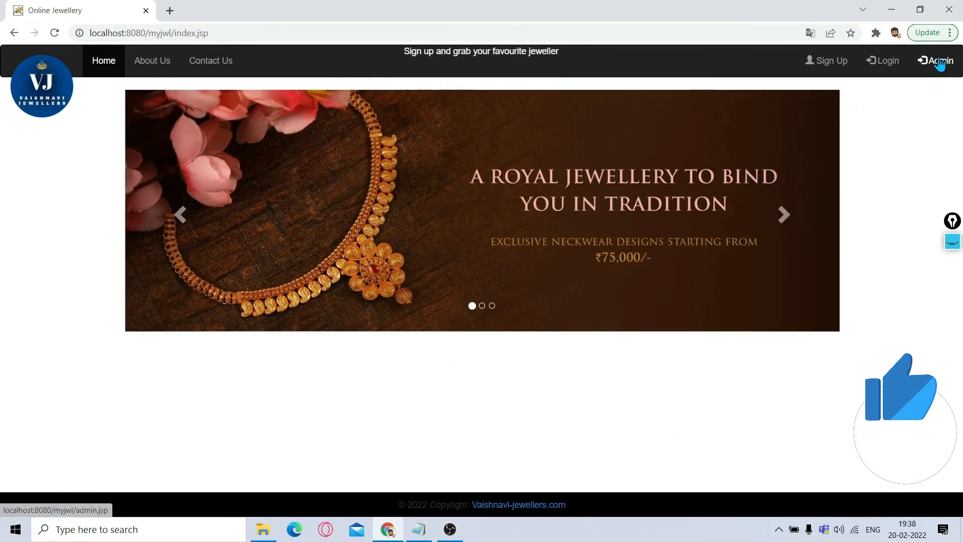
pyautogui.click(936, 60)
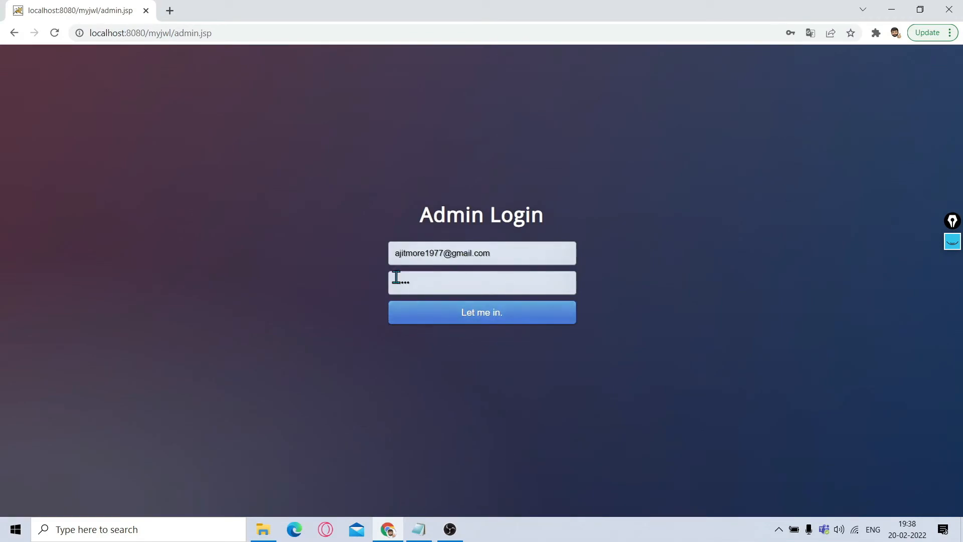
pyautogui.click(482, 253)
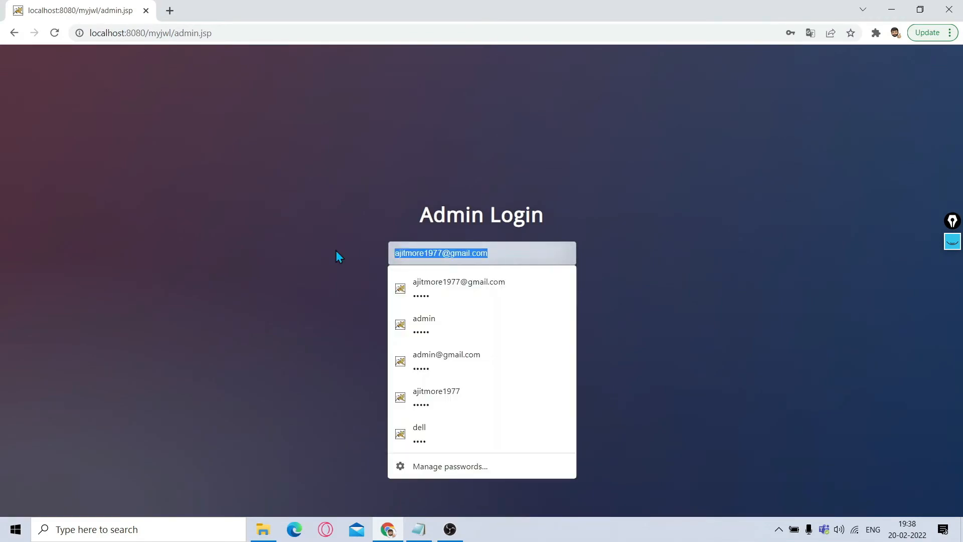
pyautogui.write('admin')
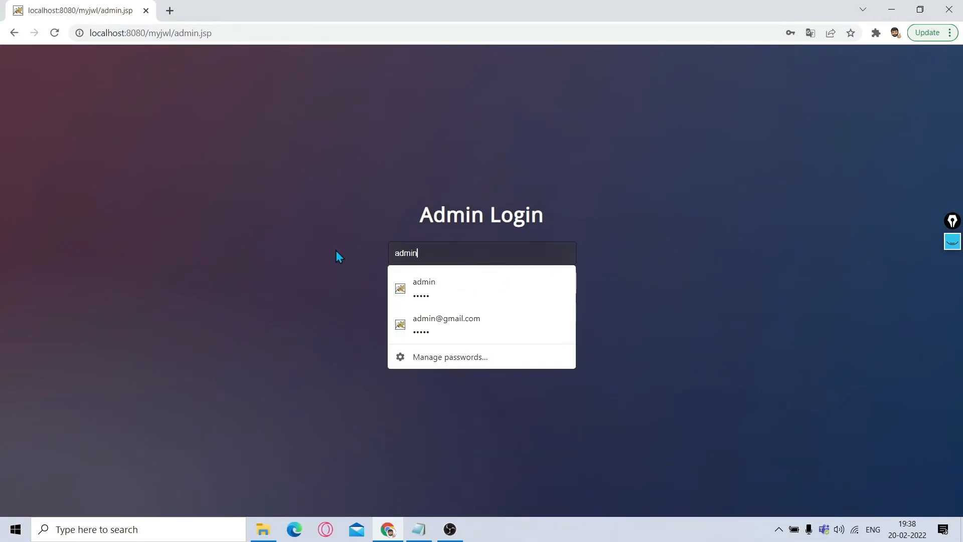
pyautogui.click(423, 288)
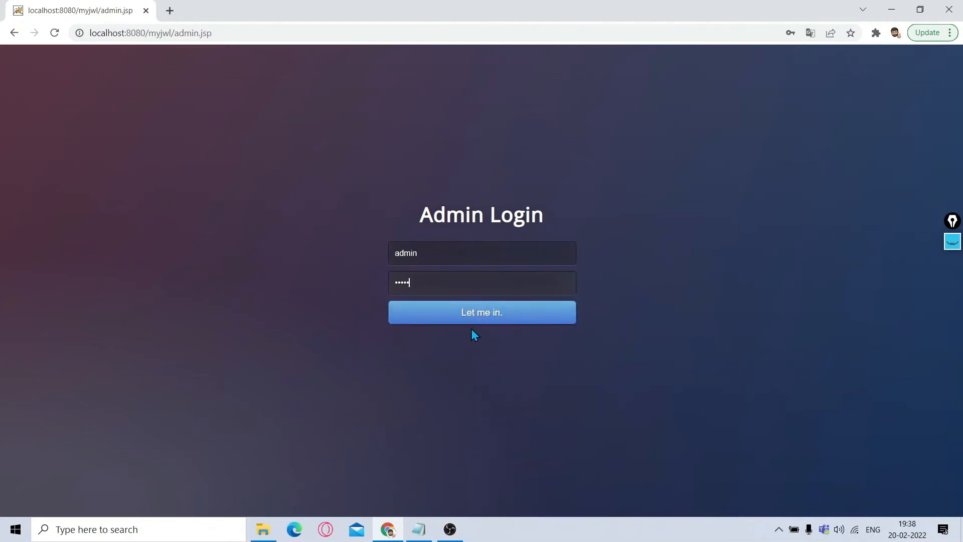
pyautogui.click(482, 312)
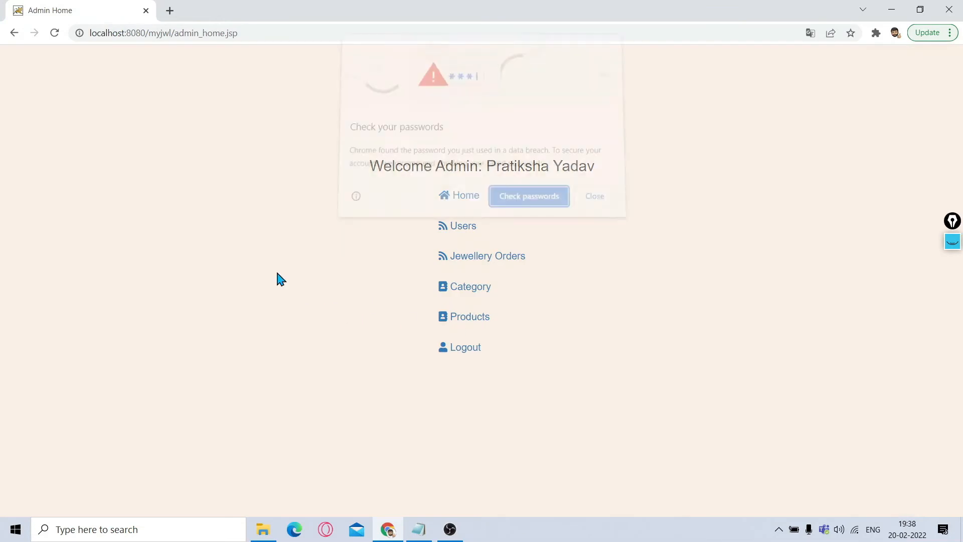
pyautogui.click(593, 196)
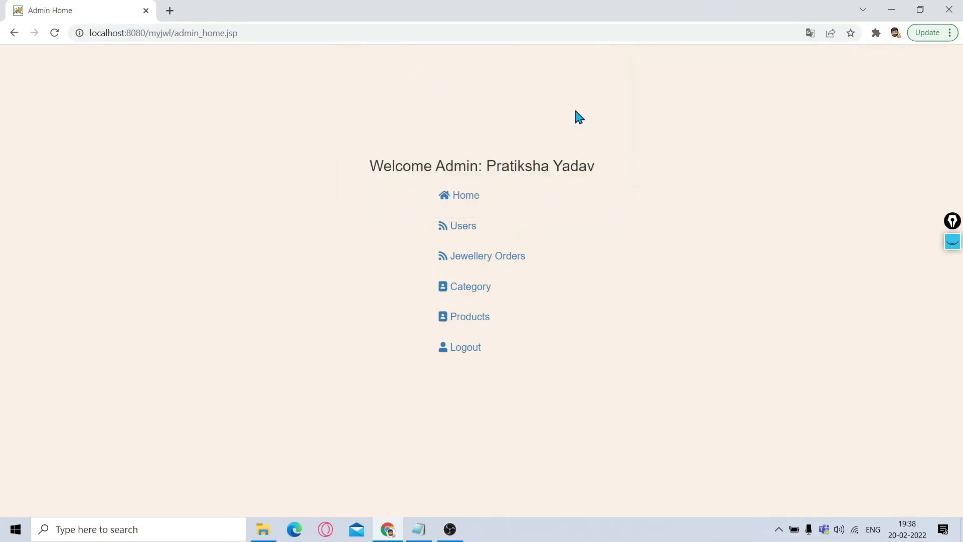
pyautogui.moveTo(410, 160)
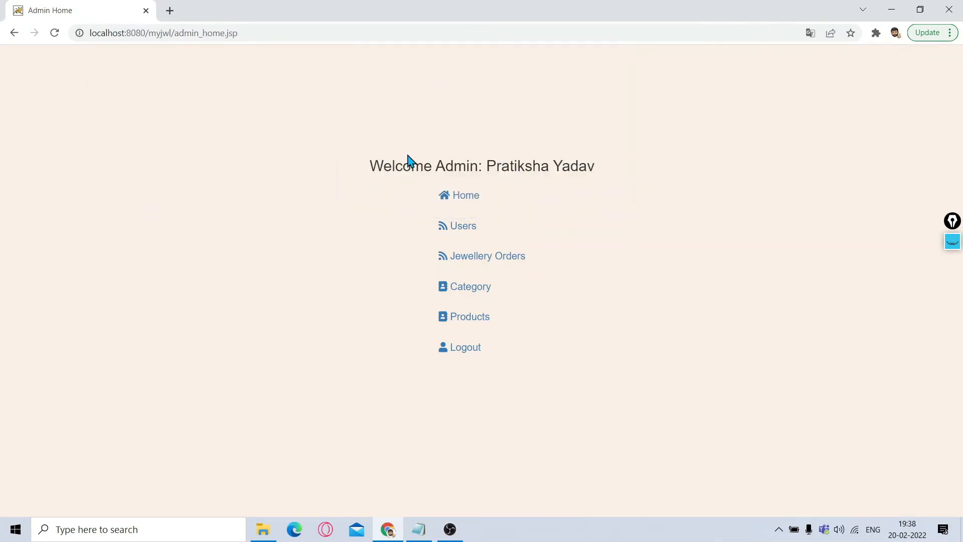
pyautogui.moveTo(461, 400)
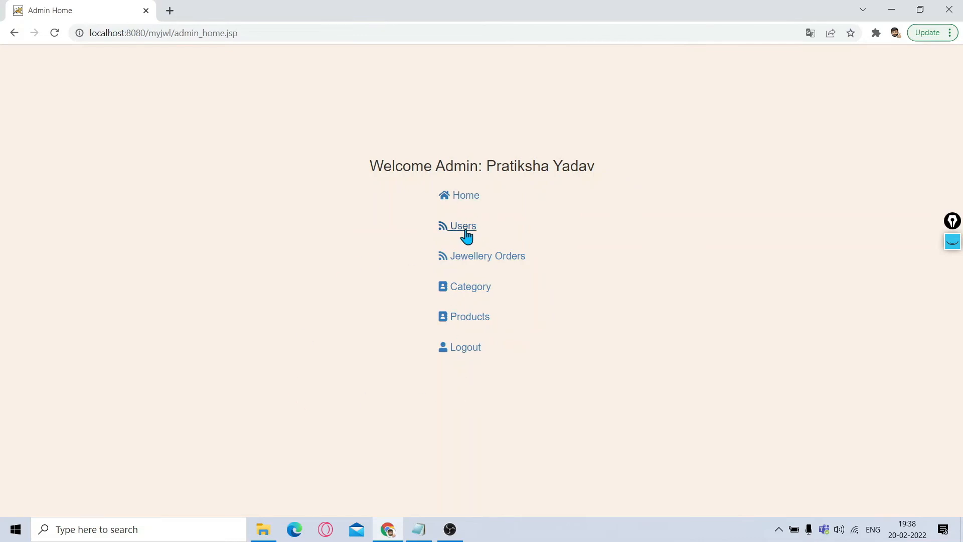
pyautogui.moveTo(463, 226)
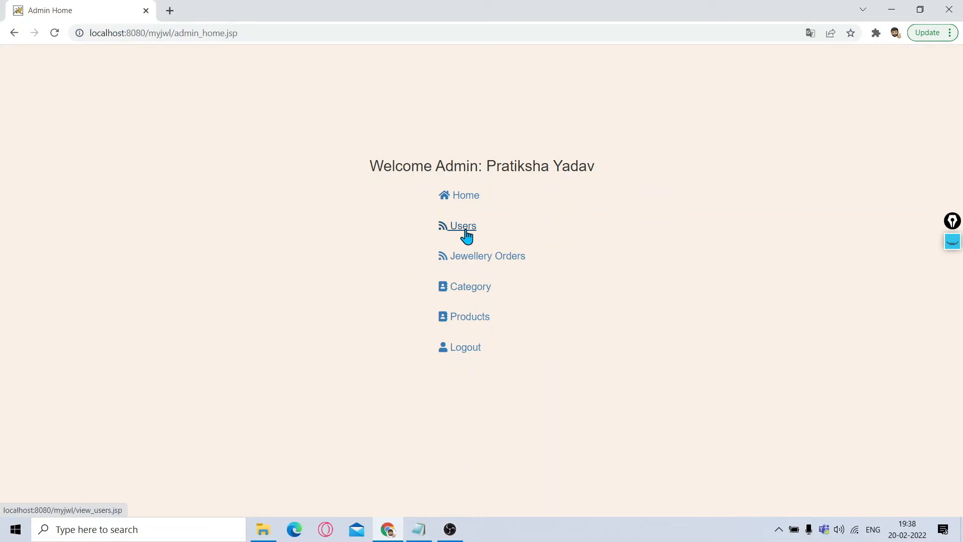
pyautogui.click(461, 226)
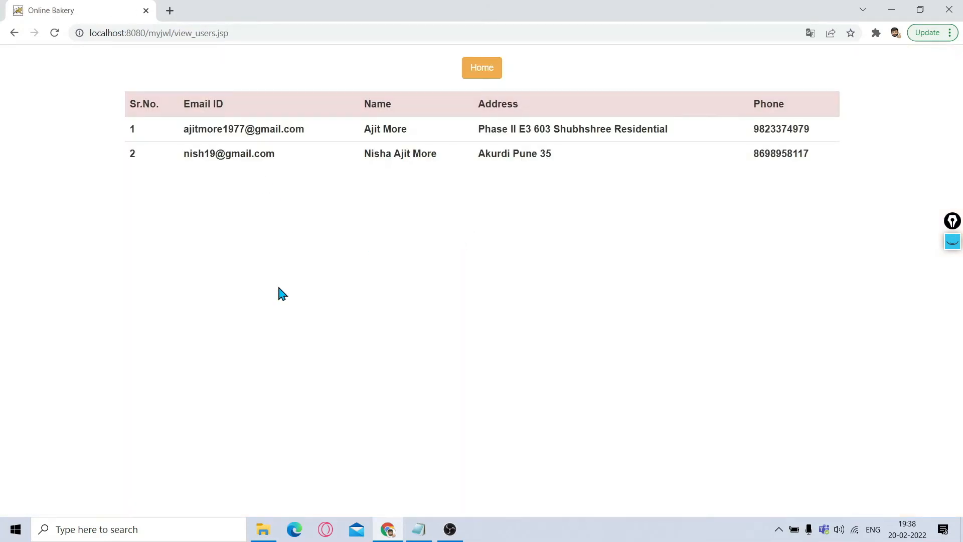
pyautogui.moveTo(443, 130)
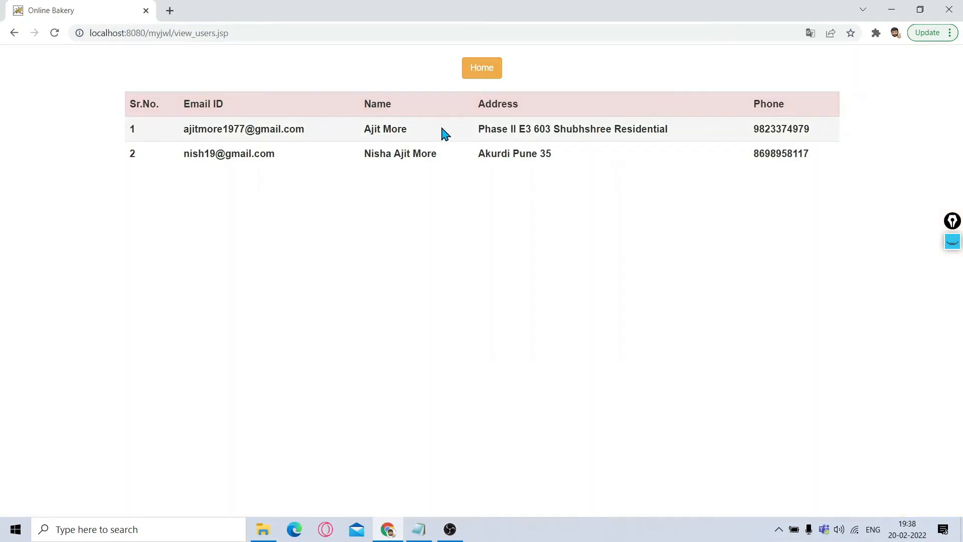
pyautogui.moveTo(308, 204)
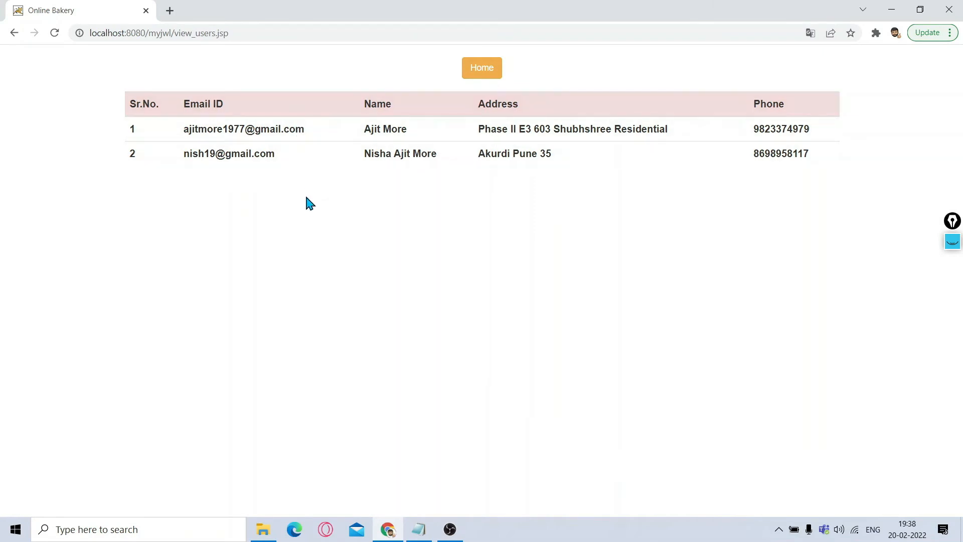
pyautogui.moveTo(310, 228)
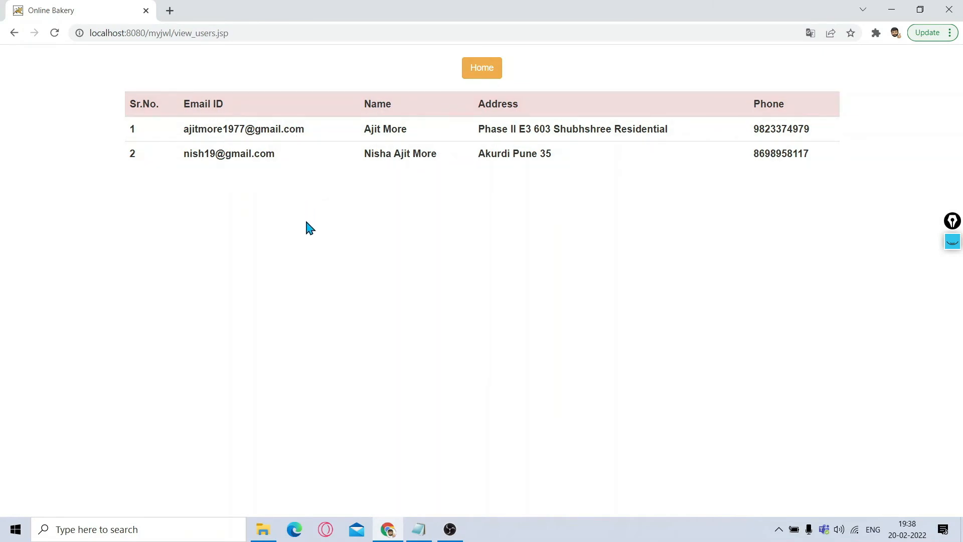
pyautogui.moveTo(410, 210)
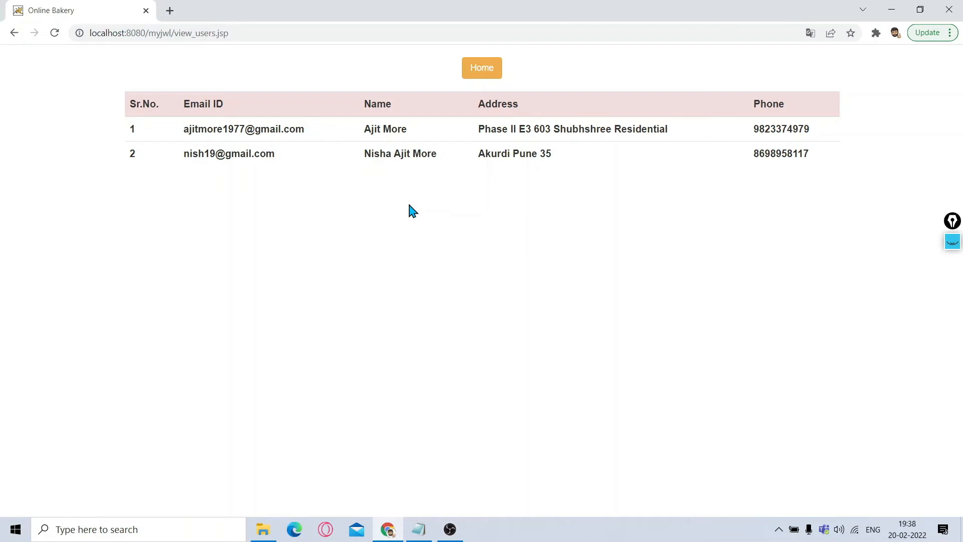
pyautogui.click(481, 67)
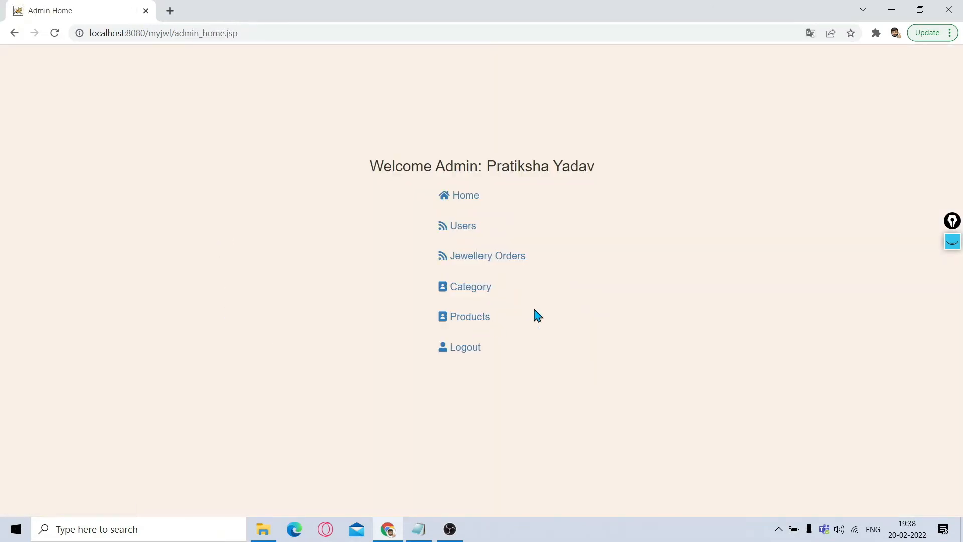
pyautogui.moveTo(470, 285)
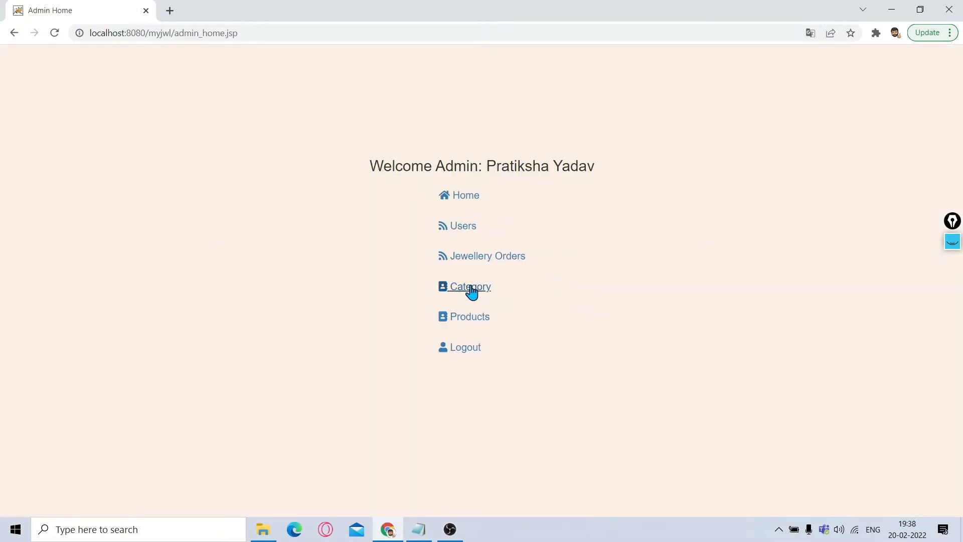
# Step: View the Category page listing nine categories with next ID 10 prefilled
pyautogui.click(469, 286)
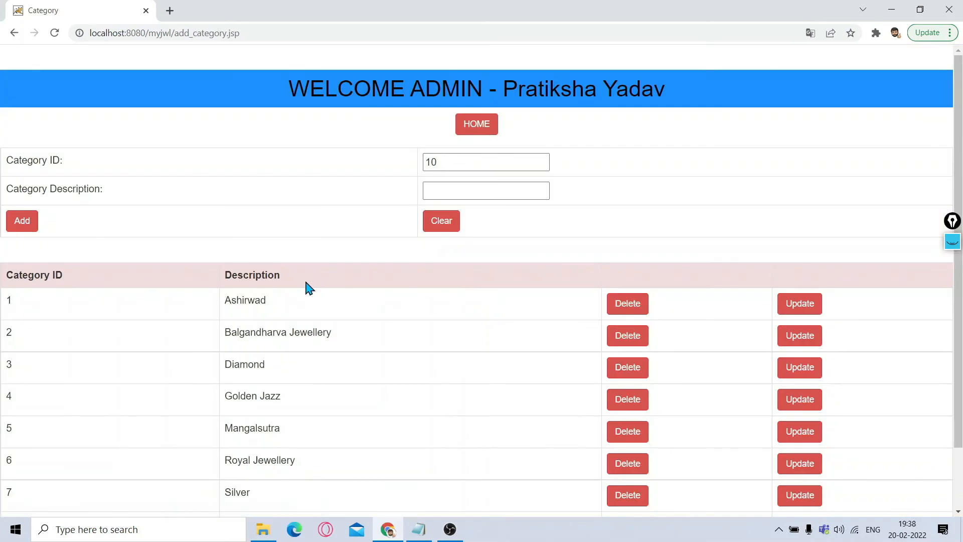
pyautogui.scroll(-3)
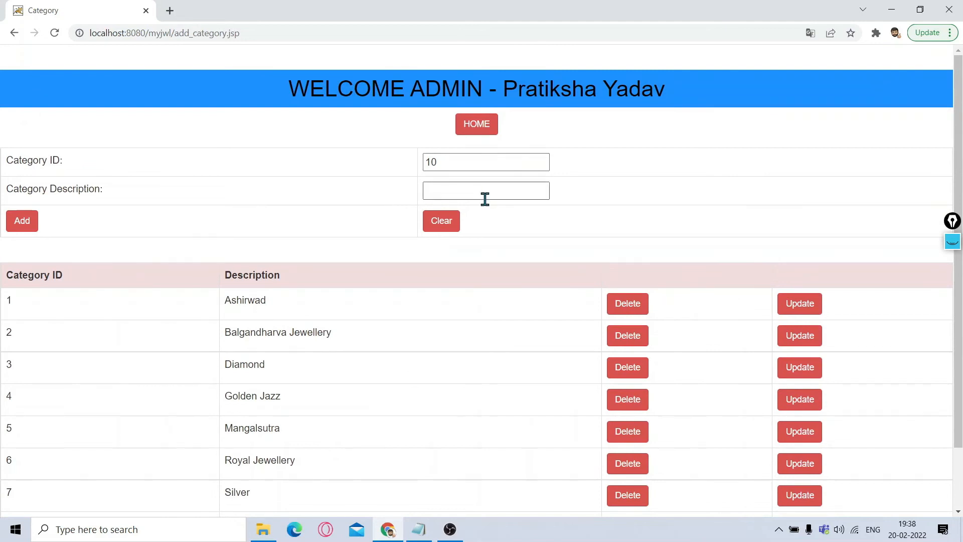
pyautogui.moveTo(262, 257)
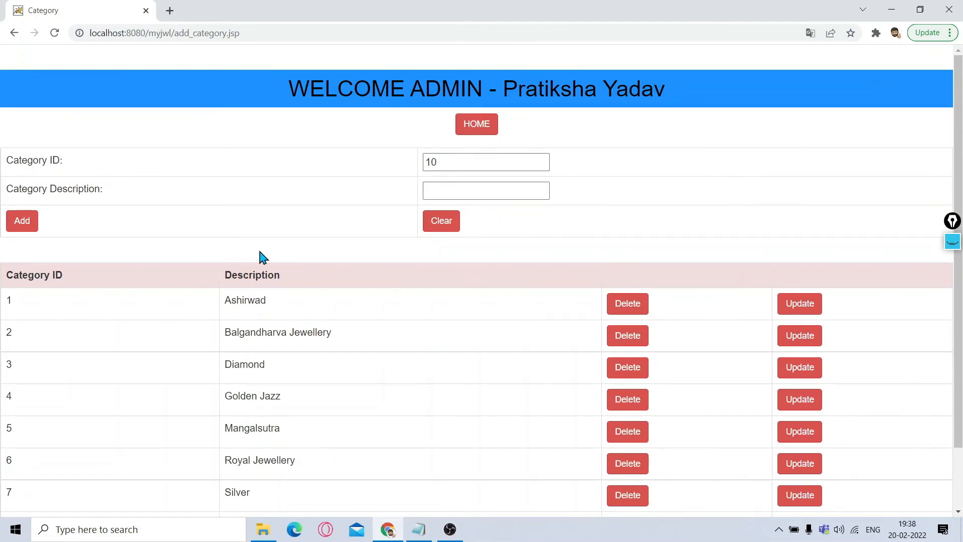
pyautogui.scroll(-3)
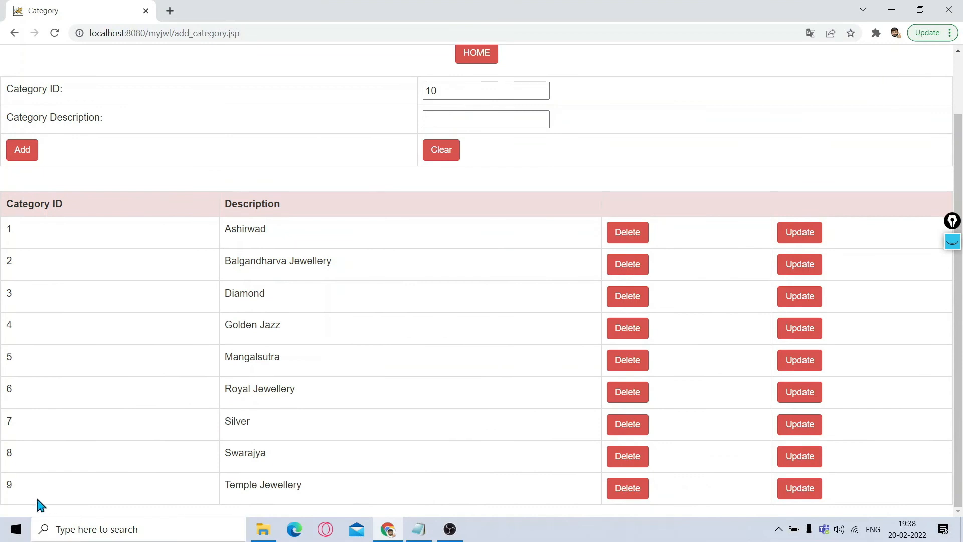
pyautogui.moveTo(643, 508)
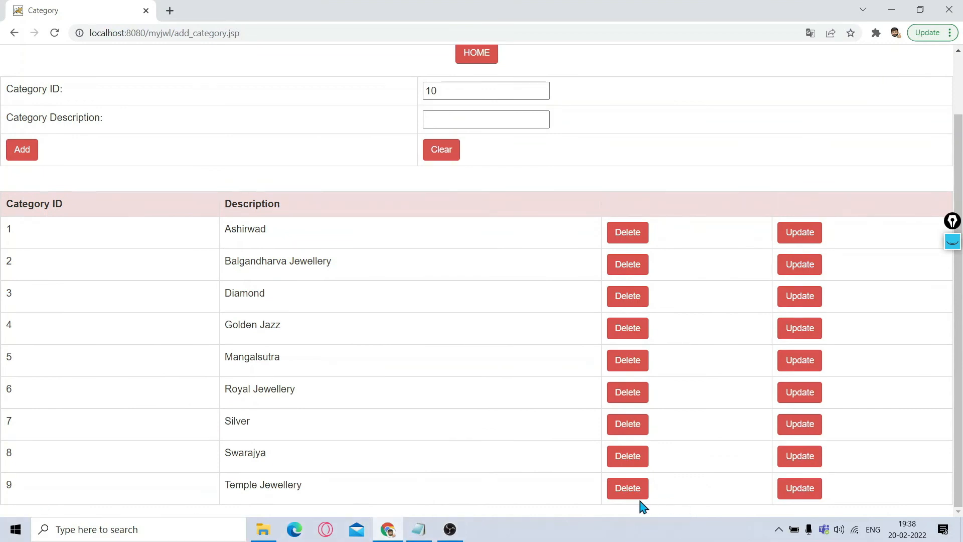
pyautogui.moveTo(799, 487)
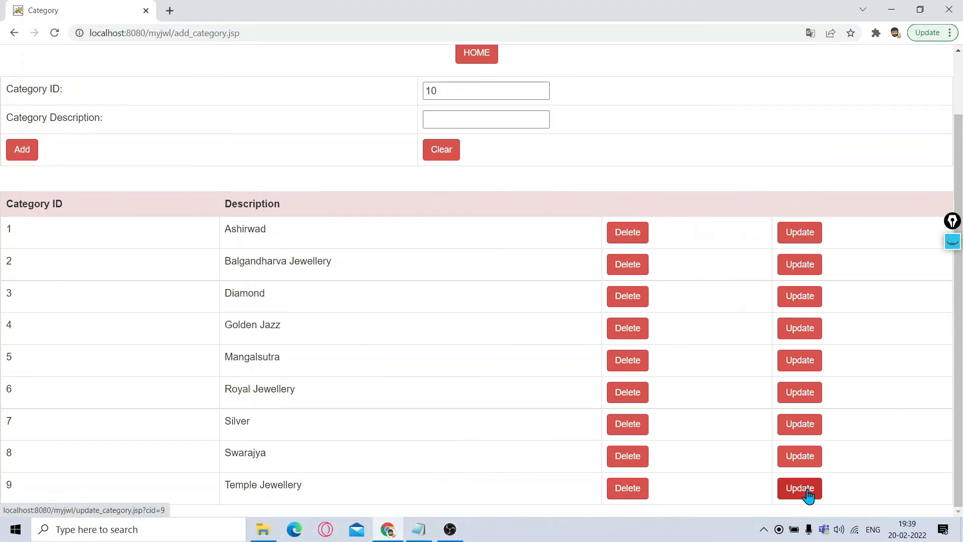
pyautogui.moveTo(759, 478)
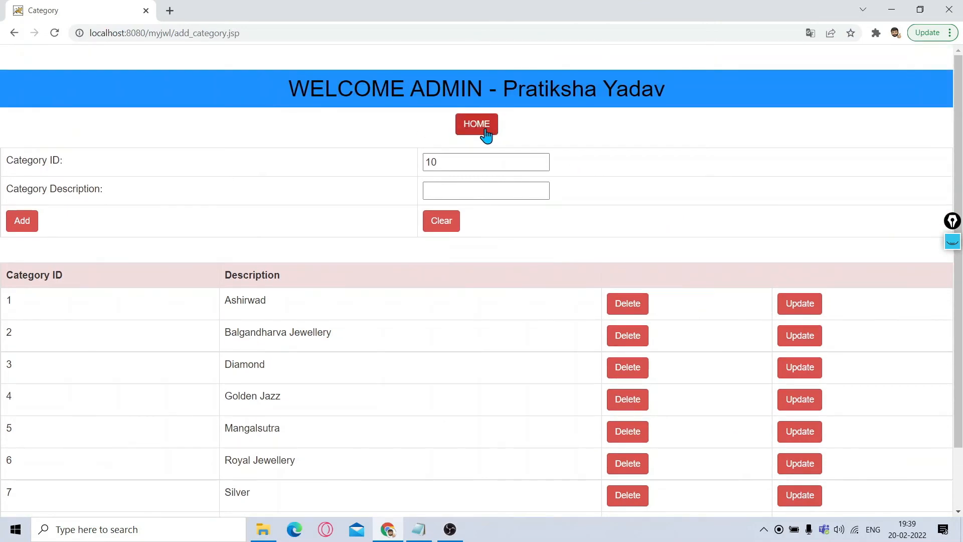
pyautogui.click(475, 123)
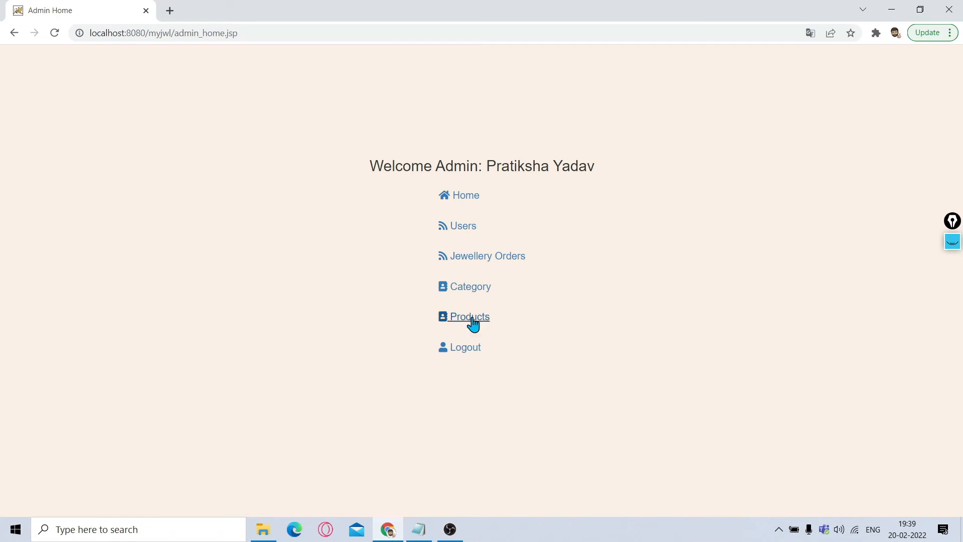
pyautogui.click(469, 316)
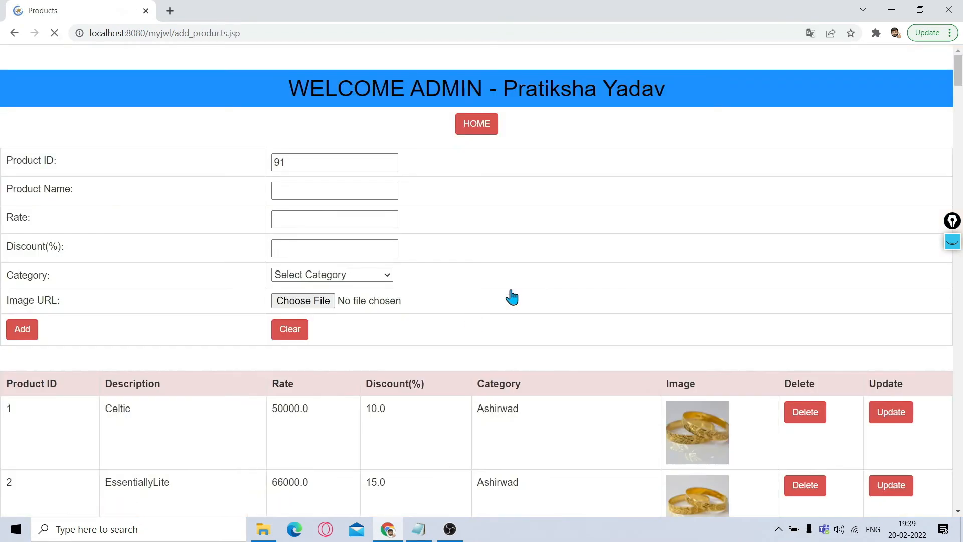
pyautogui.scroll(-3)
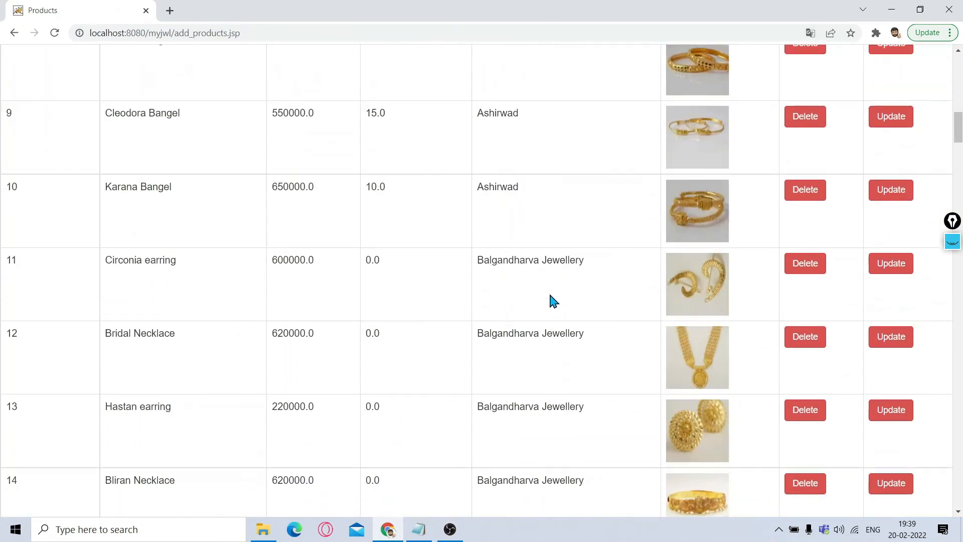
pyautogui.scroll(-3)
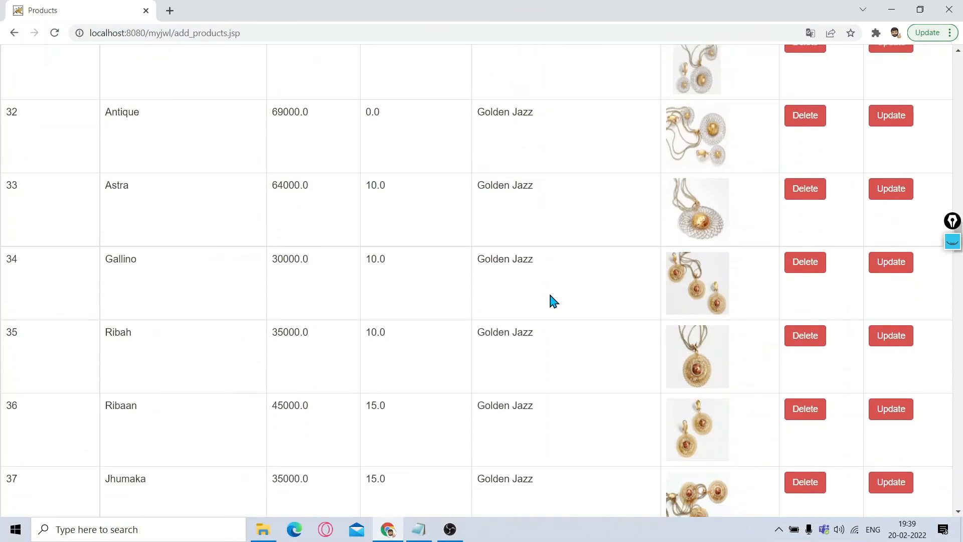
pyautogui.scroll(-3)
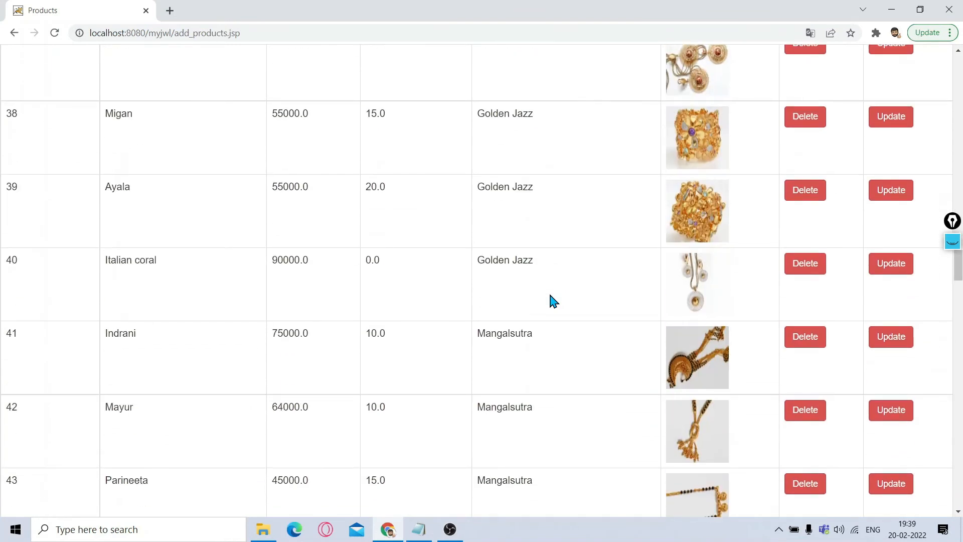
pyautogui.scroll(3)
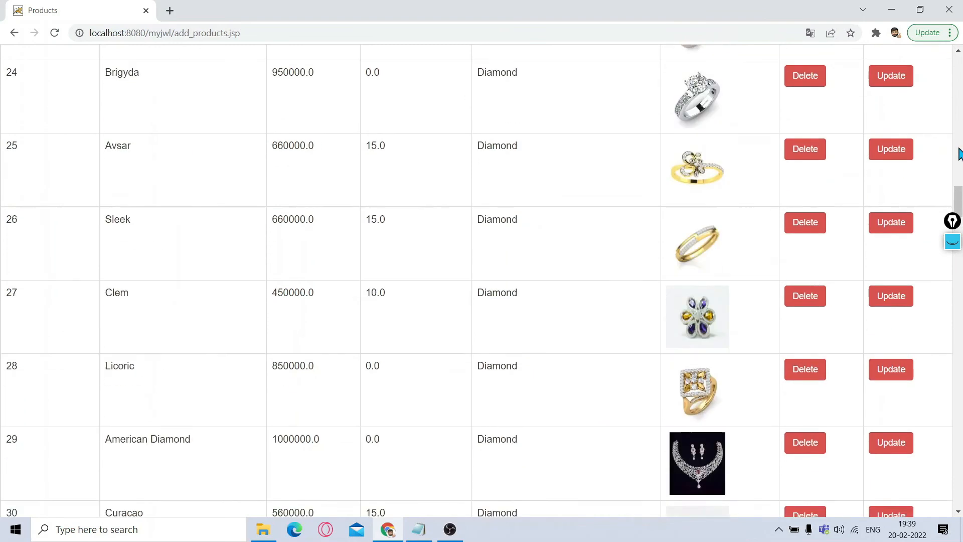
pyautogui.scroll(3)
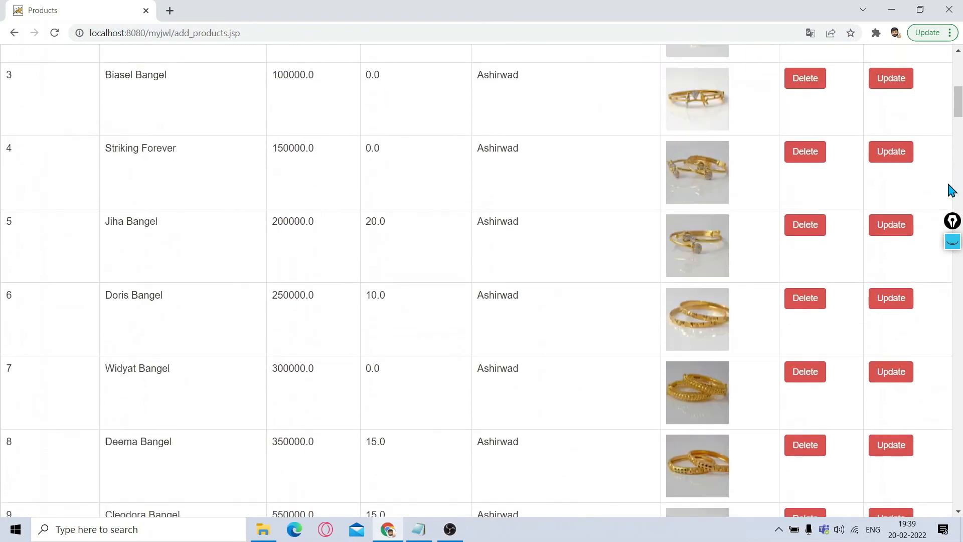
pyautogui.scroll(3)
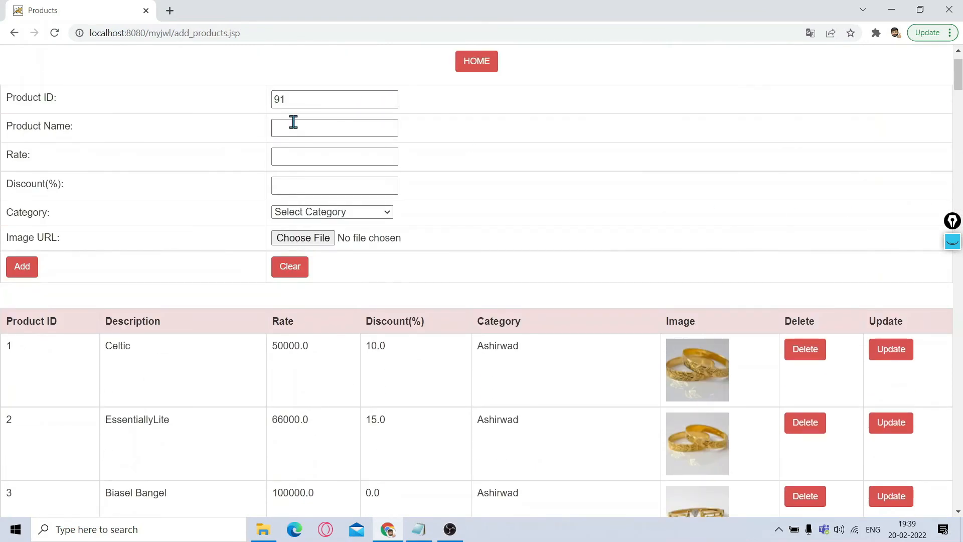
pyautogui.moveTo(301, 213)
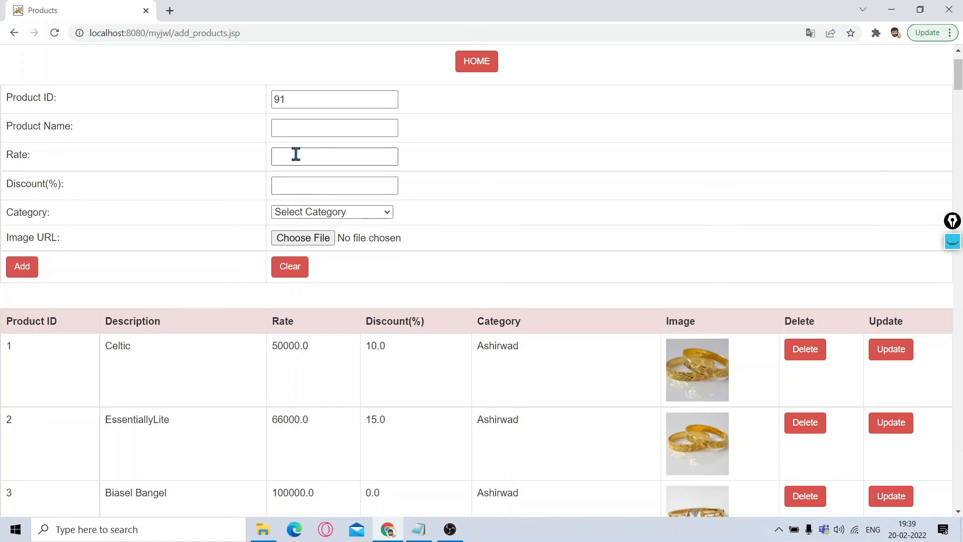
pyautogui.moveTo(399, 224)
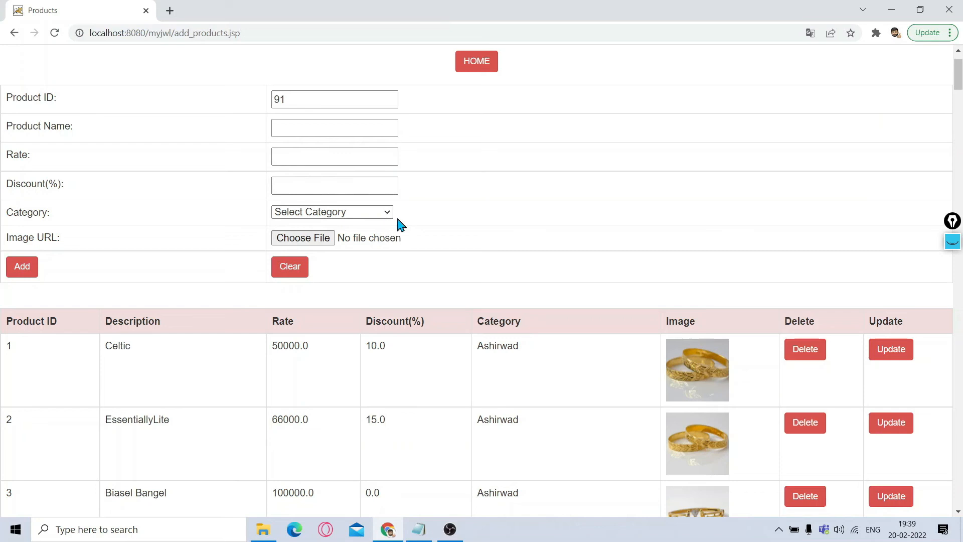
pyautogui.click(332, 212)
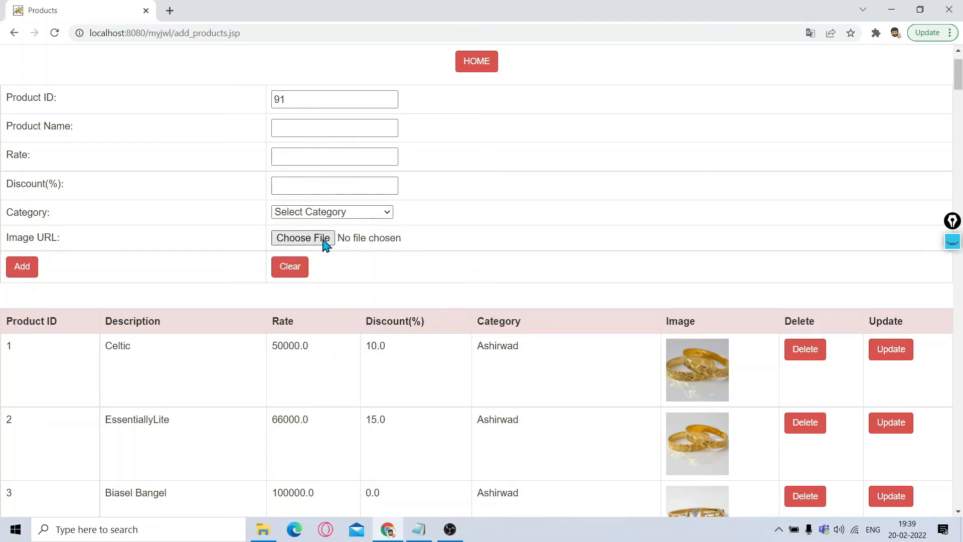
pyautogui.moveTo(12, 292)
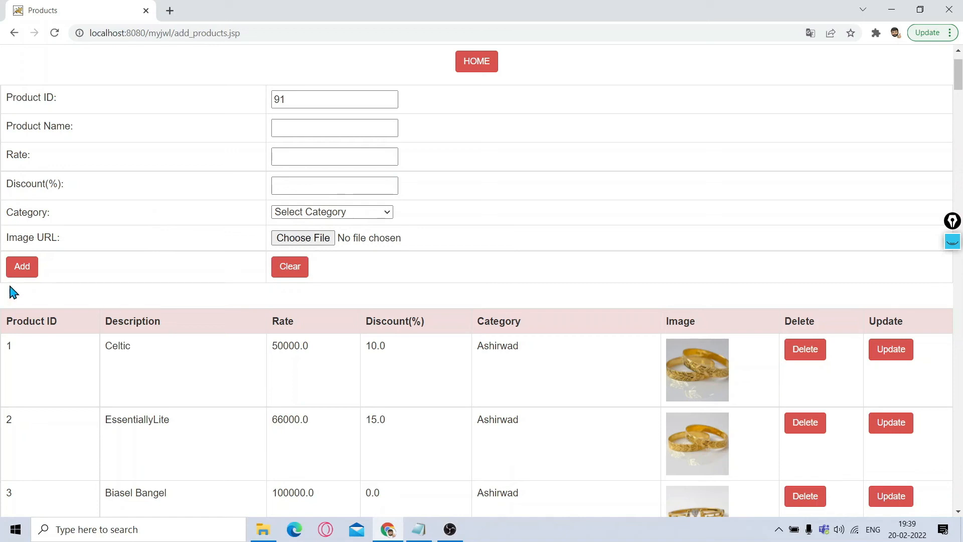
pyautogui.moveTo(385, 254)
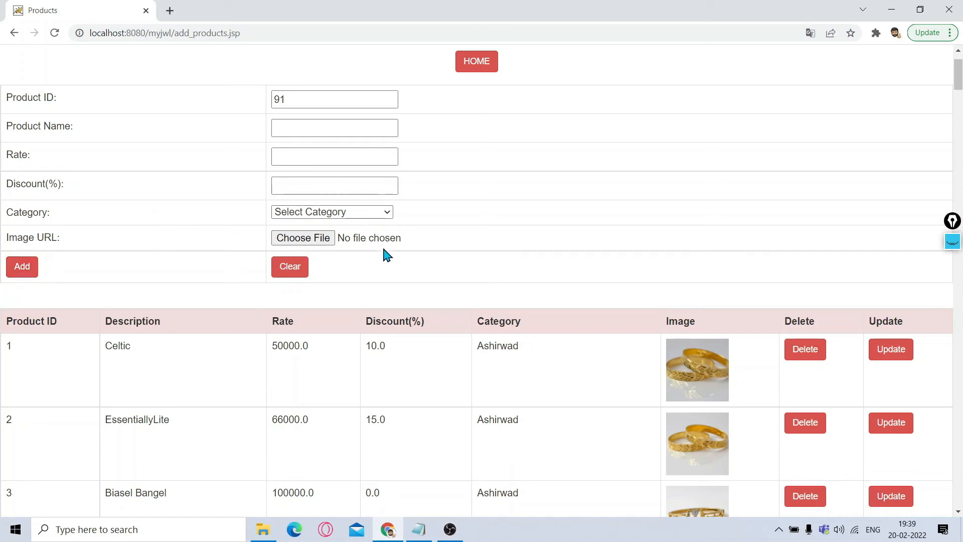
pyautogui.scroll(-3)
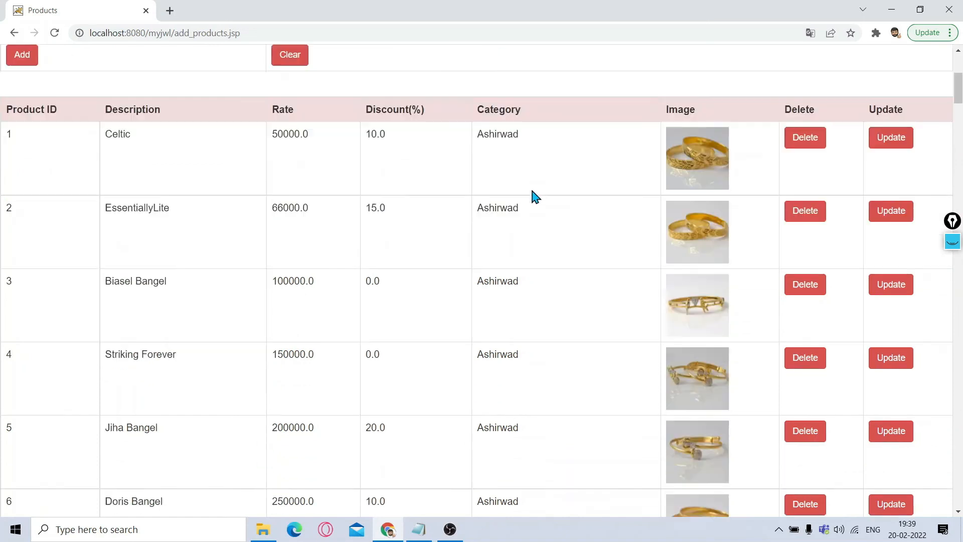
pyautogui.scroll(-3)
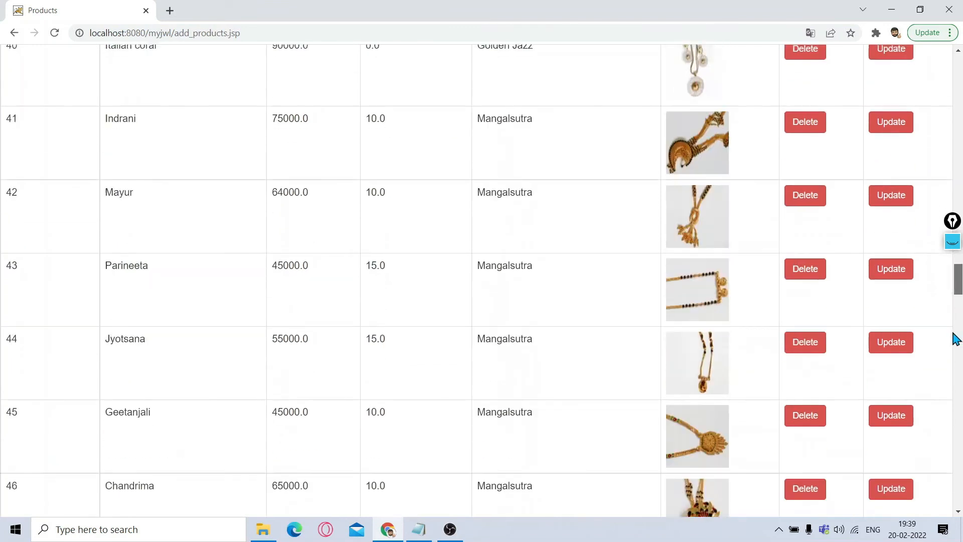
pyautogui.scroll(-3)
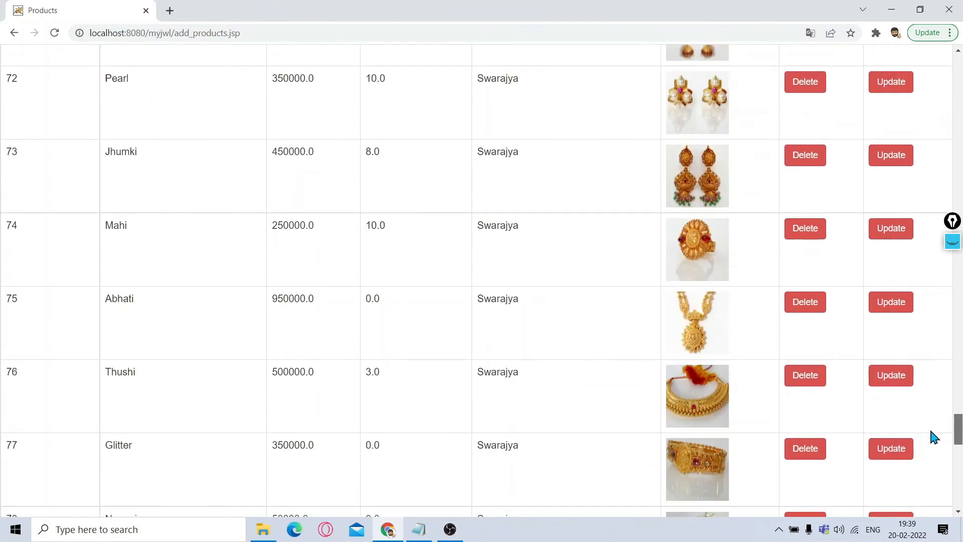
pyautogui.scroll(3)
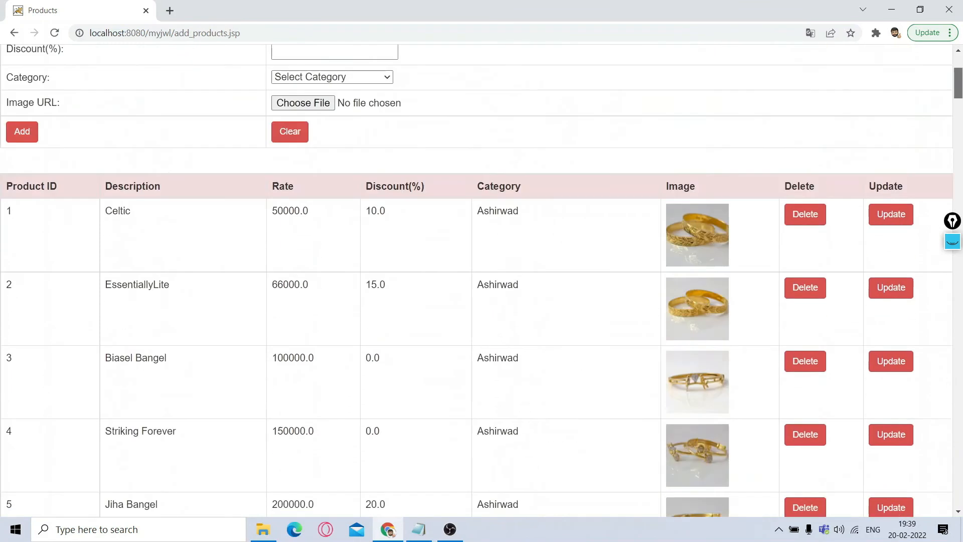
pyautogui.scroll(3)
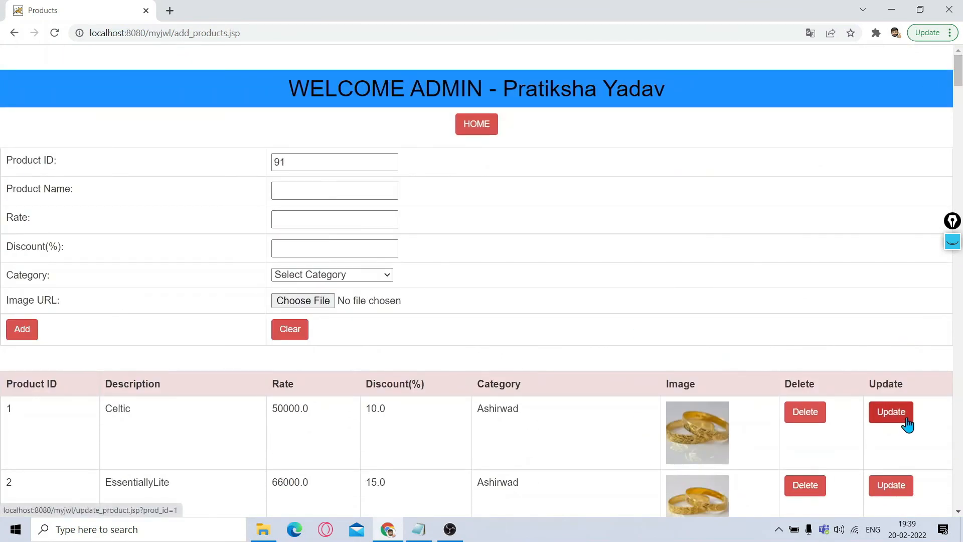
pyautogui.moveTo(805, 412)
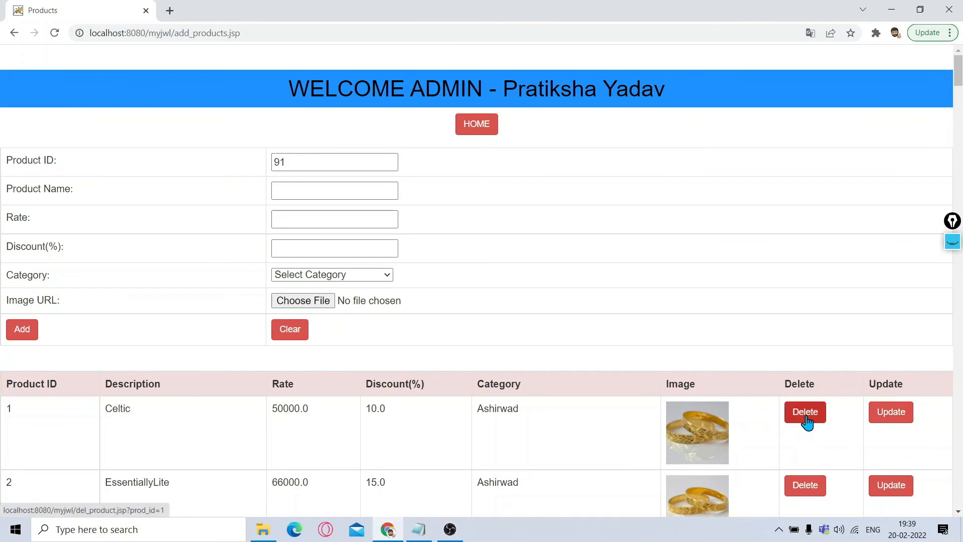
pyautogui.moveTo(476, 123)
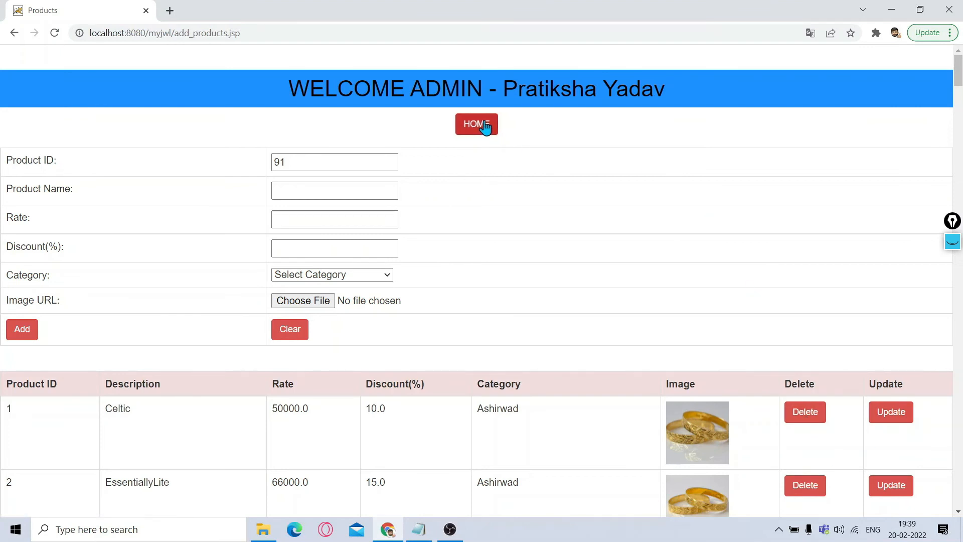
# Step: From admin home, review Manage Orders listing orders 1–3, all Pending
pyautogui.click(475, 124)
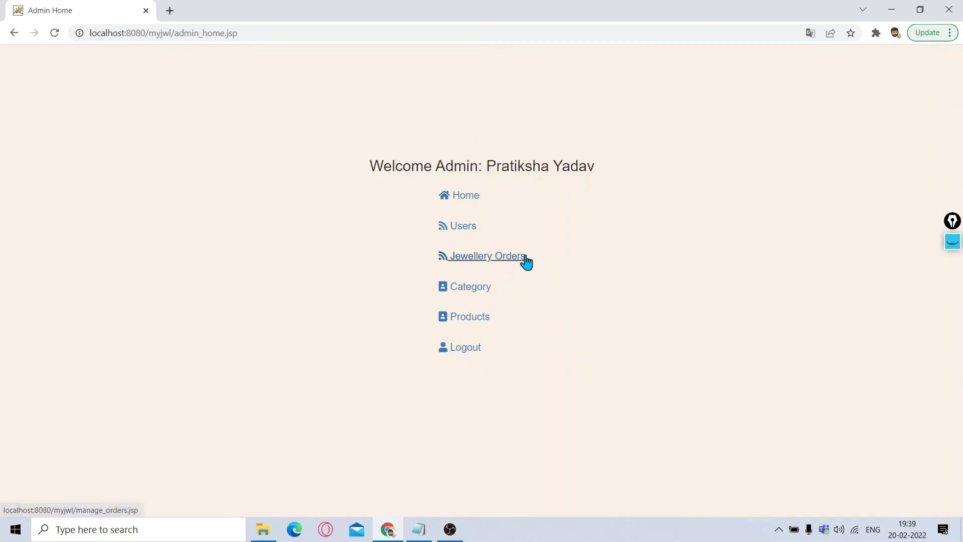
pyautogui.moveTo(508, 261)
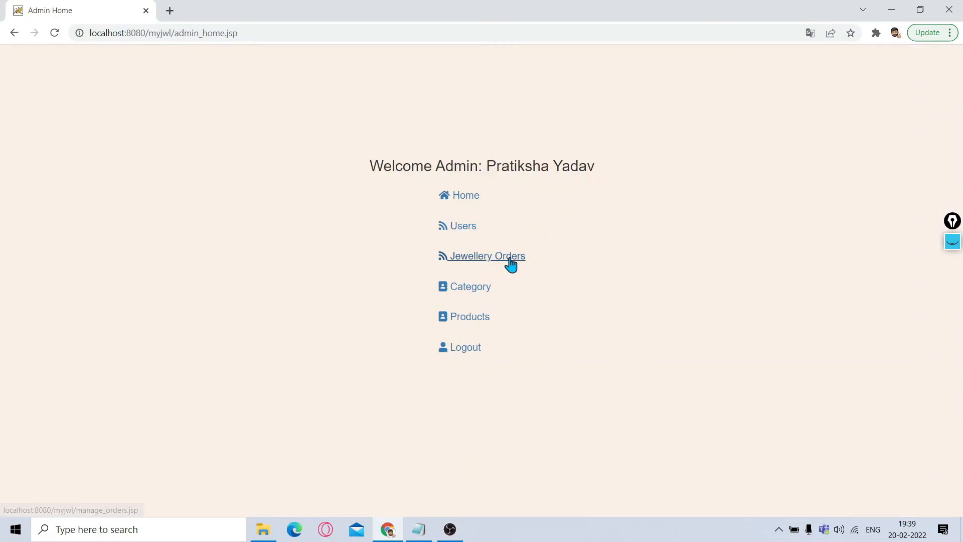
pyautogui.moveTo(472, 269)
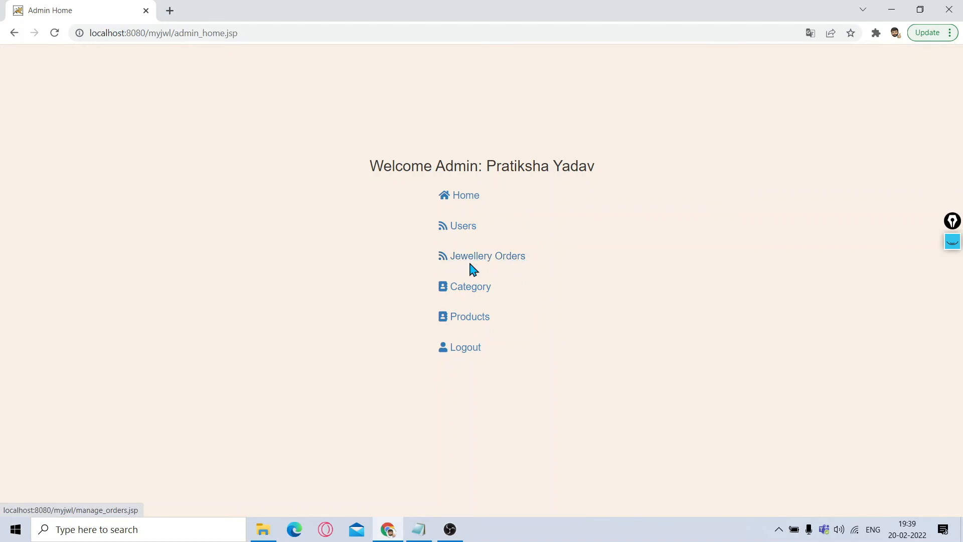
pyautogui.click(488, 256)
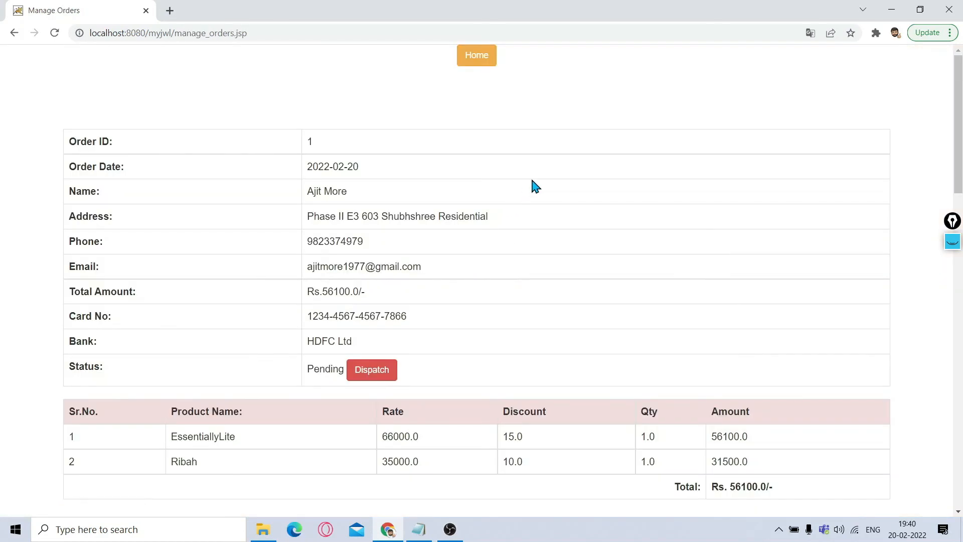
pyautogui.scroll(-3)
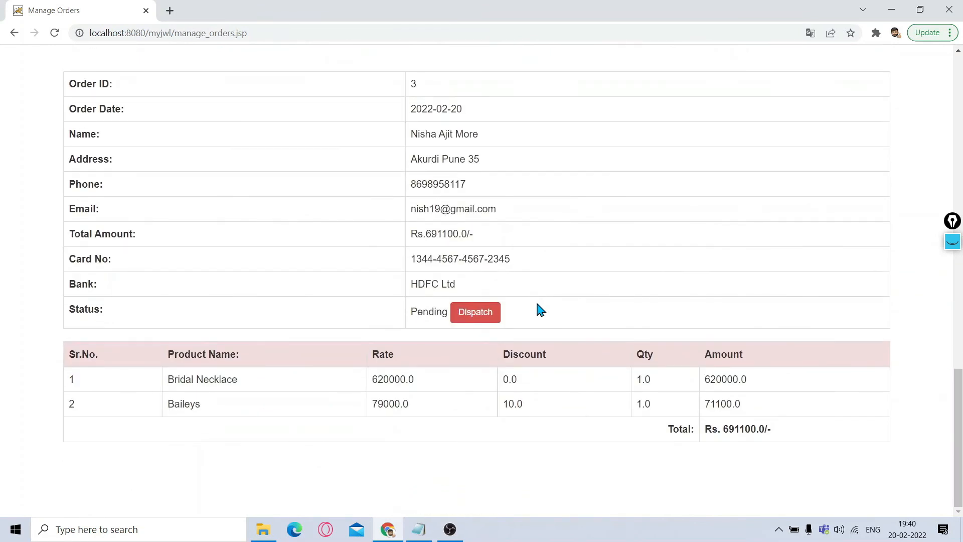
pyautogui.scroll(-3)
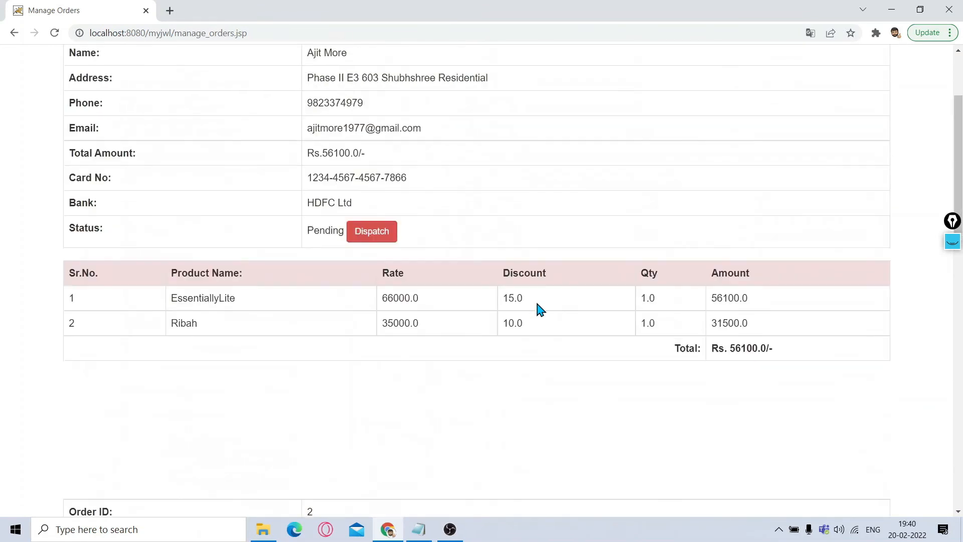
pyautogui.scroll(3)
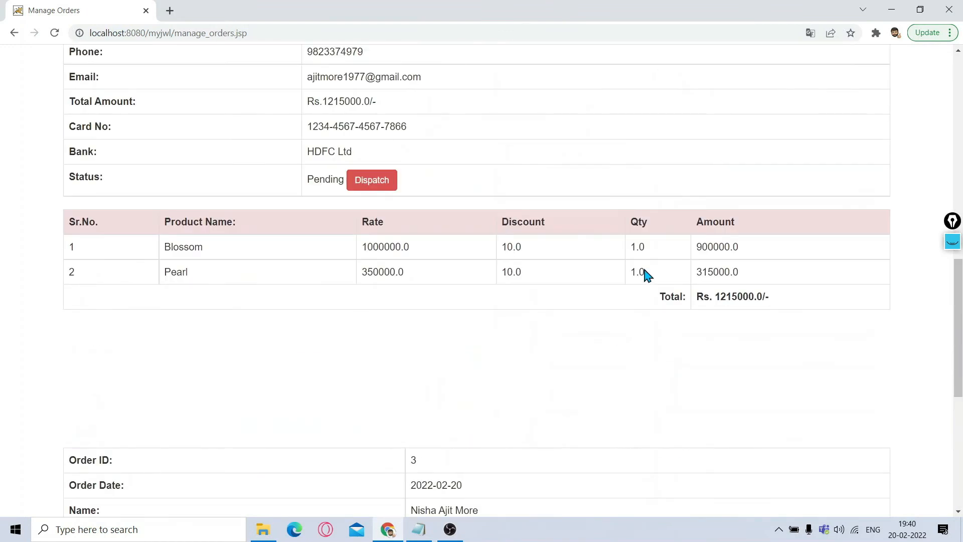
pyautogui.scroll(3)
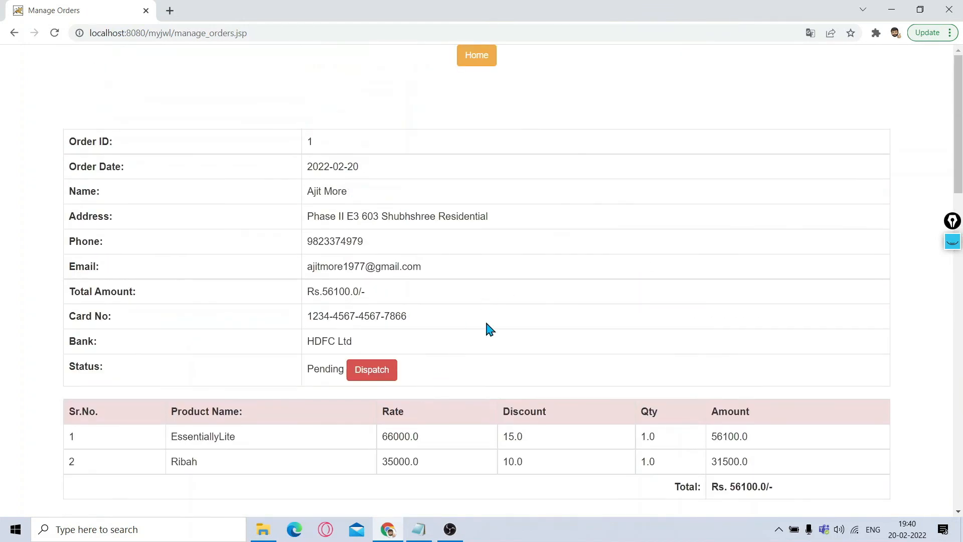
pyautogui.moveTo(582, 215)
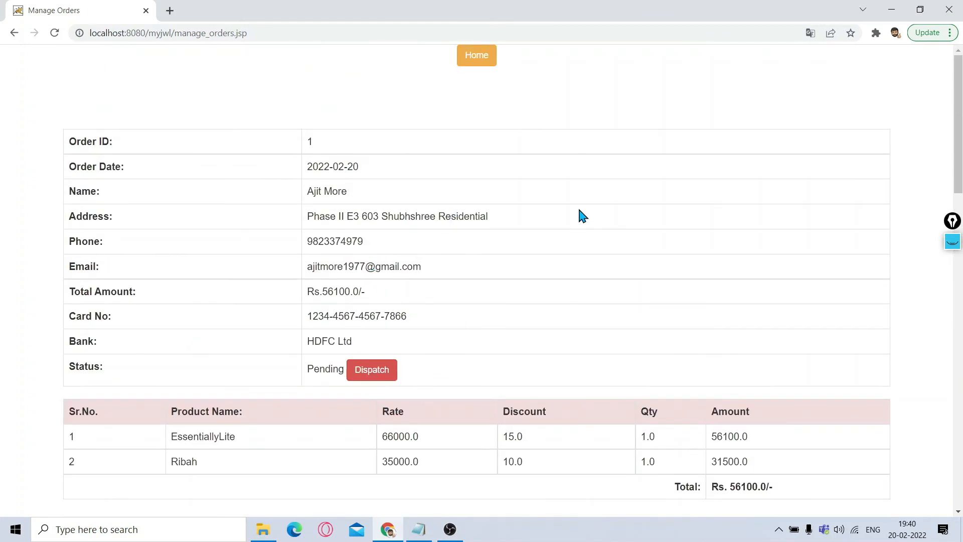
pyautogui.moveTo(371, 369)
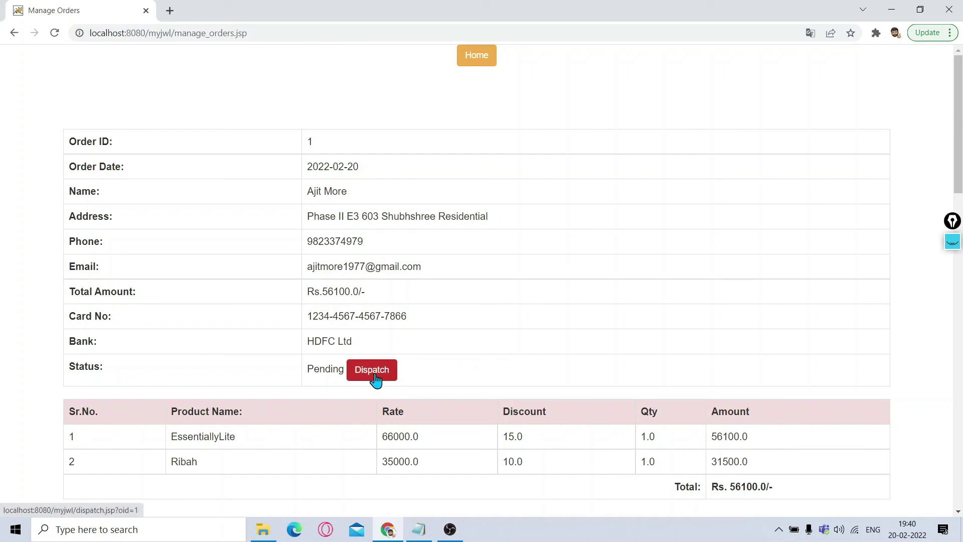
pyautogui.click(371, 369)
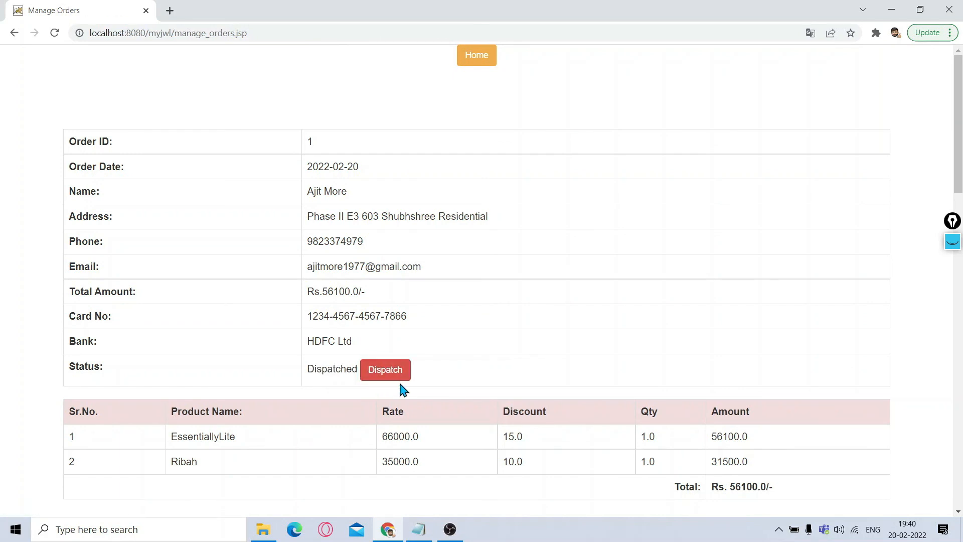
pyautogui.moveTo(314, 370)
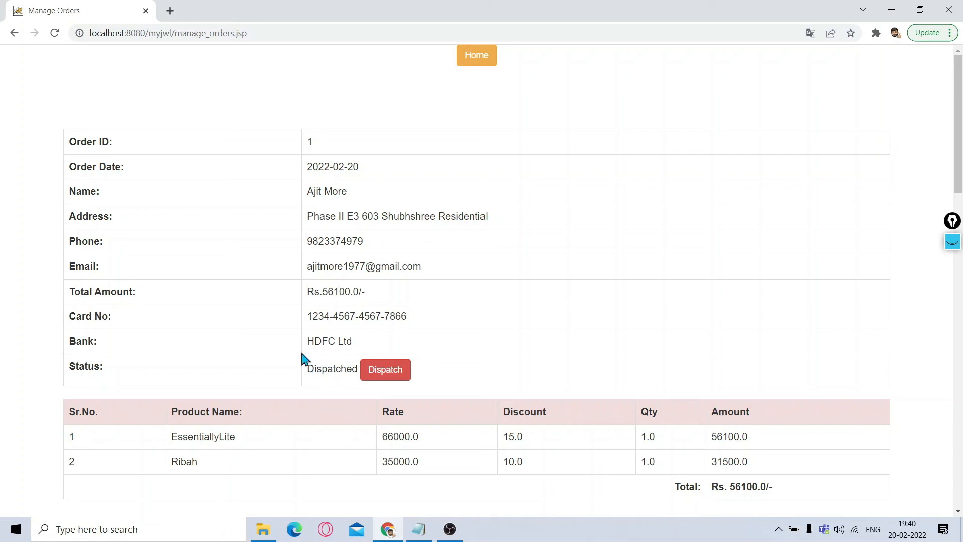
pyautogui.moveTo(349, 260)
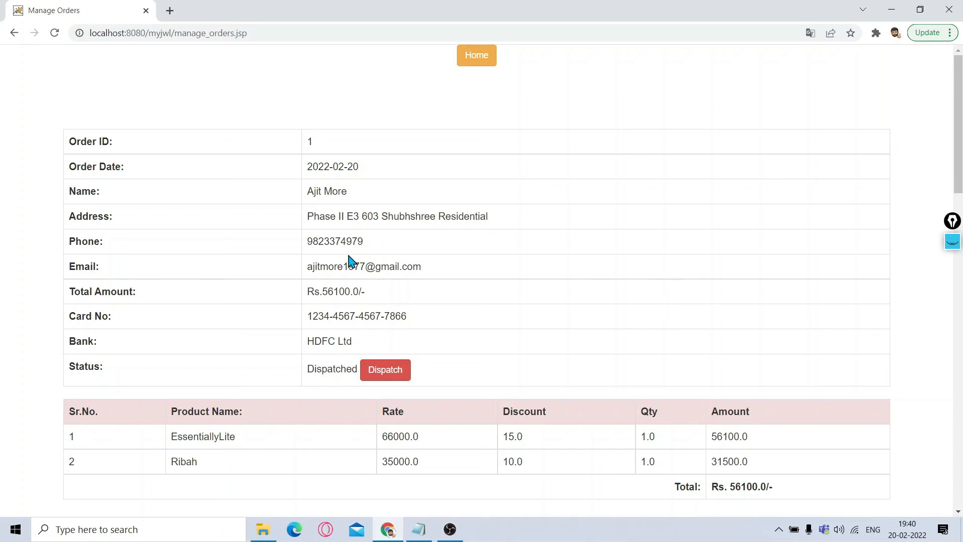
pyautogui.moveTo(571, 306)
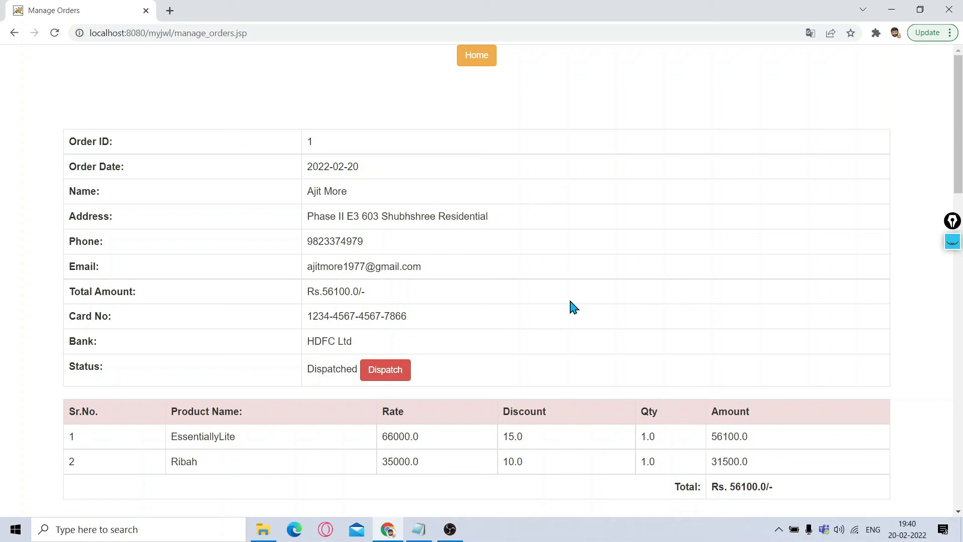
pyautogui.moveTo(477, 55)
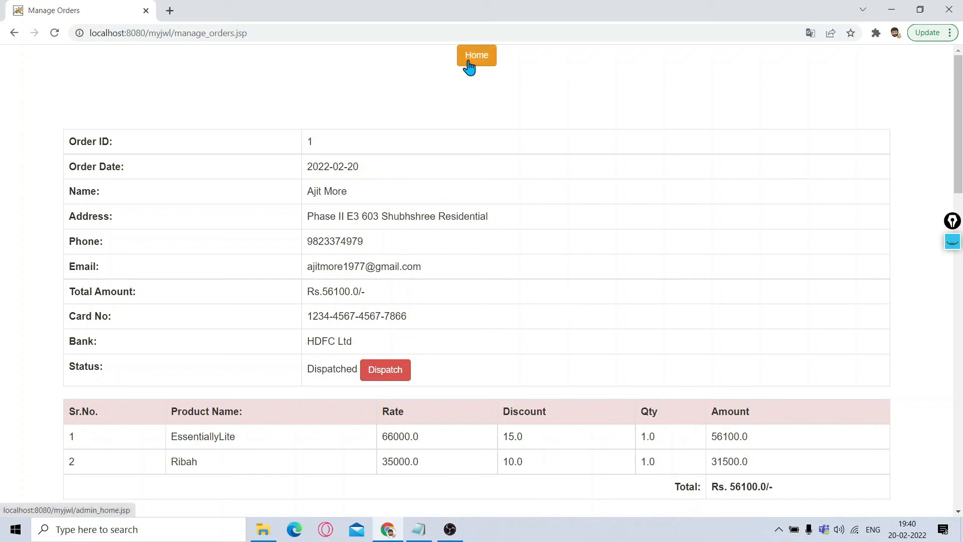
pyautogui.moveTo(475, 62)
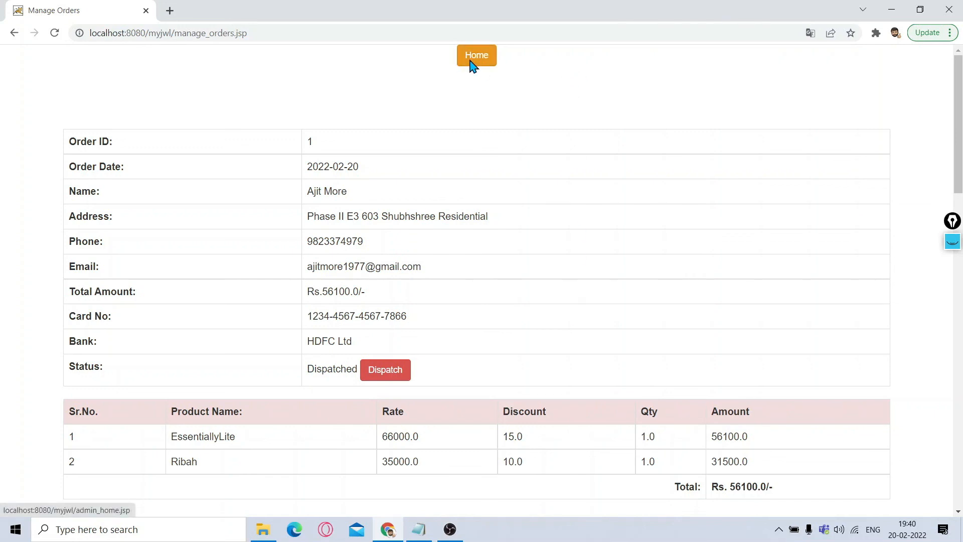
# Step: Log out from the admin home page and land on the Vaishnavi Jewellers public homepage
pyautogui.click(476, 54)
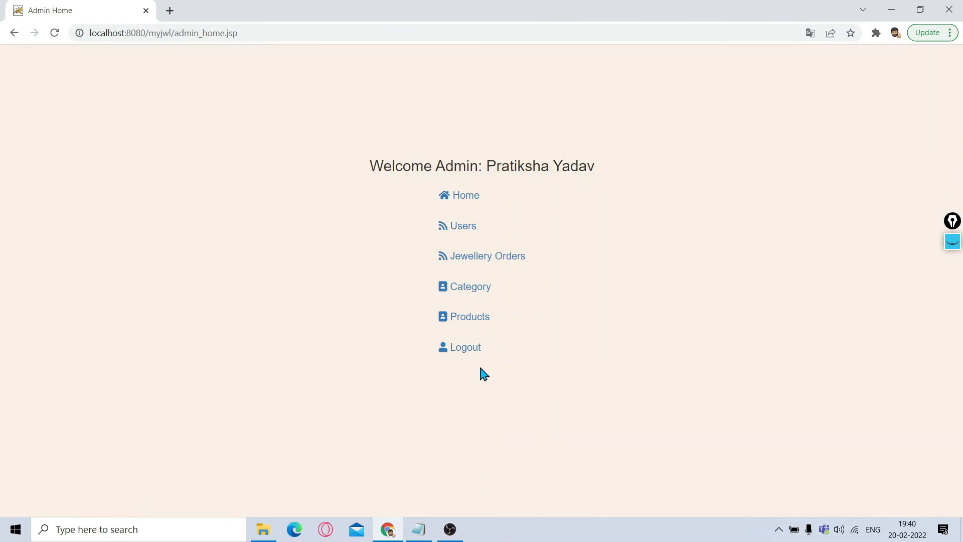
pyautogui.moveTo(464, 347)
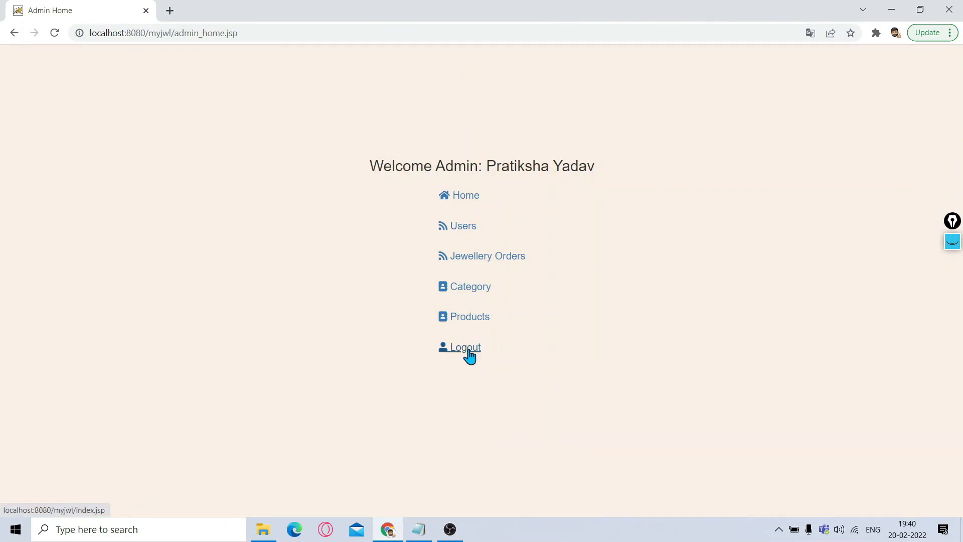
pyautogui.click(464, 347)
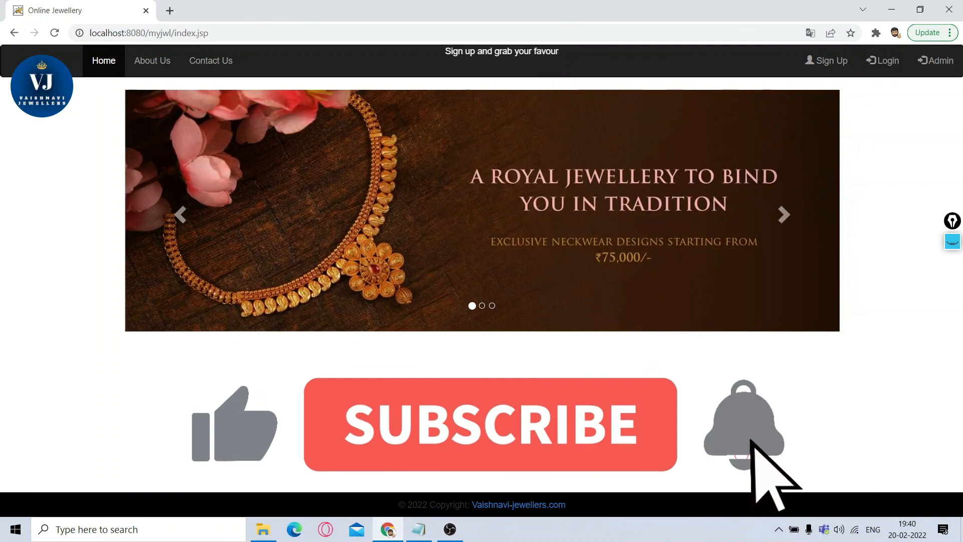
pyautogui.click(489, 424)
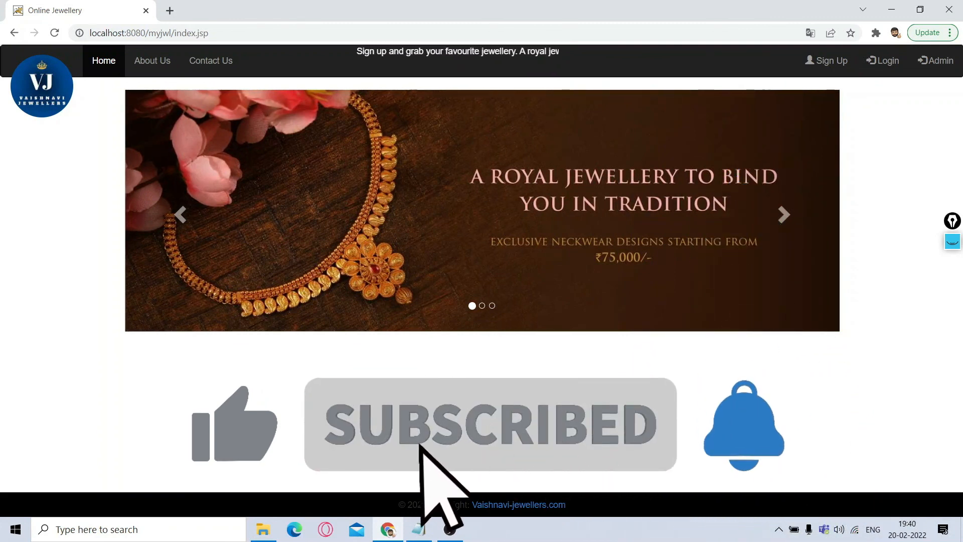